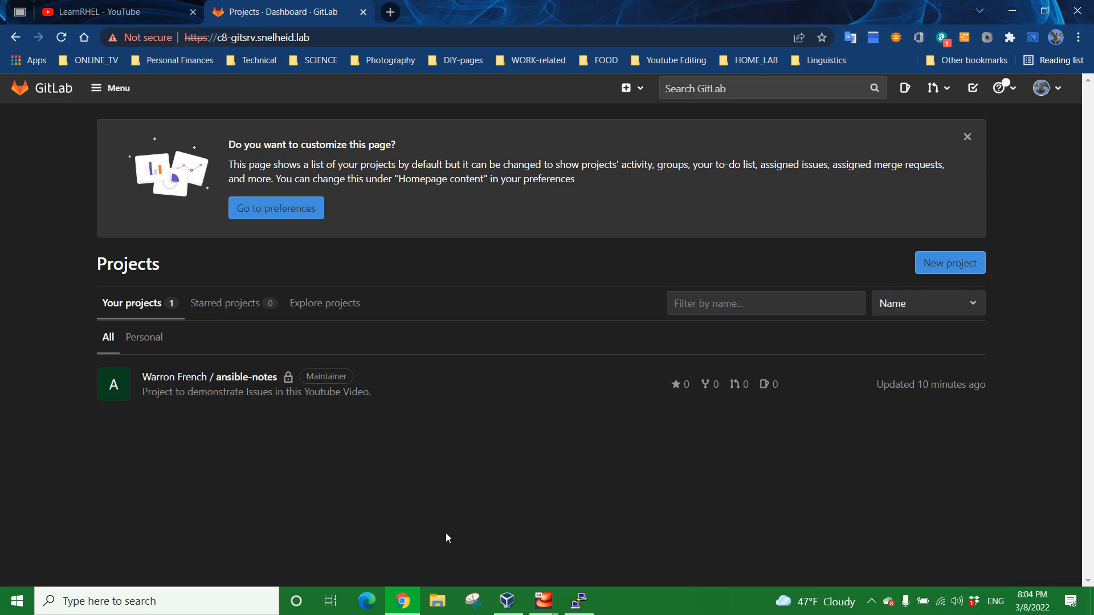
pyautogui.moveTo(208, 377)
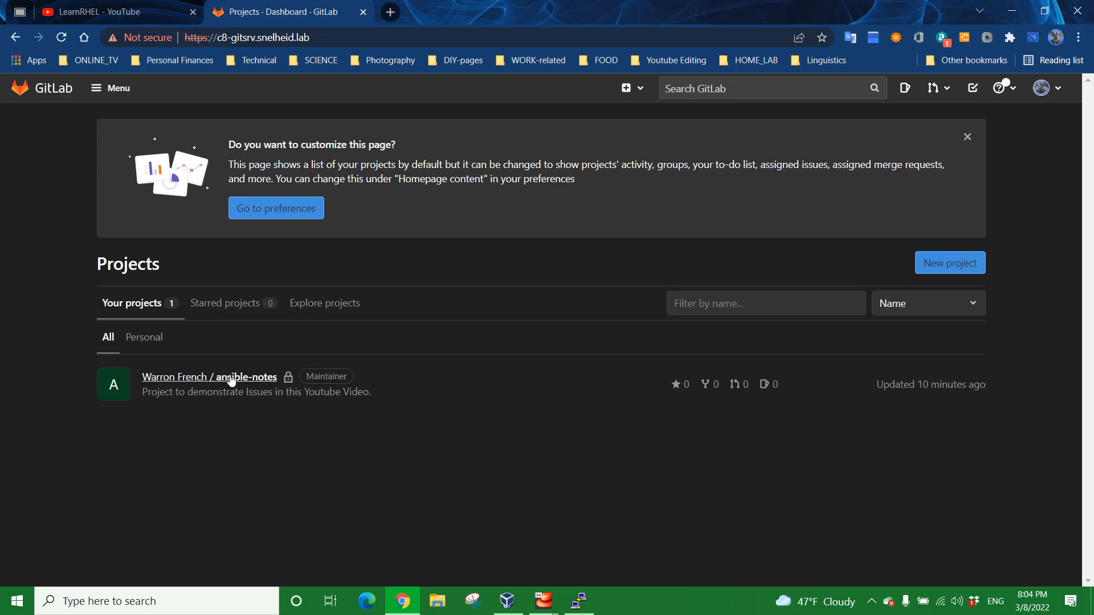
# Step: Open the ansible-notes project from the Your projects list
pyautogui.click(209, 377)
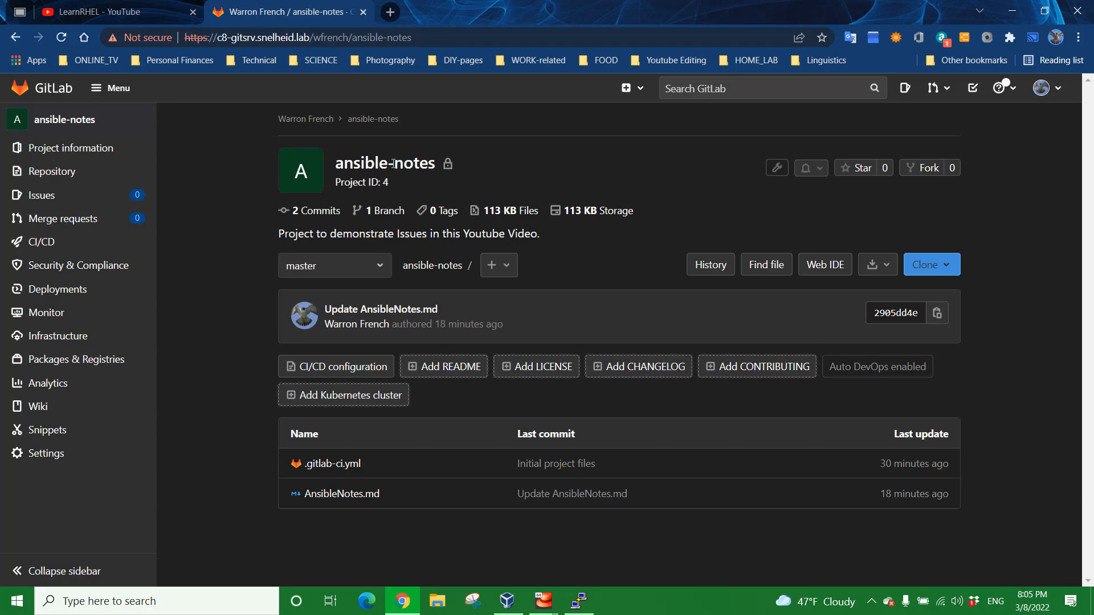
pyautogui.moveTo(459, 401)
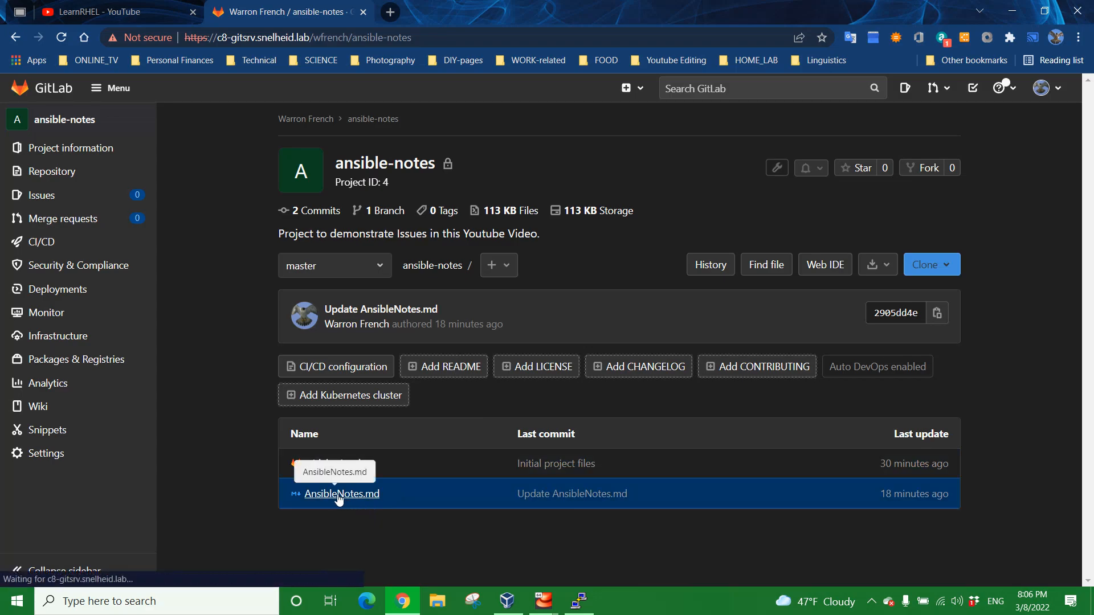
# Step: Open AnsibleNotes.md from the repository file list and view its rendered Ansible Inventory notes
pyautogui.click(342, 493)
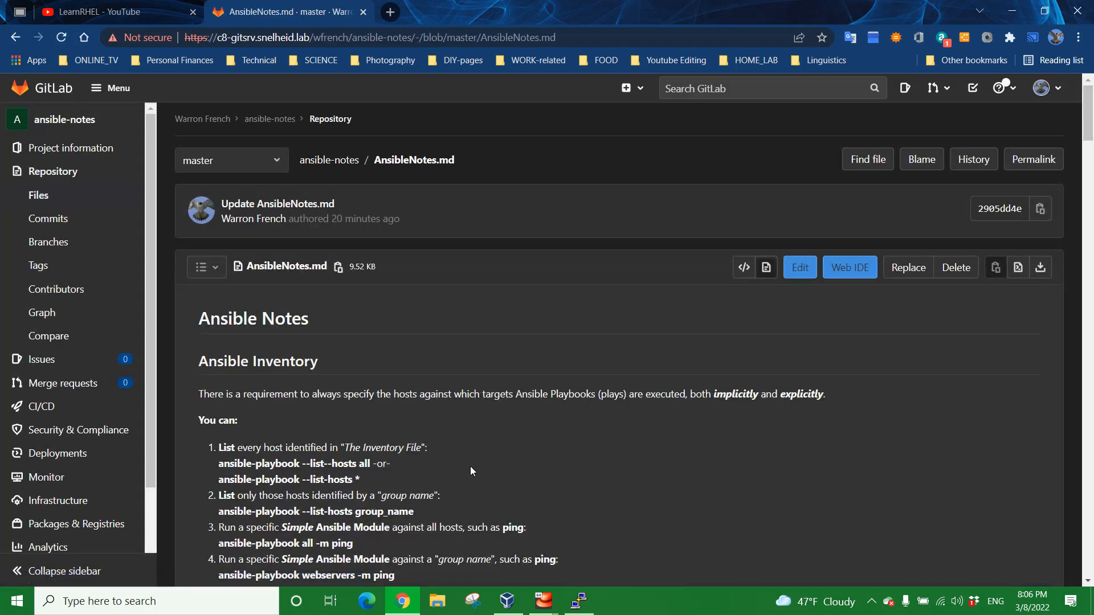
pyautogui.scroll(-3)
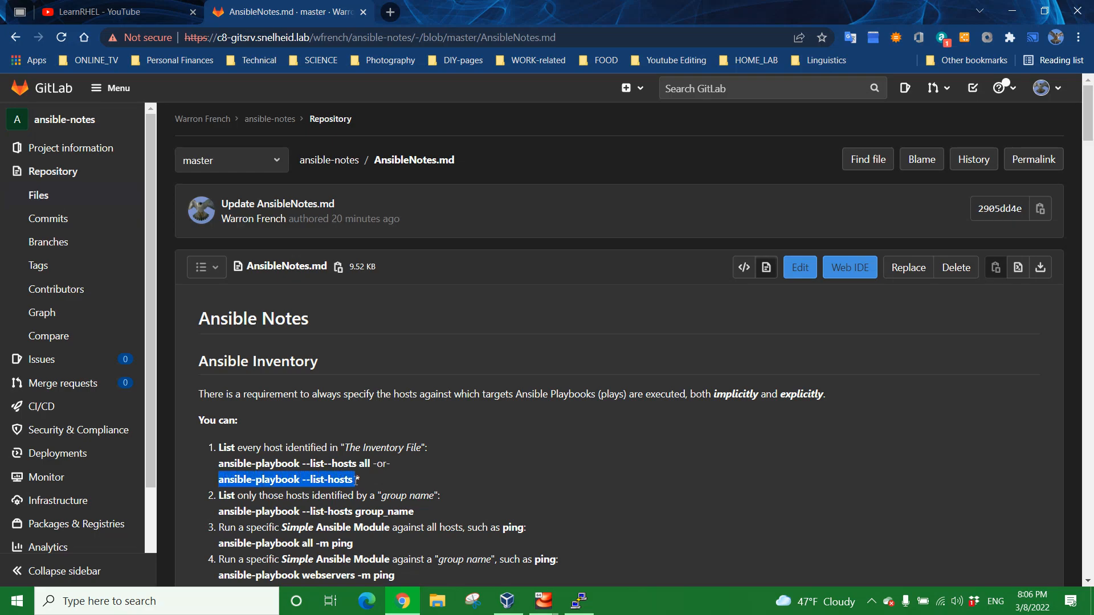
pyautogui.click(398, 481)
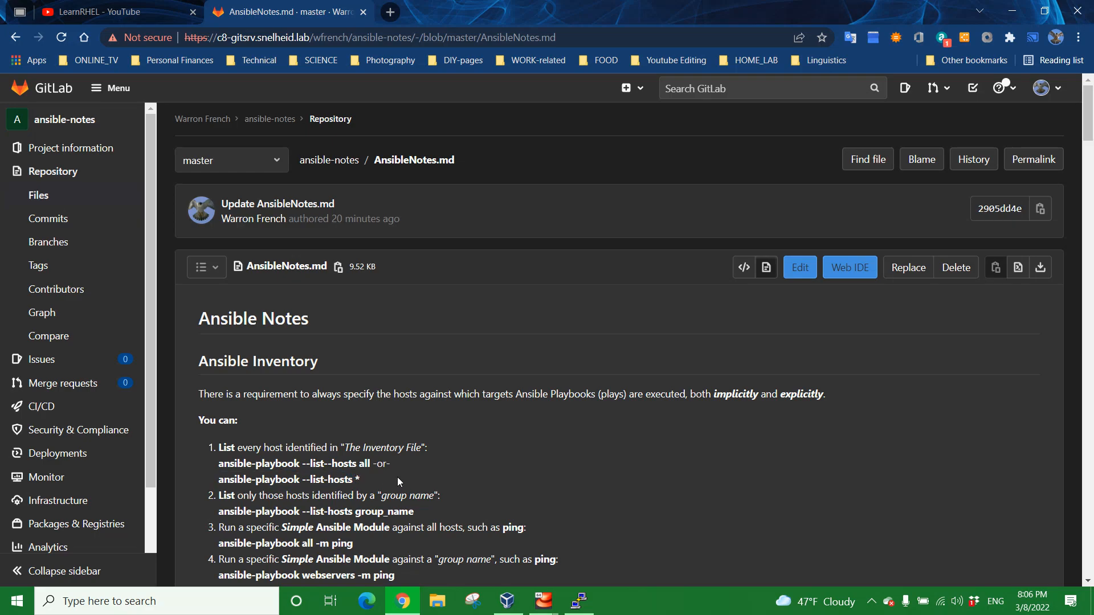
pyautogui.moveTo(391, 482)
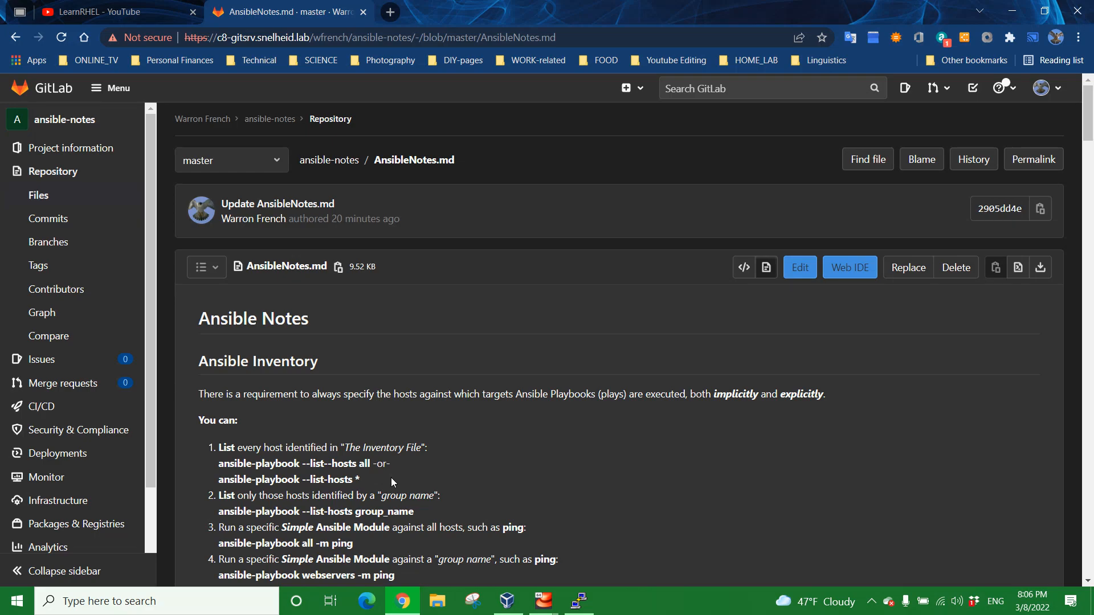
pyautogui.moveTo(262, 476)
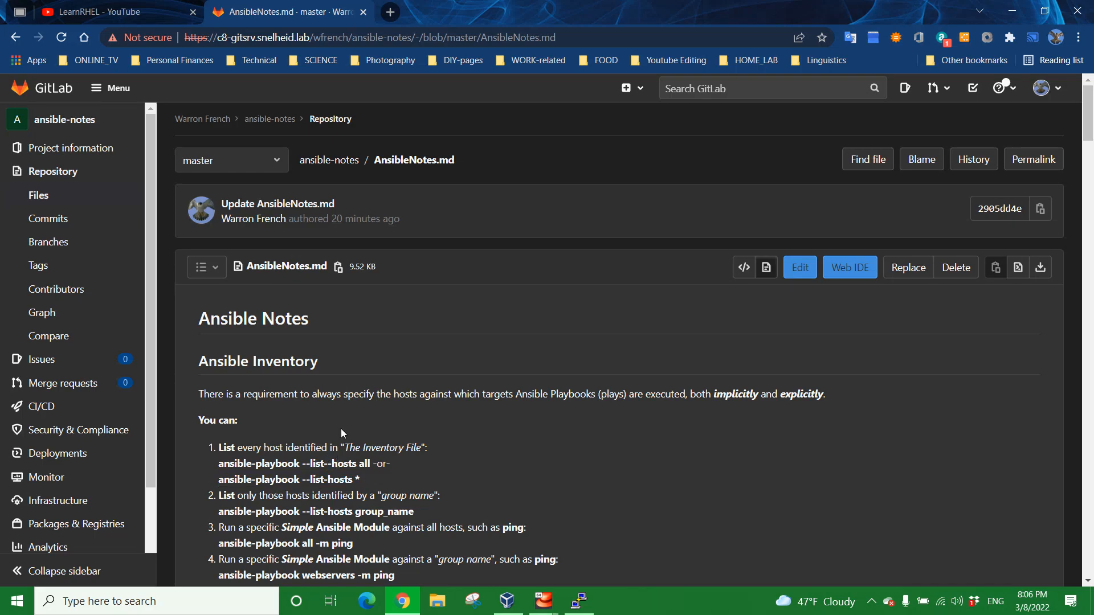
pyautogui.moveTo(459, 473)
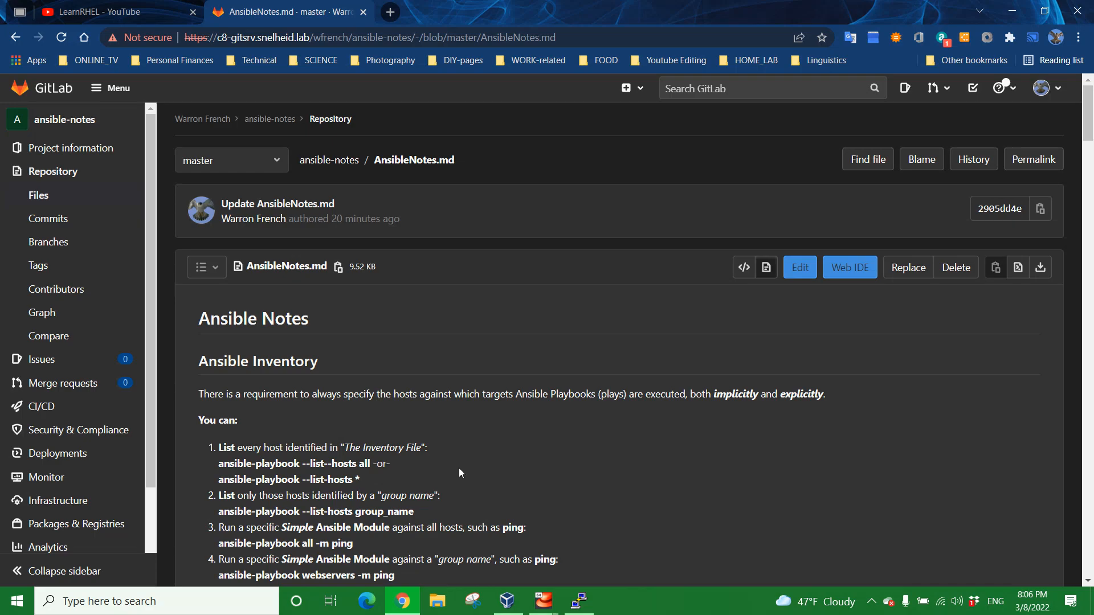
pyautogui.moveTo(358, 319)
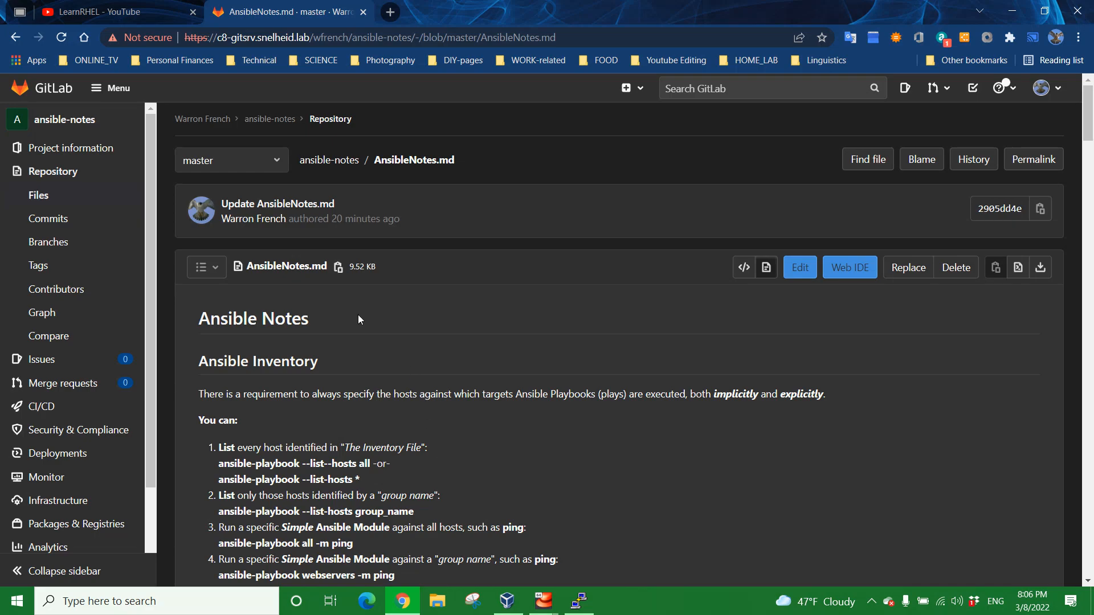
pyautogui.moveTo(49, 336)
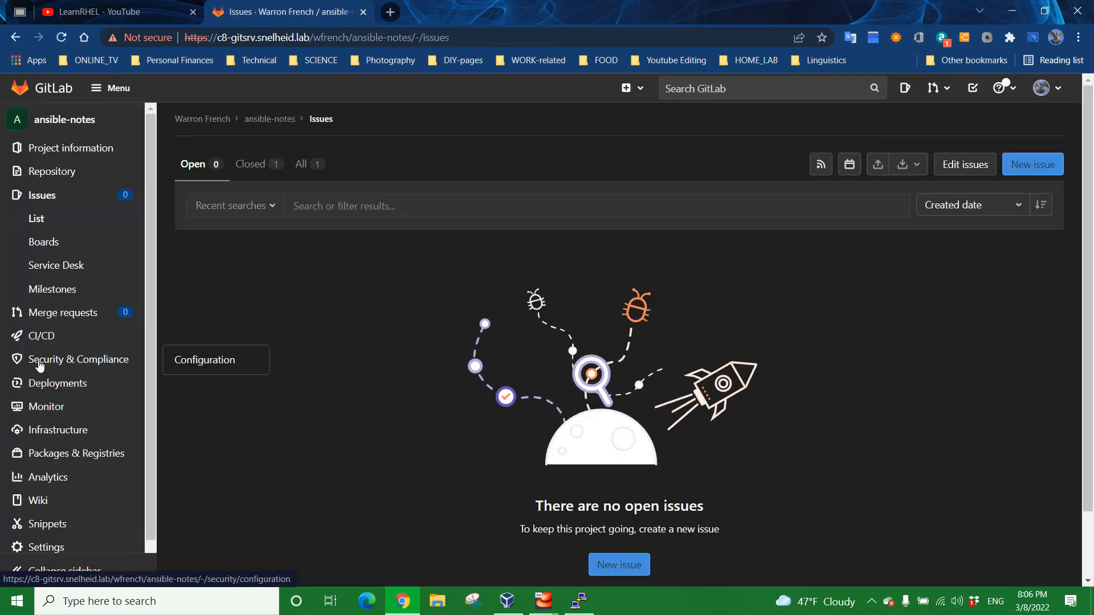
pyautogui.moveTo(642, 503)
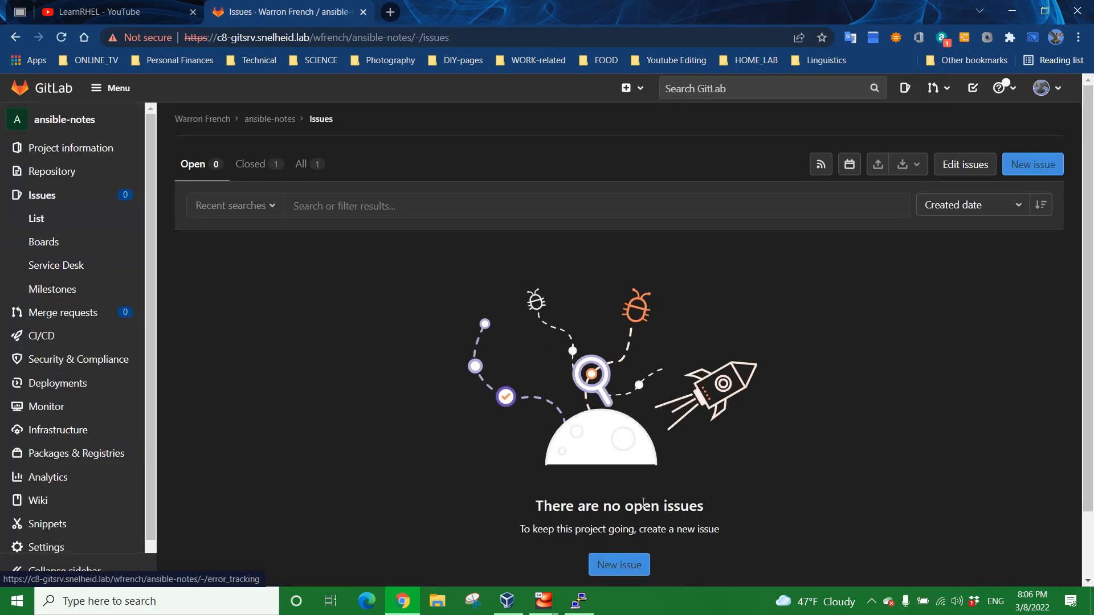
pyautogui.moveTo(758, 480)
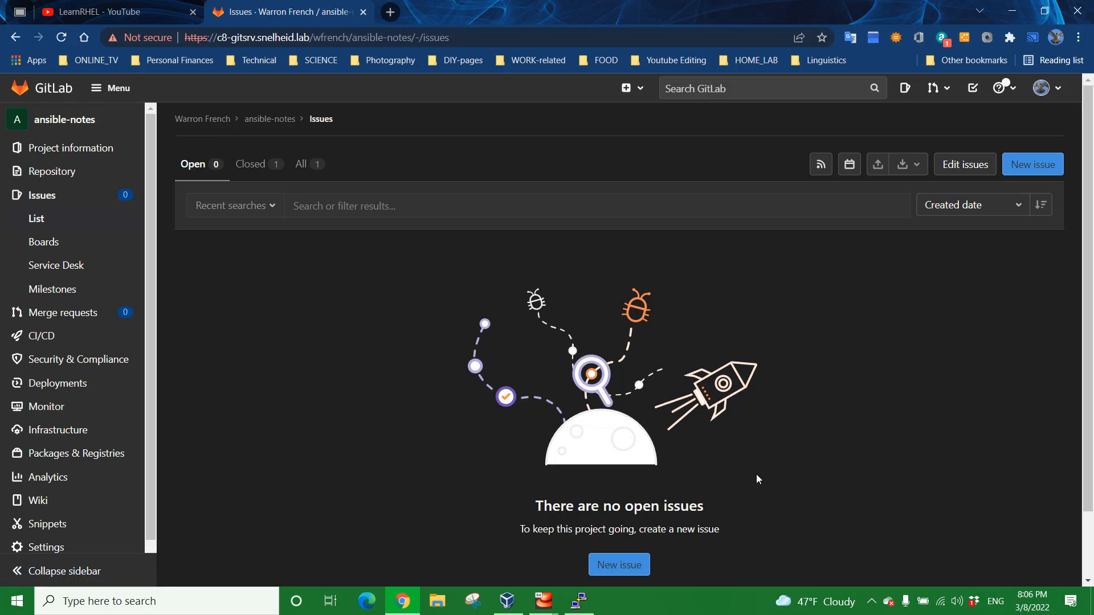
pyautogui.moveTo(560, 353)
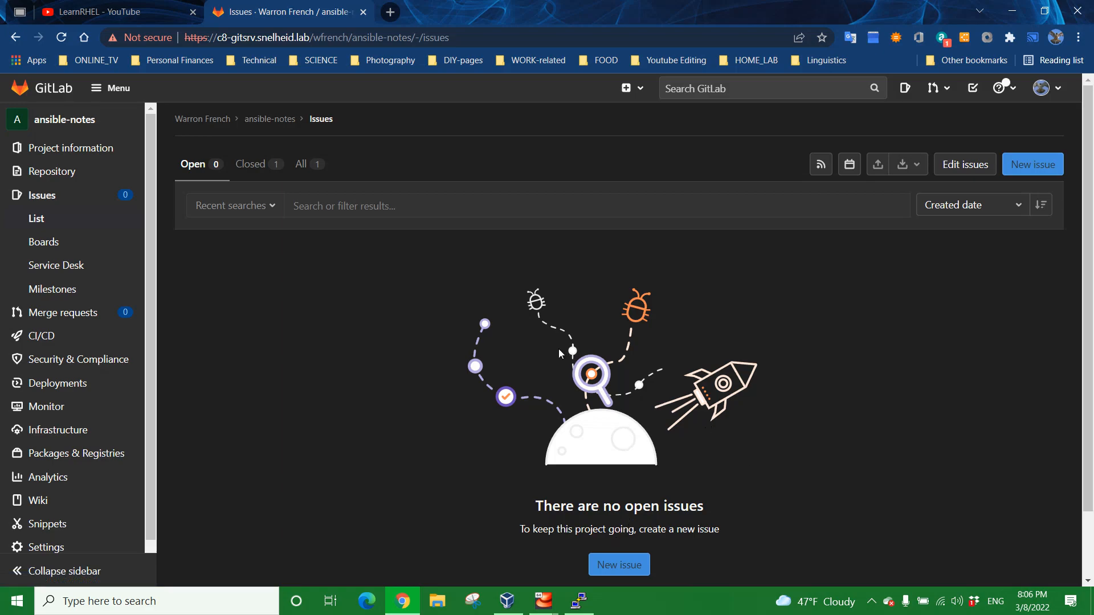
pyautogui.moveTo(595, 444)
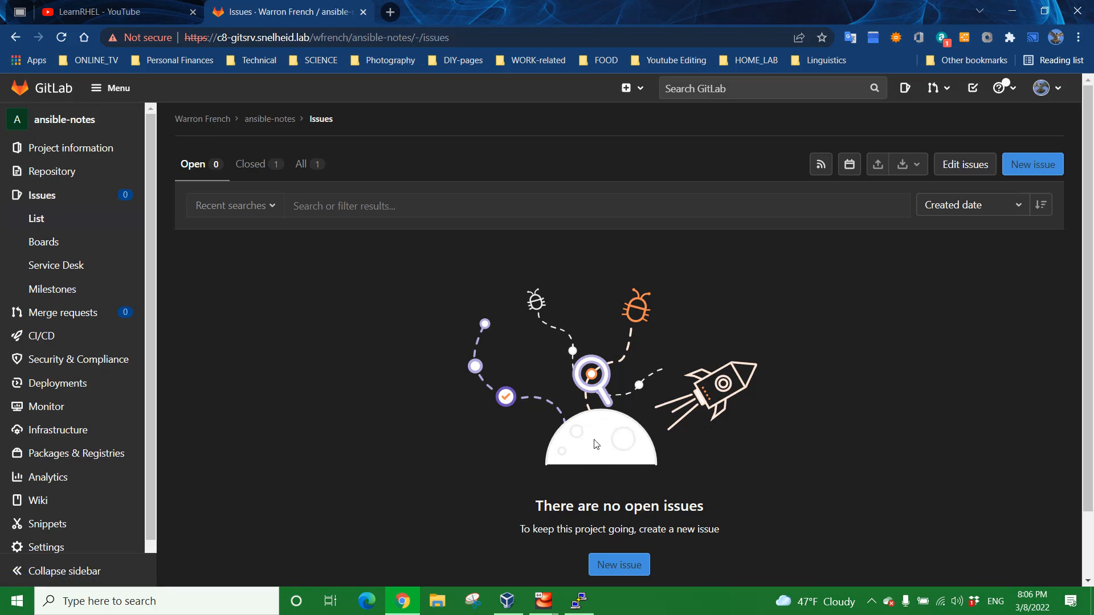
pyautogui.moveTo(661, 434)
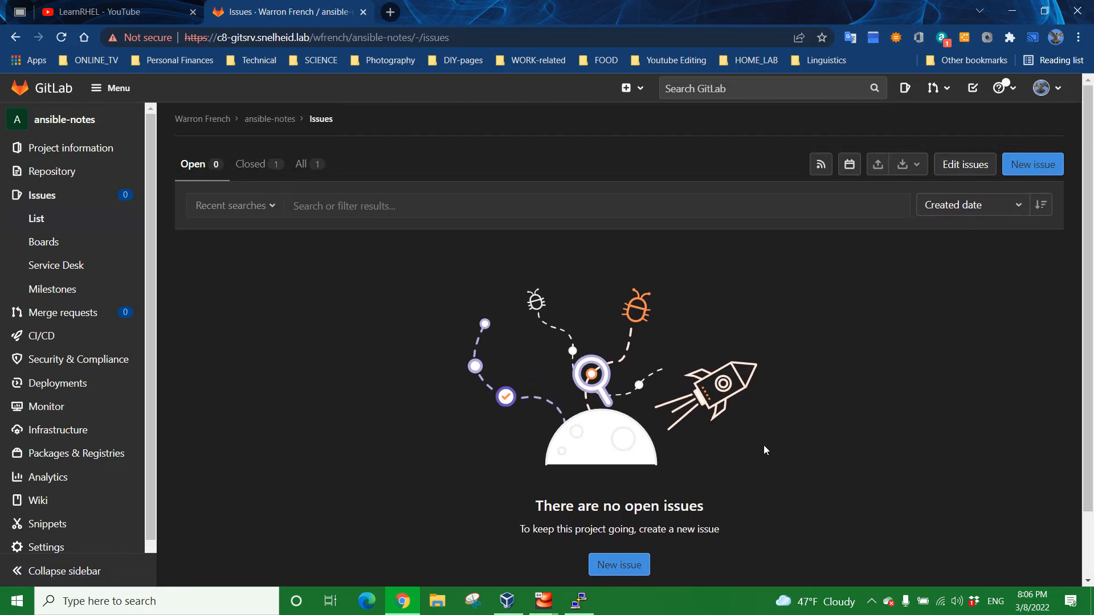
pyautogui.moveTo(1032, 164)
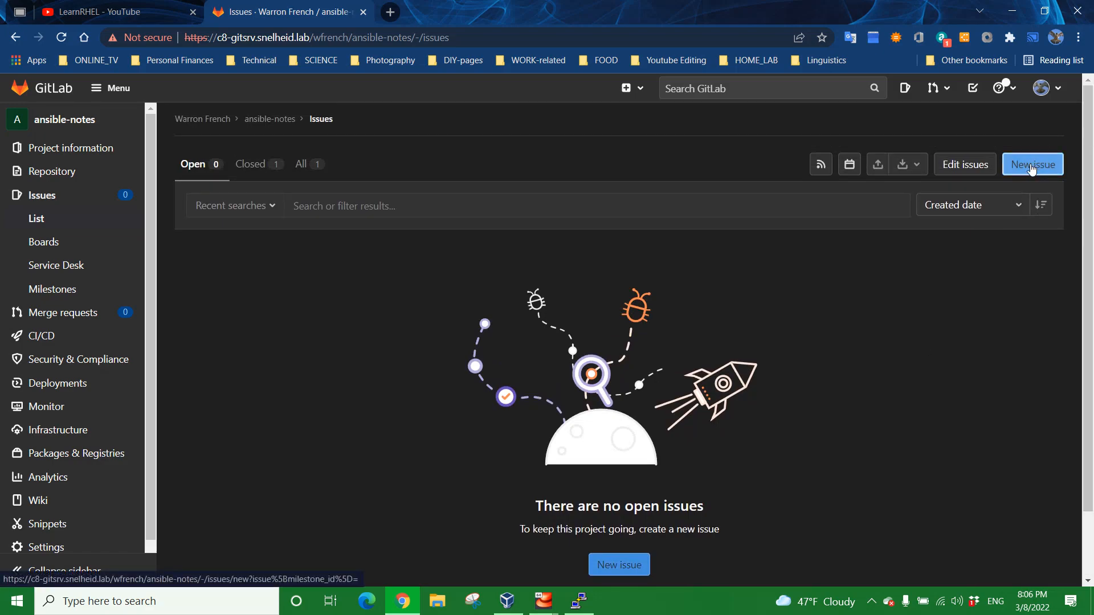
pyautogui.moveTo(964, 164)
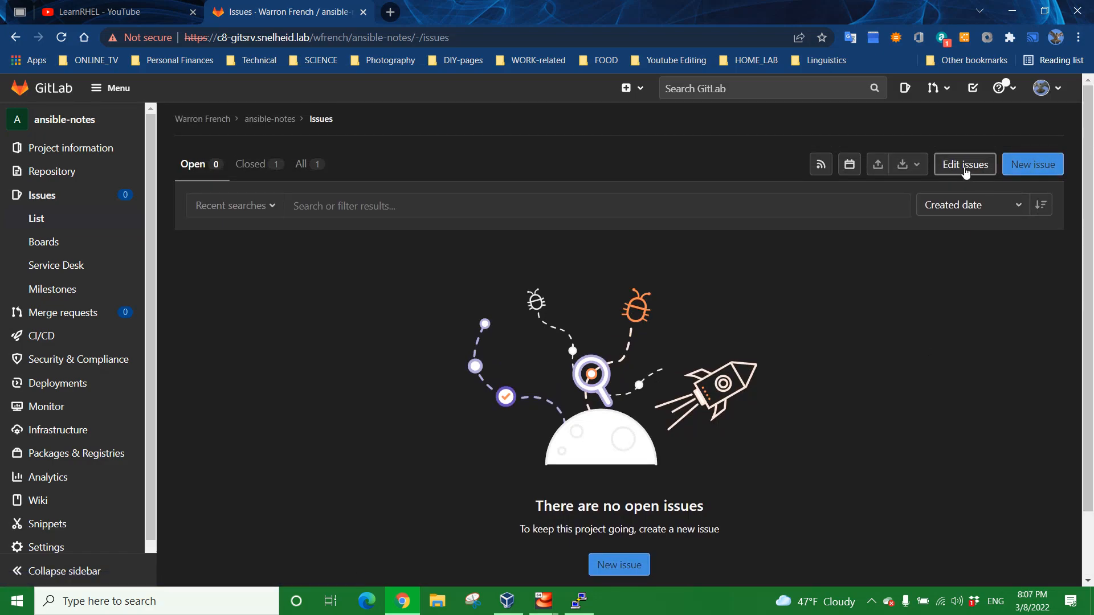
pyautogui.moveTo(910, 343)
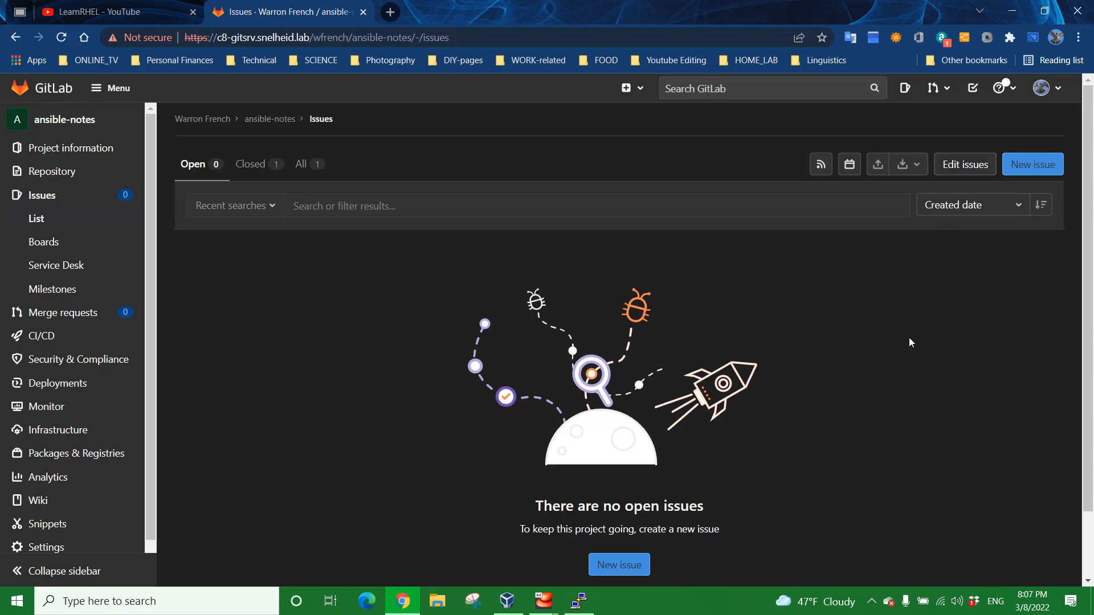
pyautogui.moveTo(167, 169)
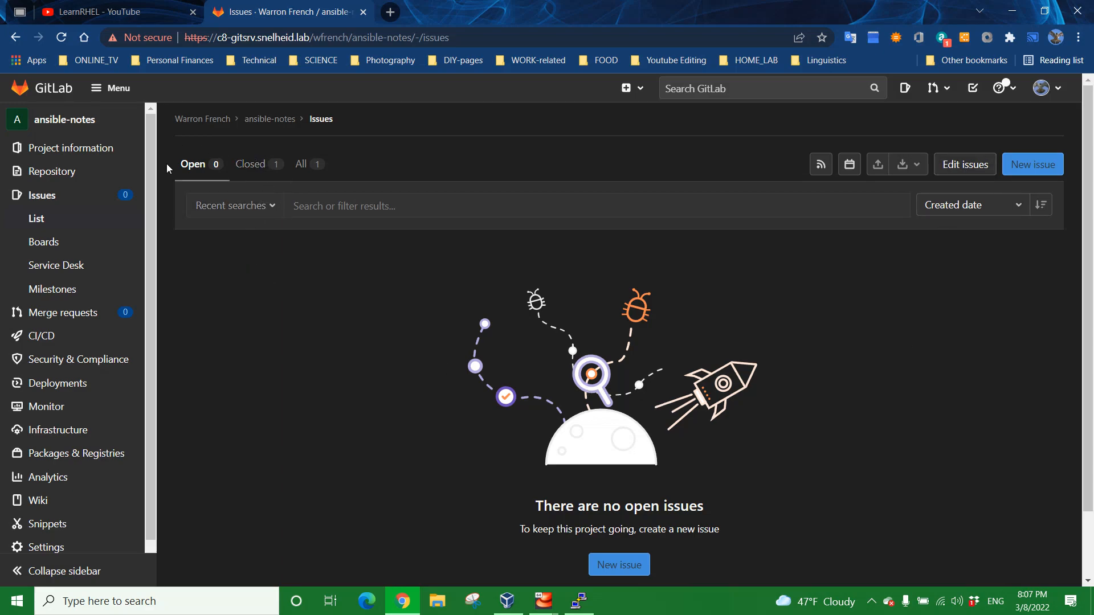
pyautogui.moveTo(193, 164)
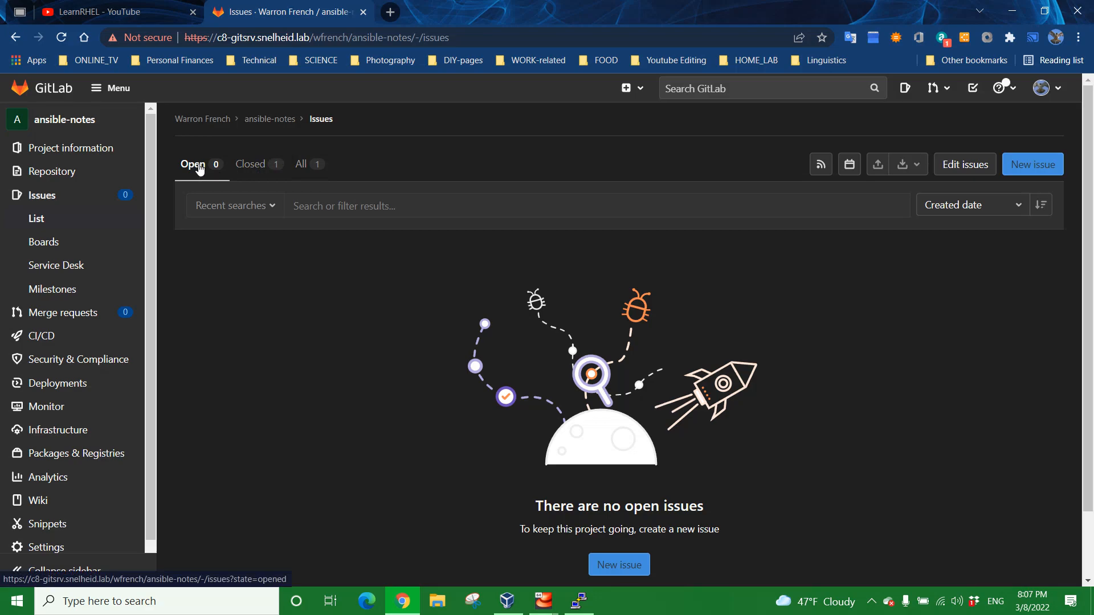
pyautogui.moveTo(198, 190)
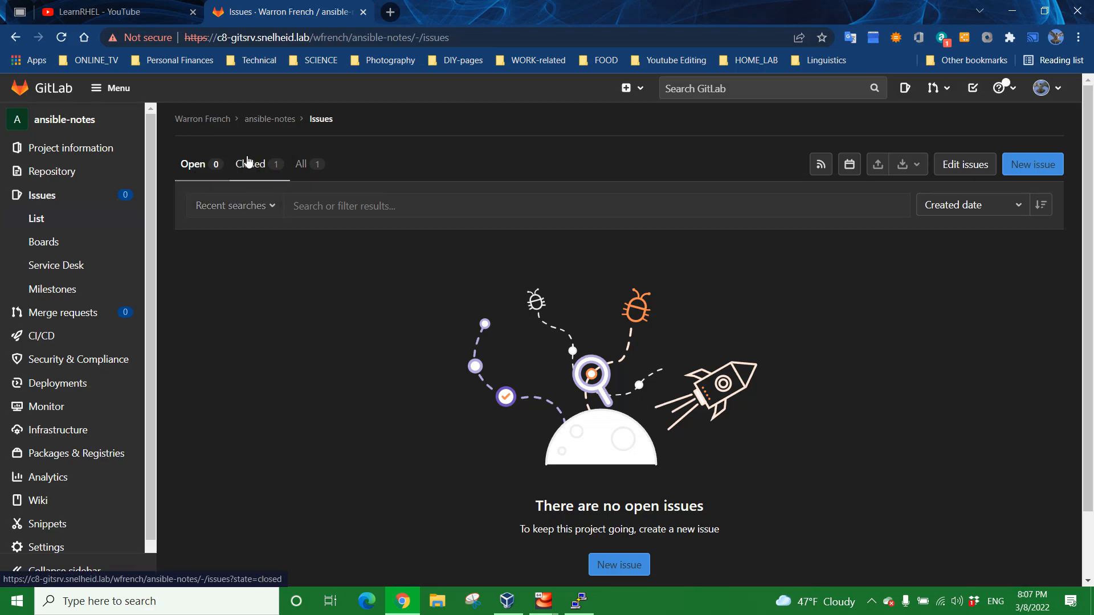
# Step: Review the Closed and All issue tabs, then return to the Open issues list showing none open
pyautogui.click(249, 164)
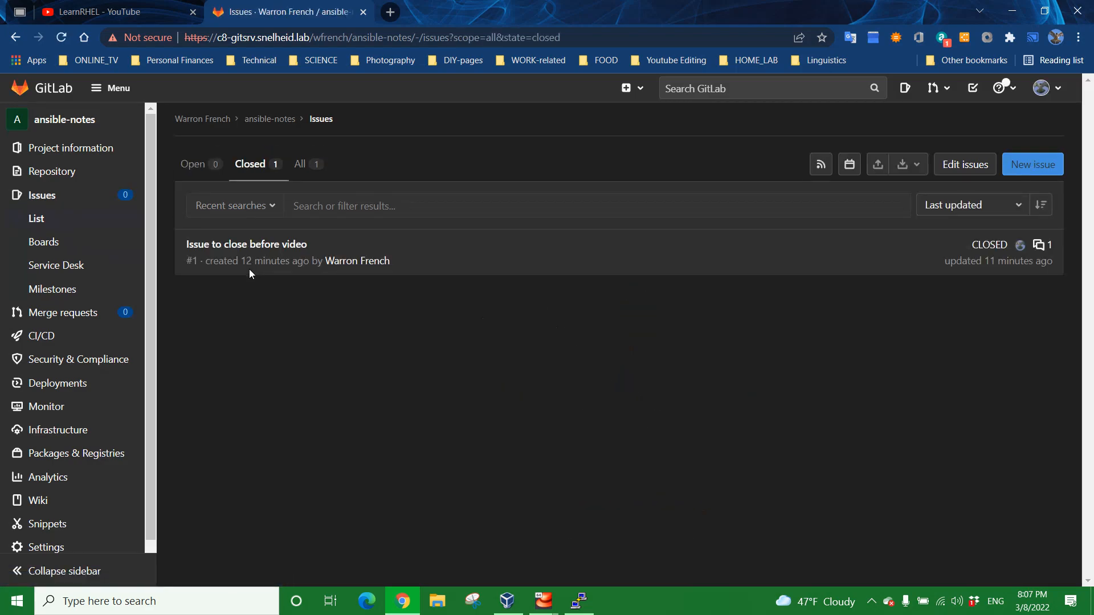
pyautogui.moveTo(246, 244)
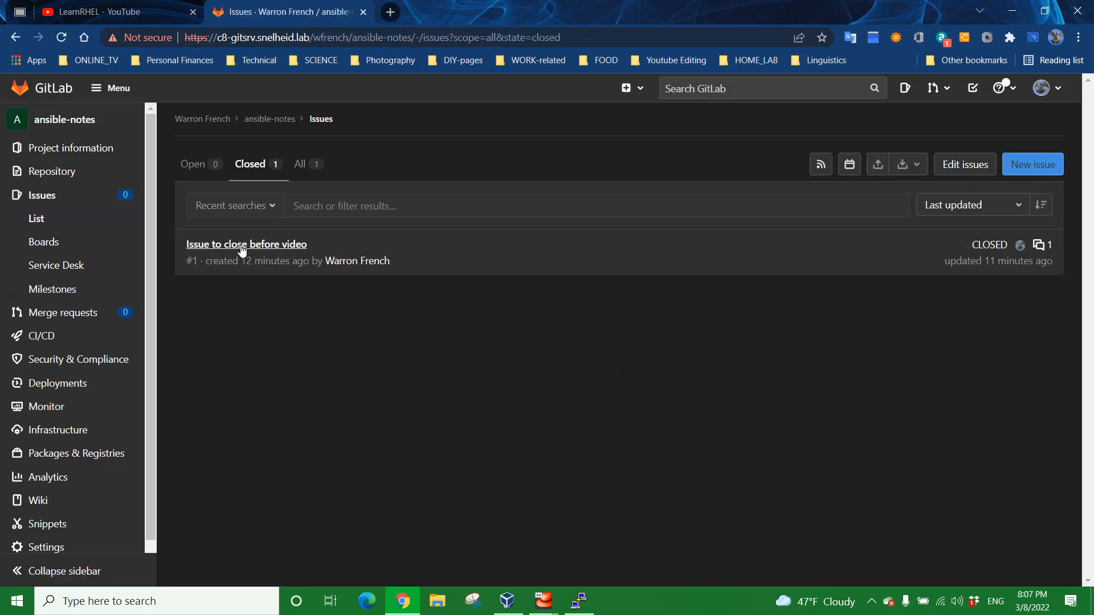
pyautogui.moveTo(262, 263)
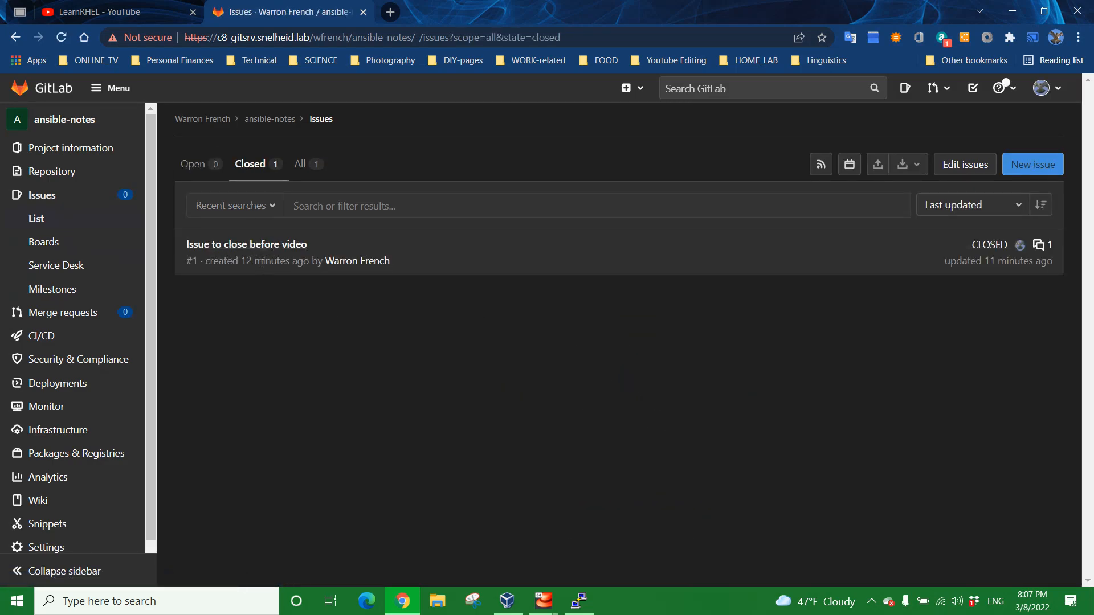
pyautogui.moveTo(299, 168)
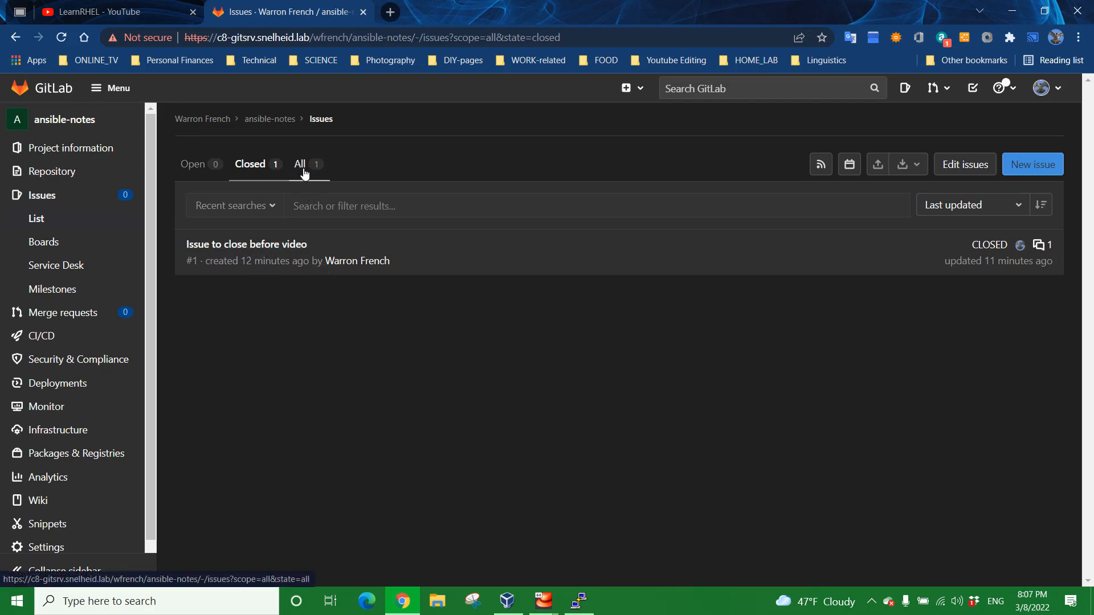
pyautogui.click(300, 164)
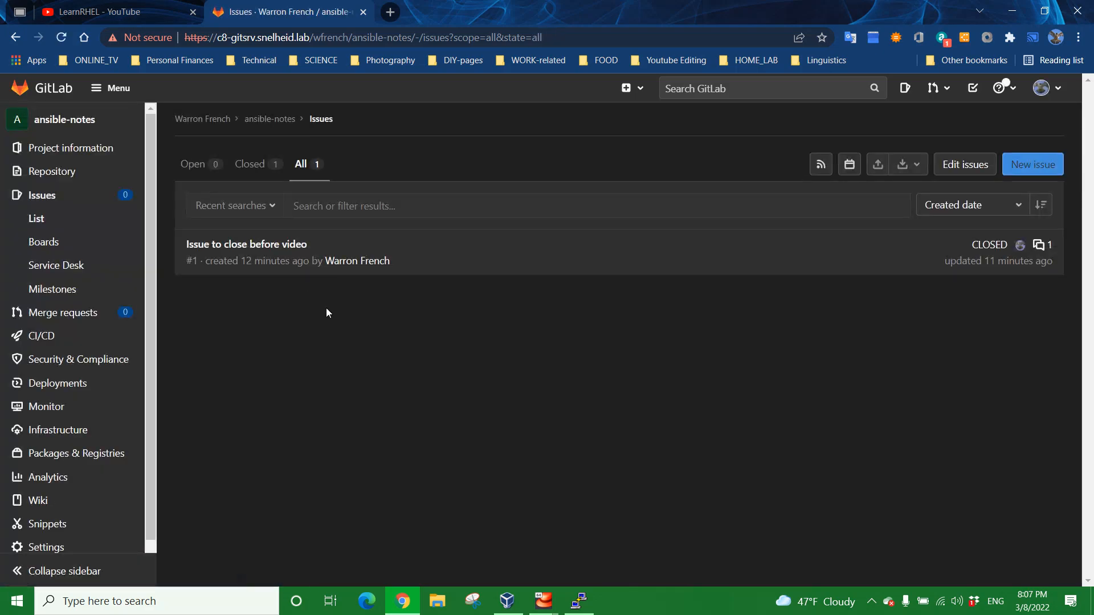
pyautogui.moveTo(311, 325)
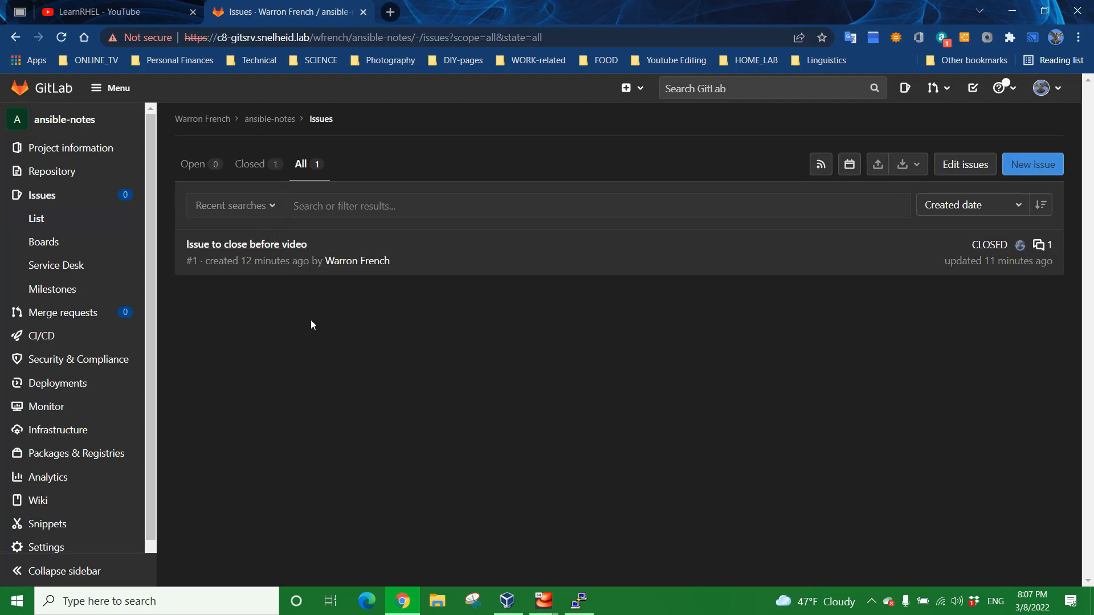
pyautogui.moveTo(321, 325)
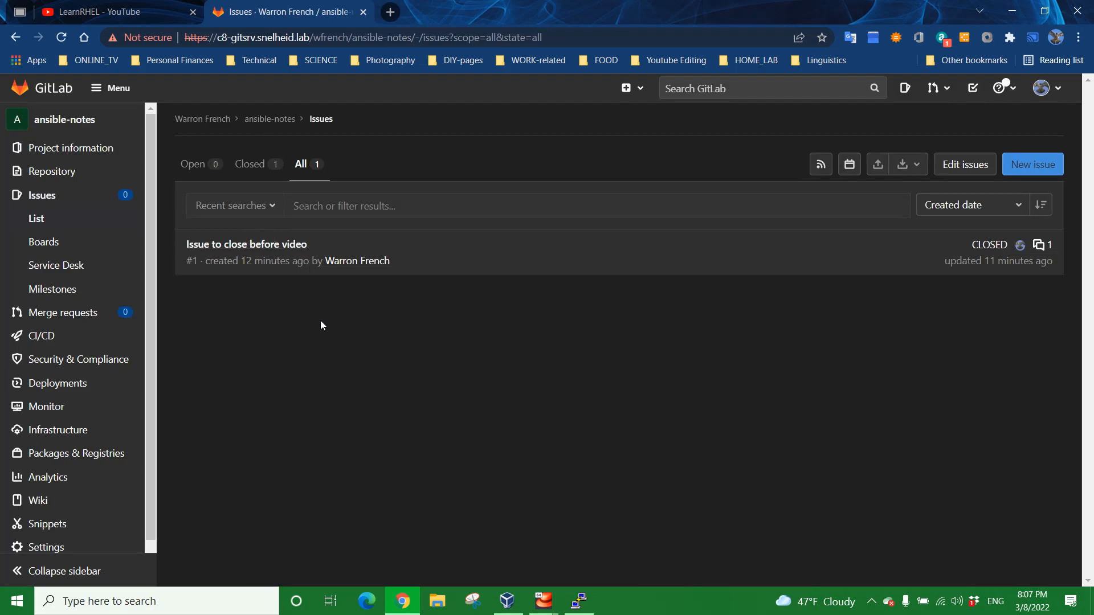
pyautogui.moveTo(313, 326)
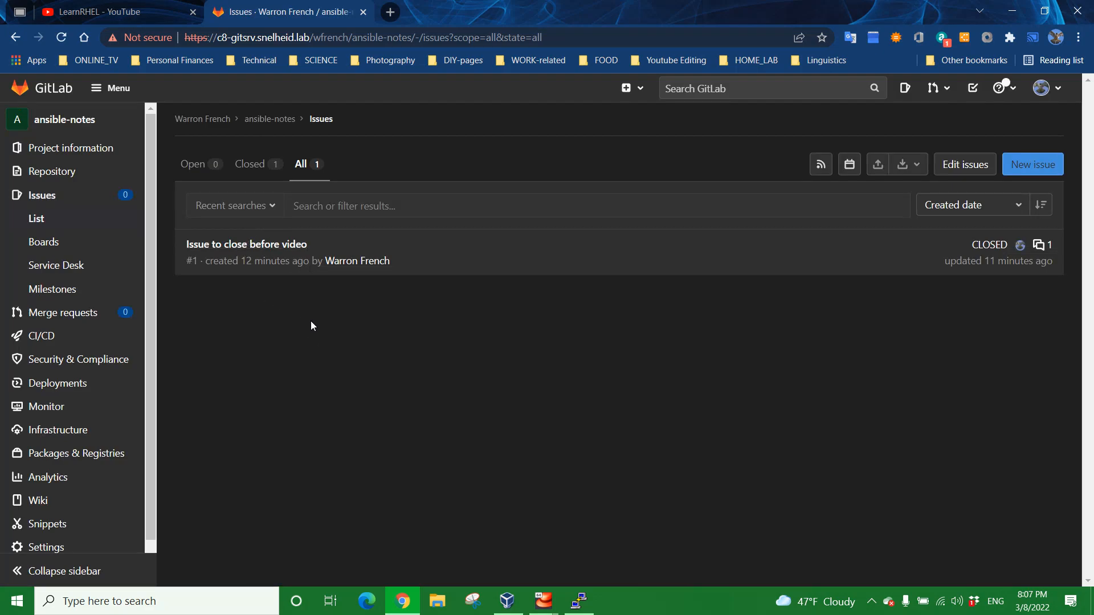
pyautogui.moveTo(338, 337)
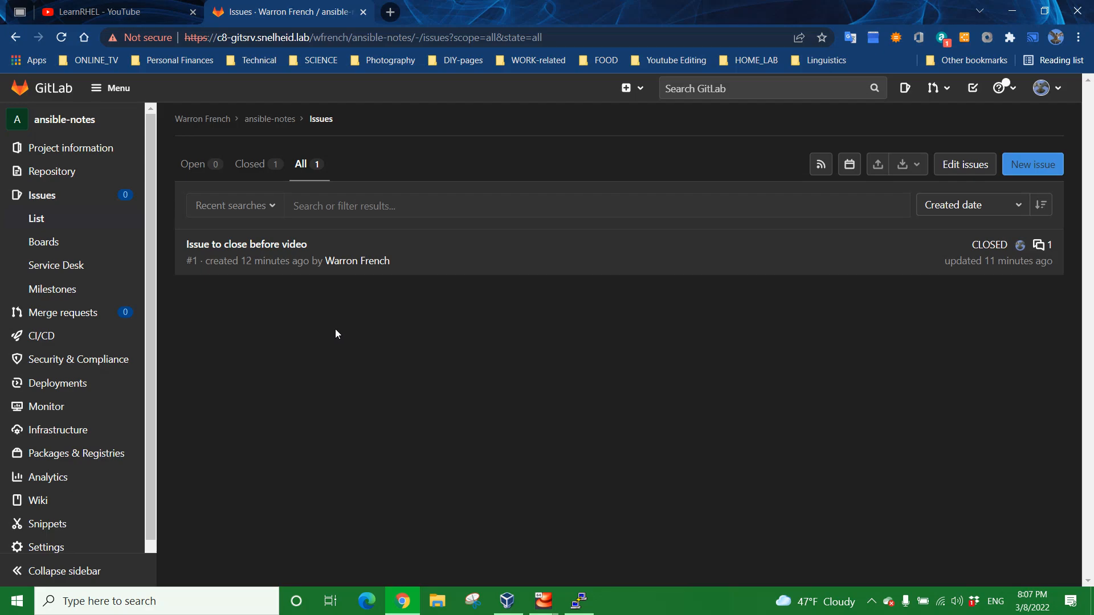
pyautogui.moveTo(338, 328)
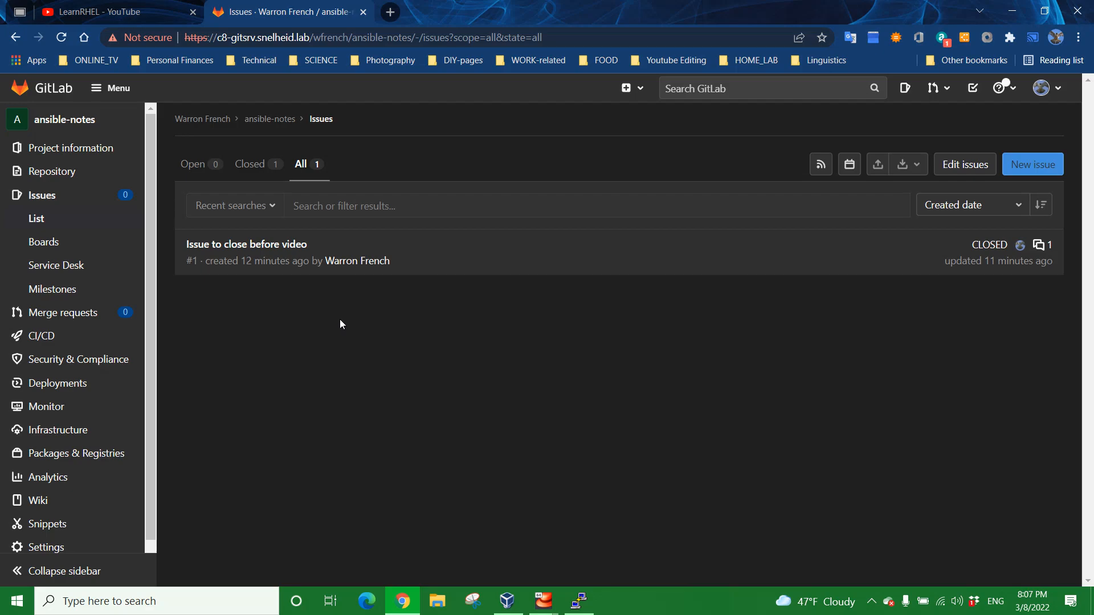
pyautogui.moveTo(167, 133)
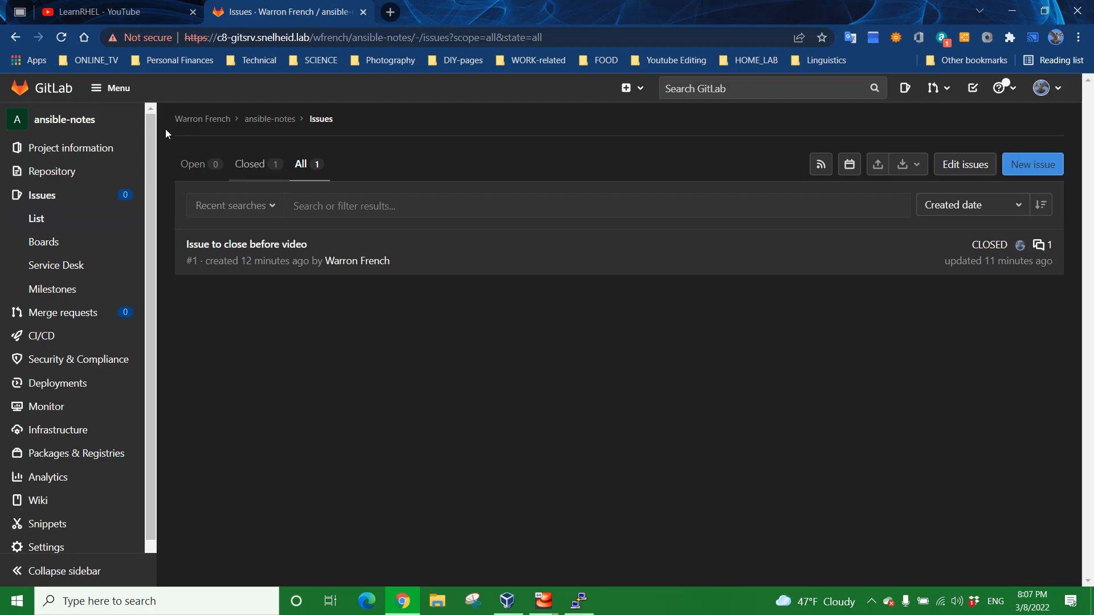
pyautogui.moveTo(48, 91)
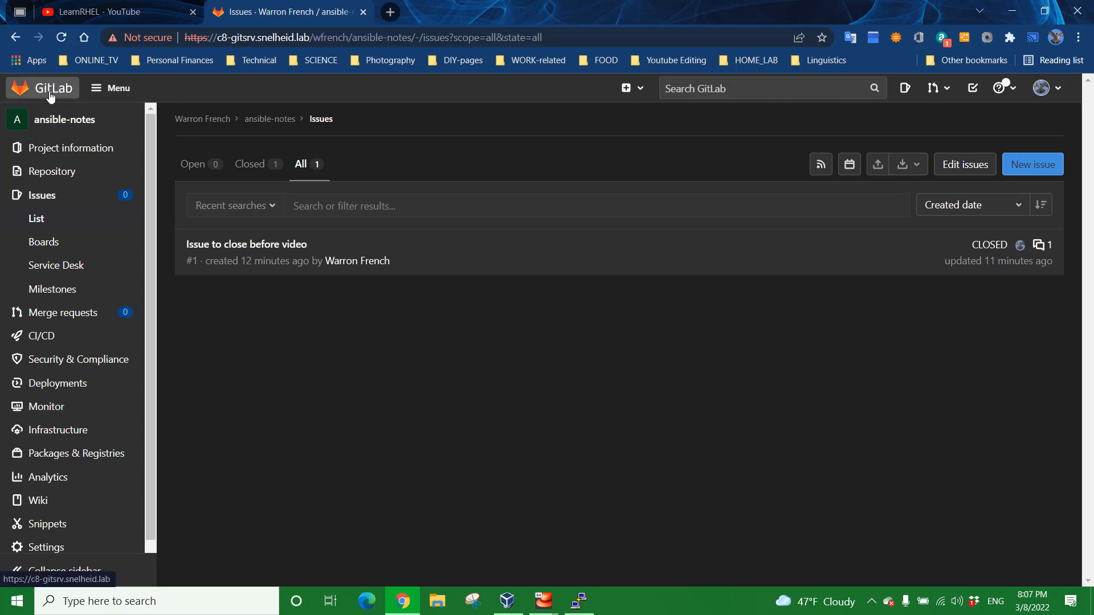
pyautogui.moveTo(49, 95)
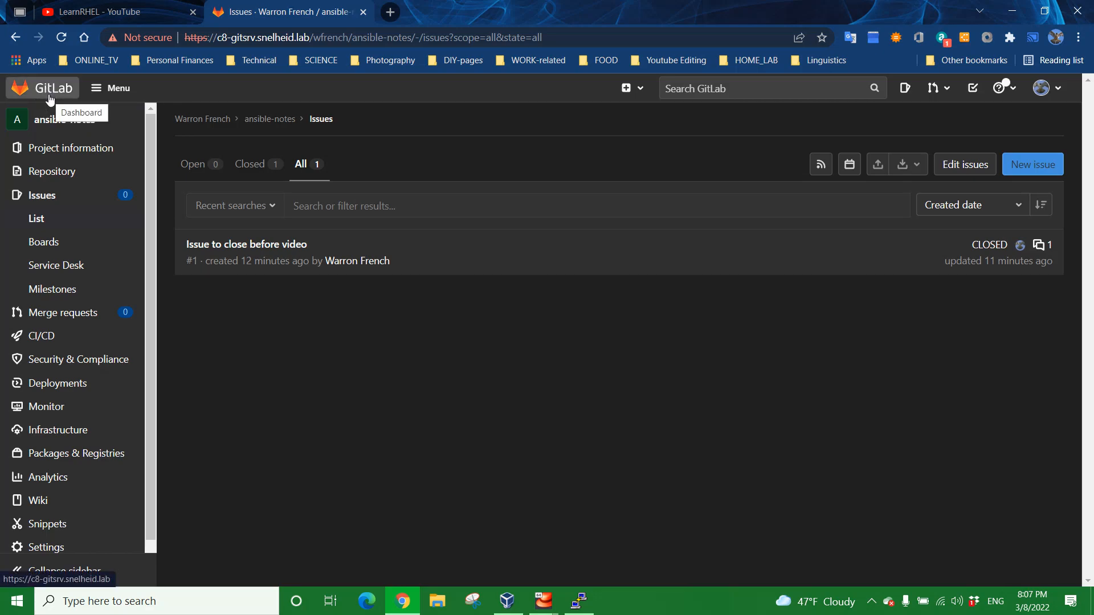
pyautogui.moveTo(390, 445)
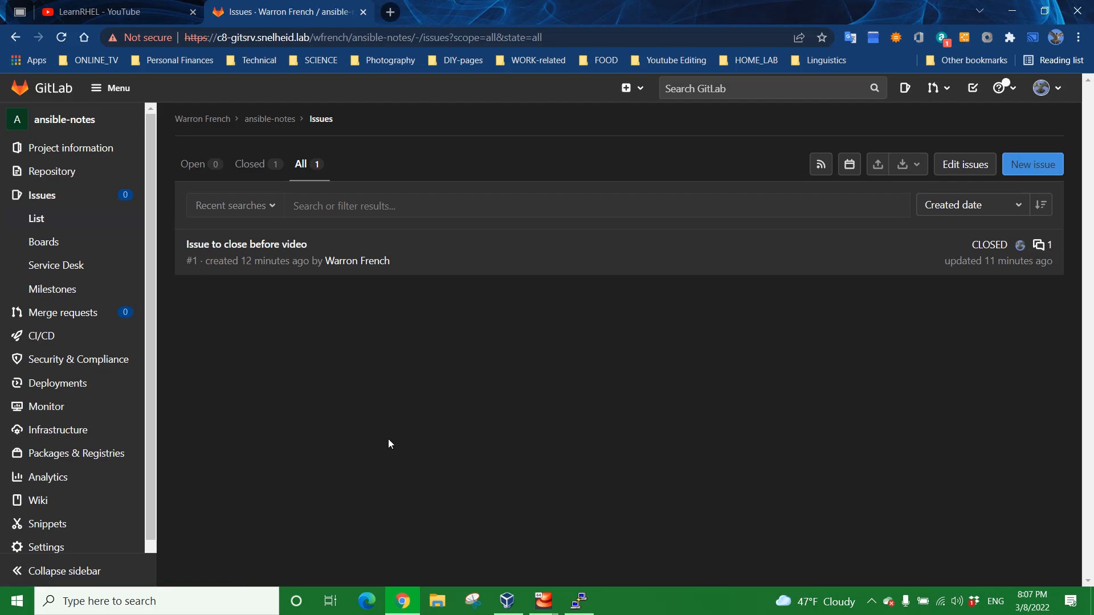
pyautogui.moveTo(28, 202)
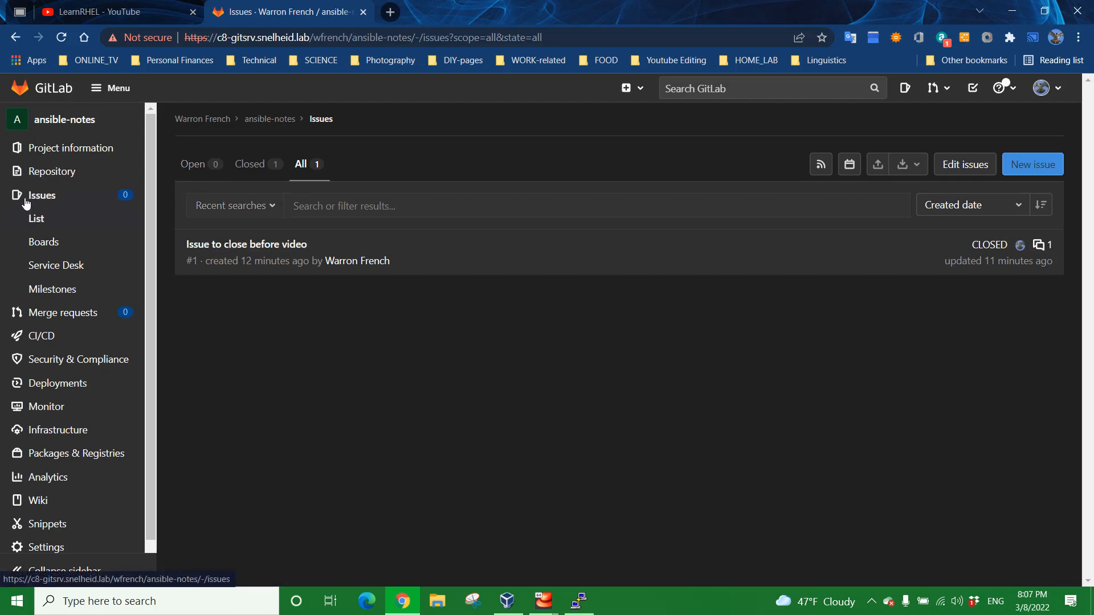
pyautogui.click(193, 164)
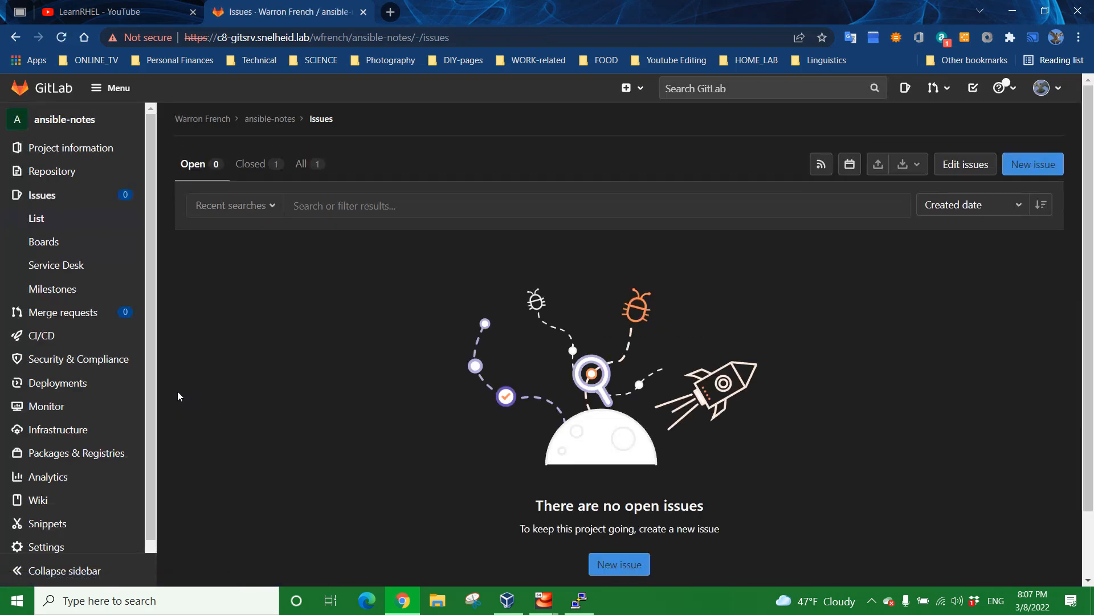
pyautogui.moveTo(321, 385)
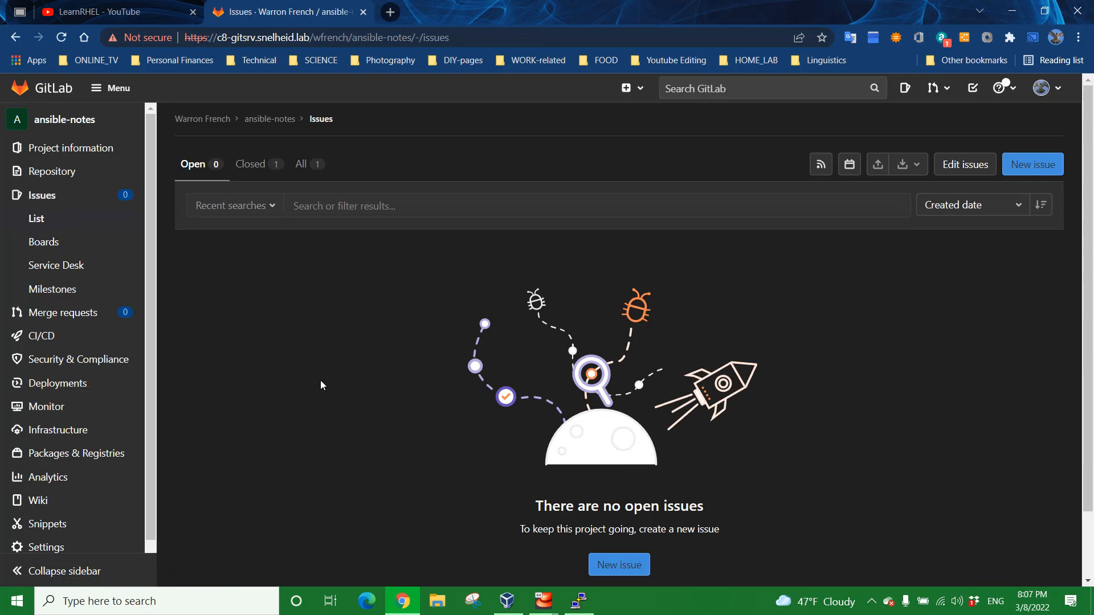
pyautogui.moveTo(618, 564)
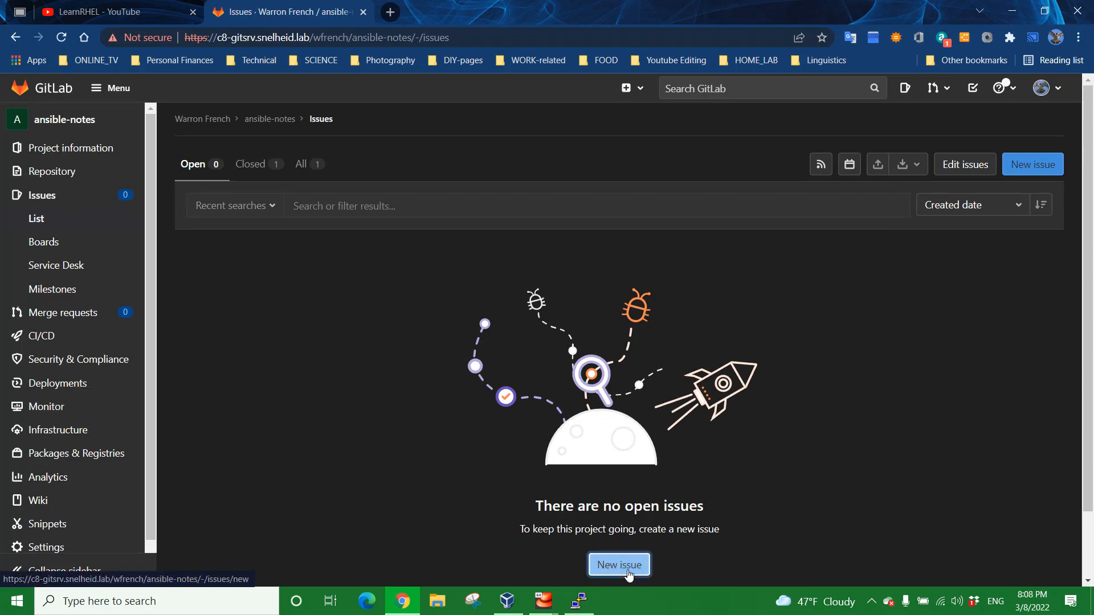
# Step: Start a new issue and title it 'Fix AnsibleNotes.md with bad syntax for ansible-playbook list command'
pyautogui.click(617, 565)
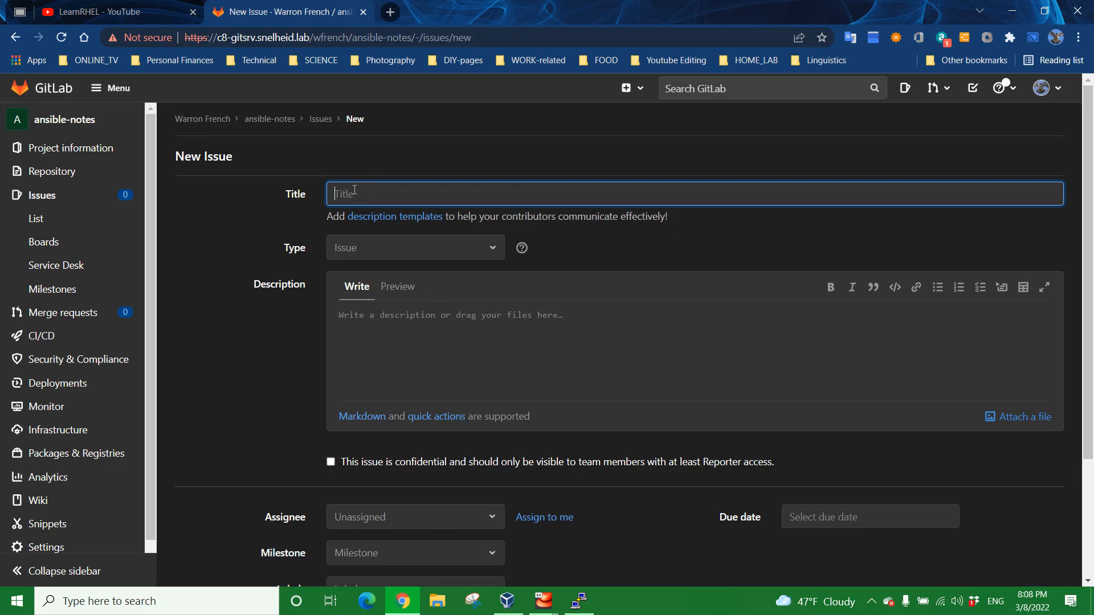
pyautogui.write('Demons')
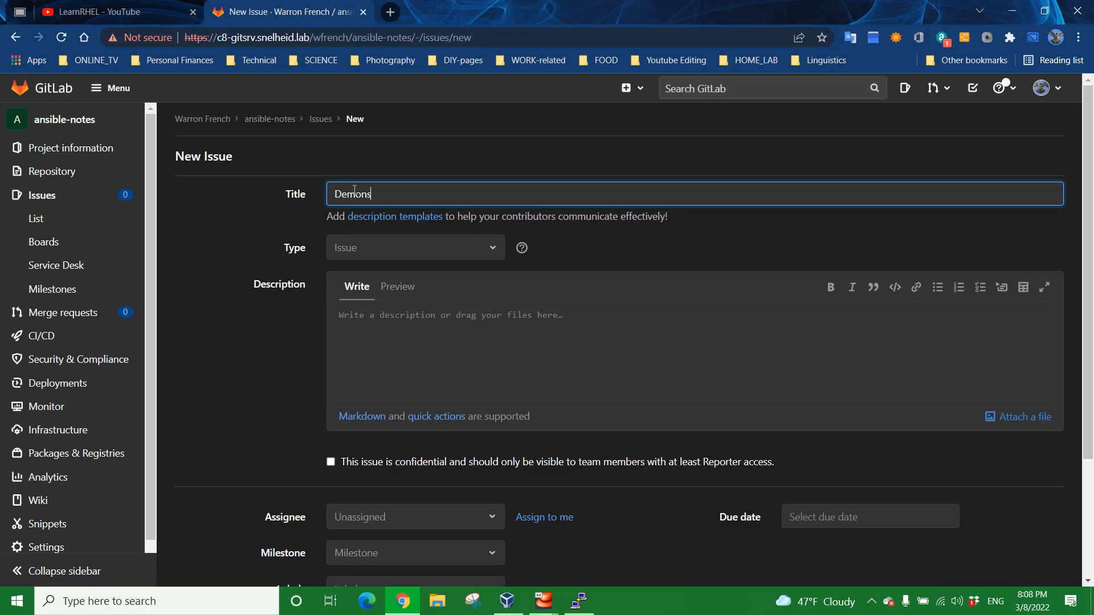
pyautogui.write('trate')
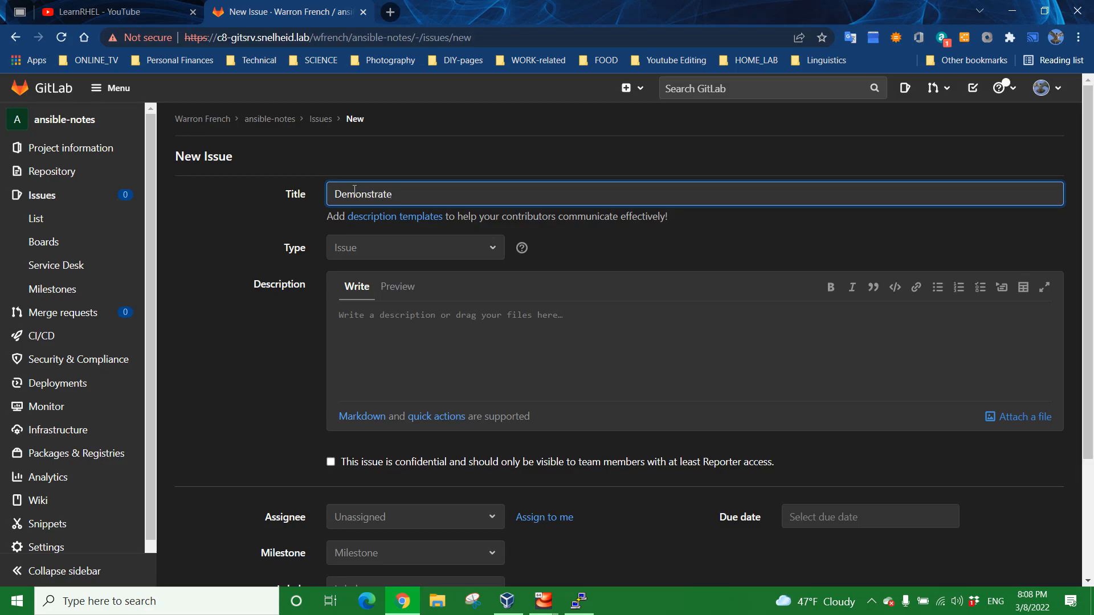
pyautogui.press('ctrl+a')
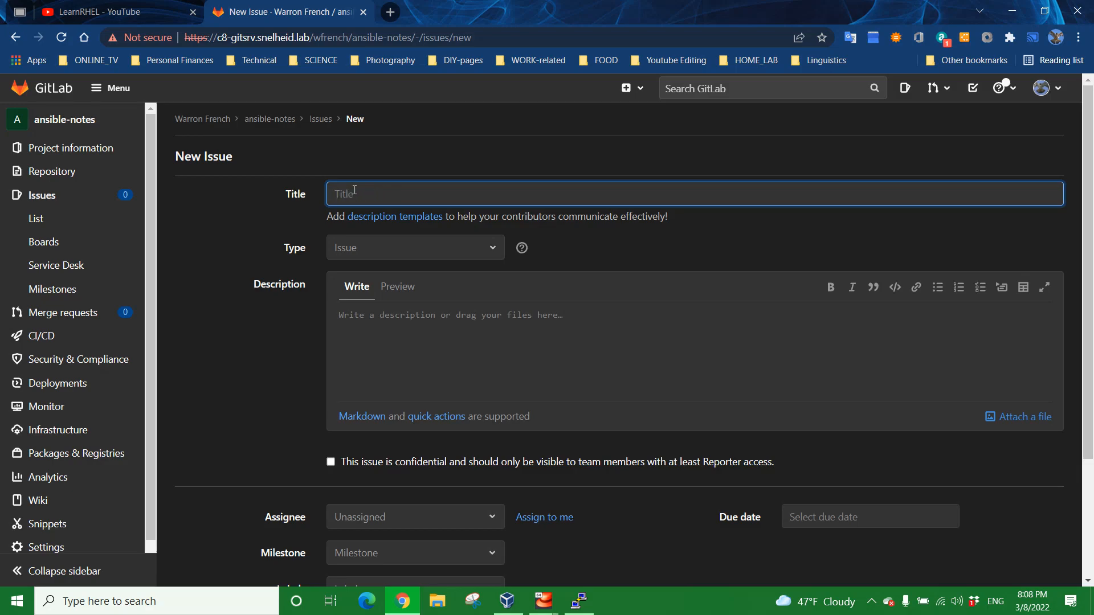
pyautogui.write('Fix')
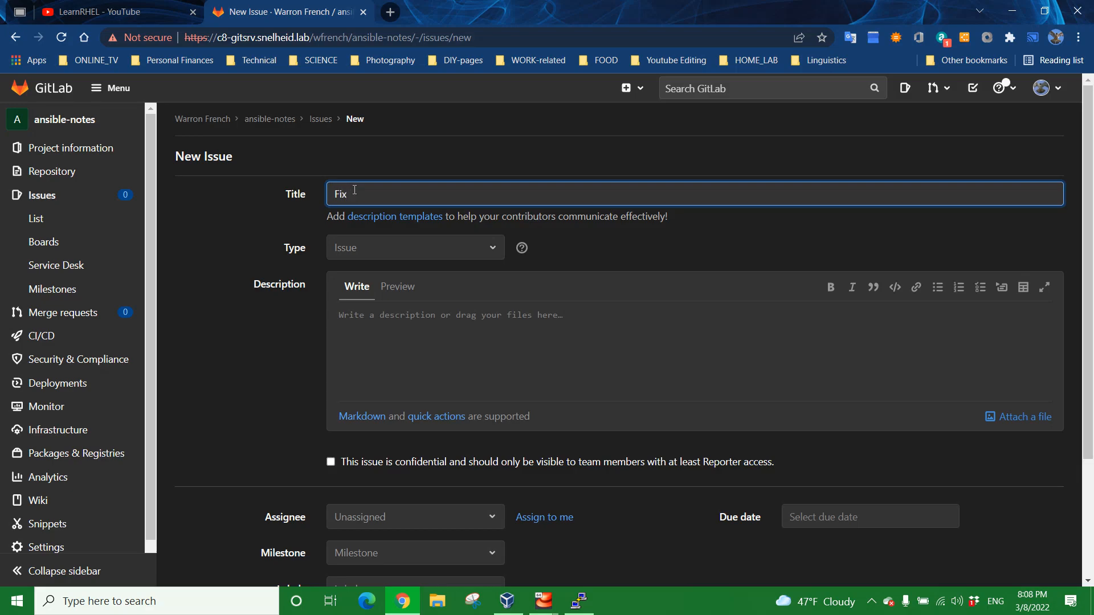
pyautogui.write('Ansible')
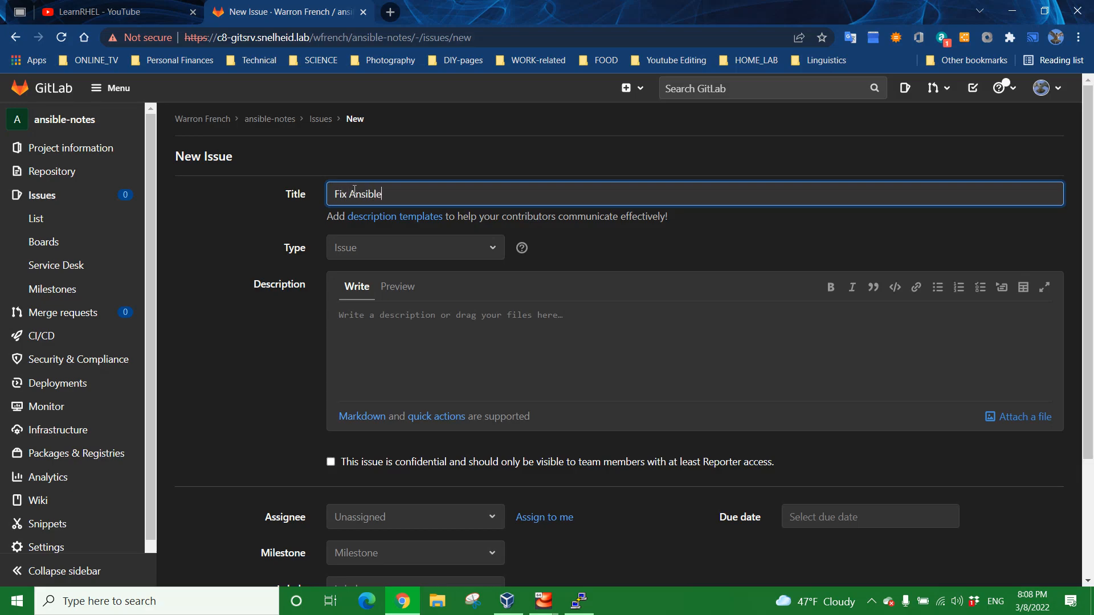
pyautogui.write('Notes.m')
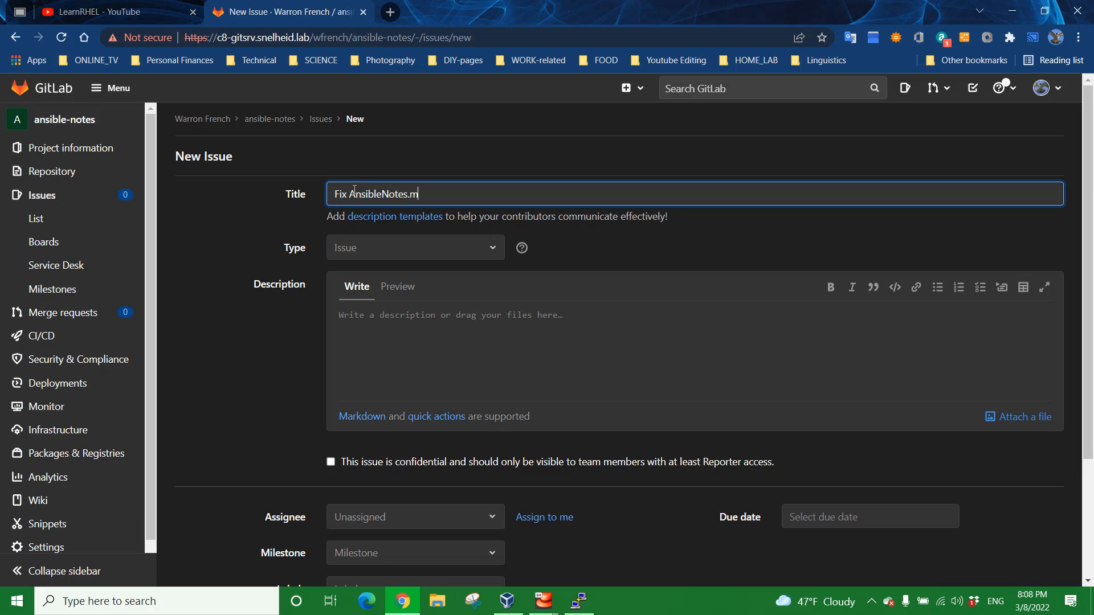
pyautogui.write('d with')
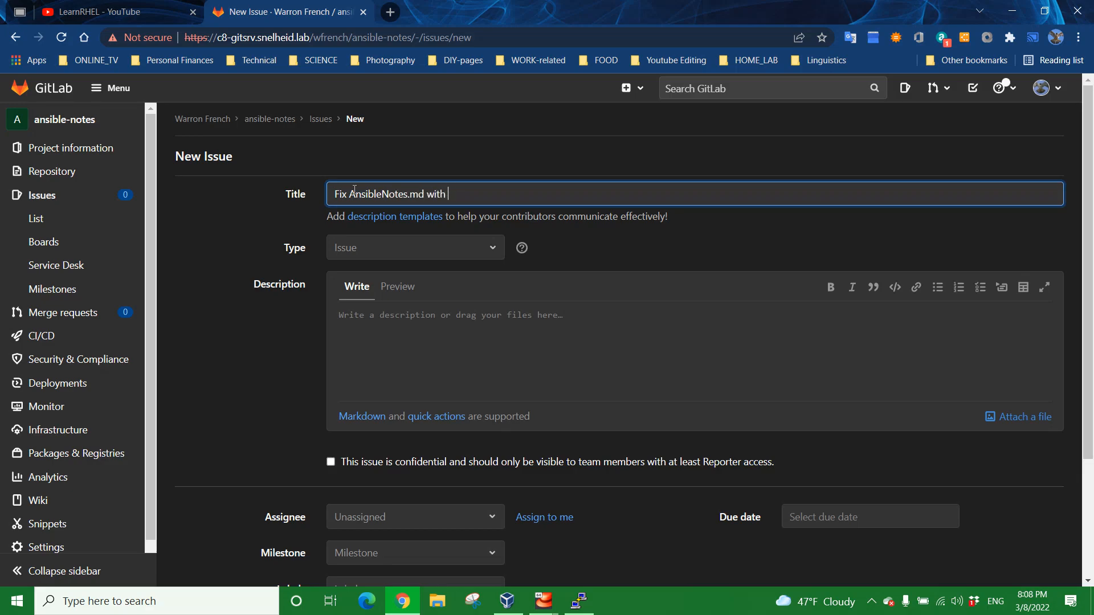
pyautogui.write('bad s')
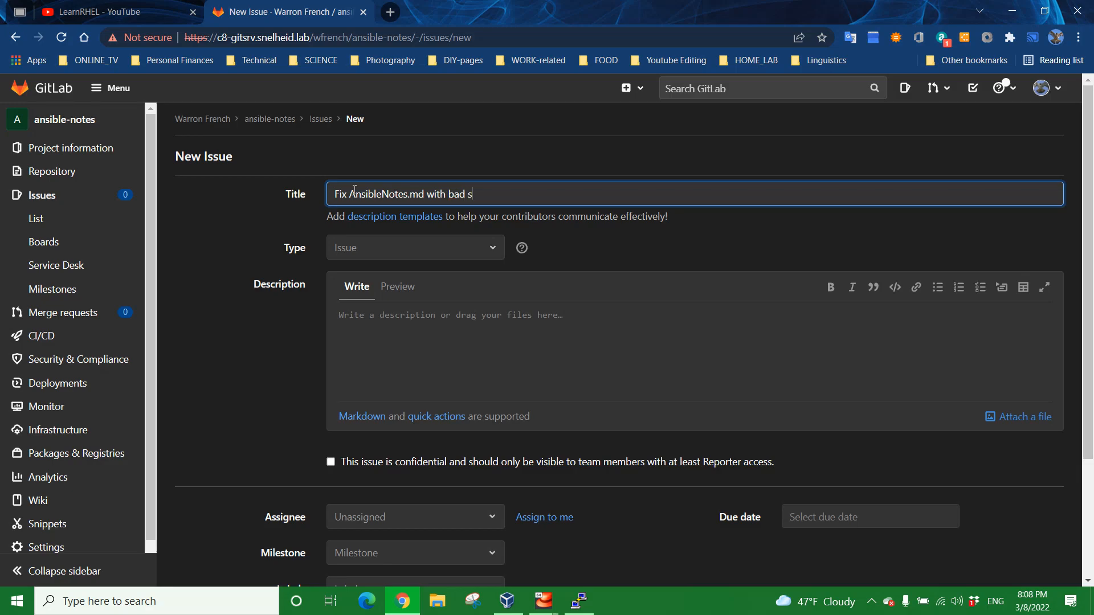
pyautogui.write('yntax')
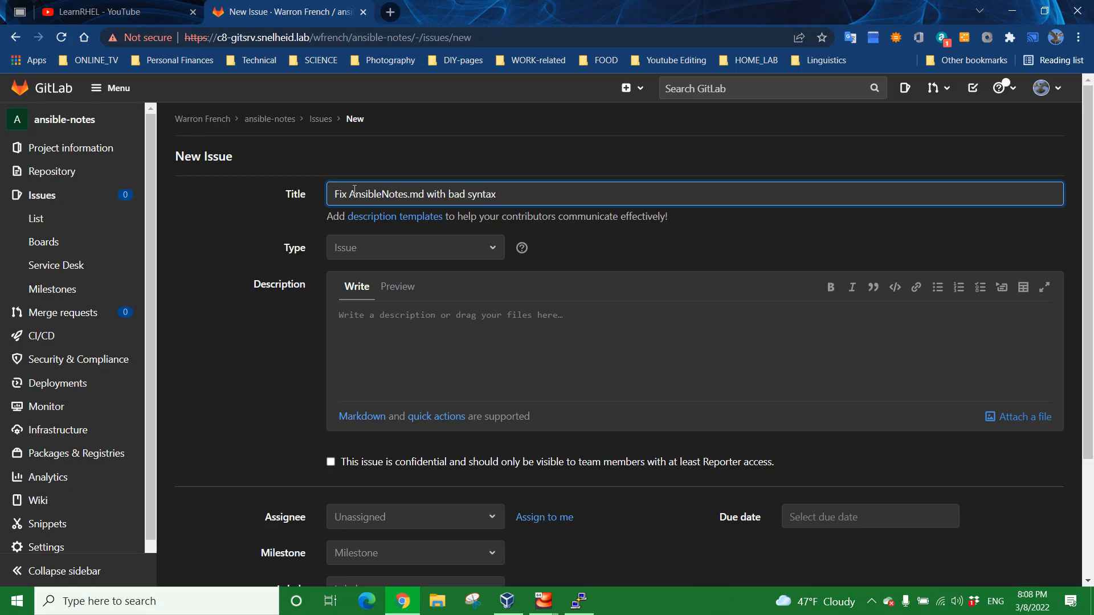
pyautogui.write('for')
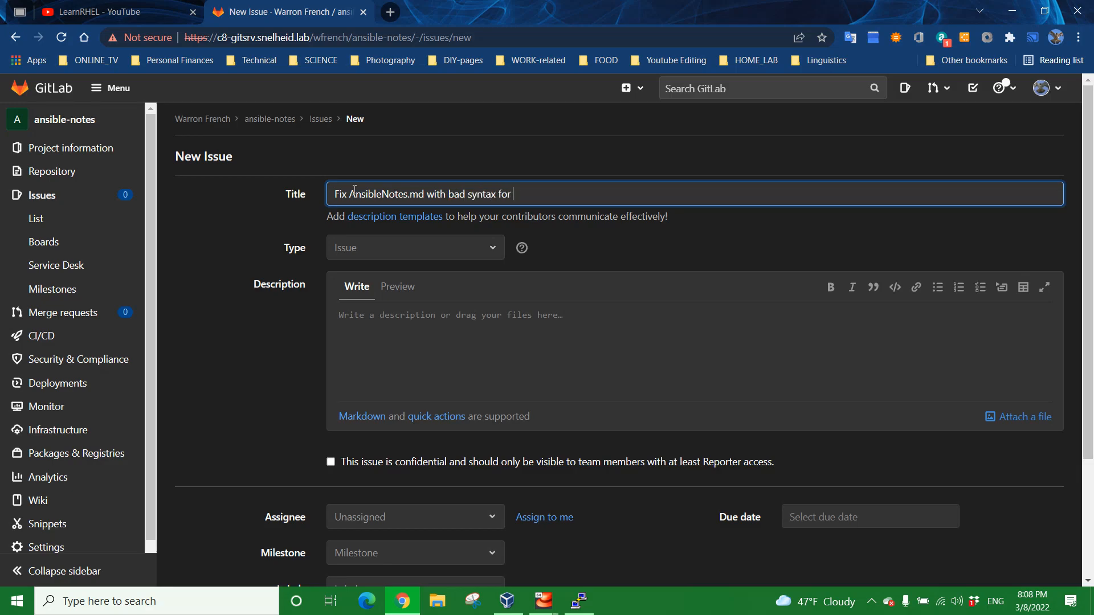
pyautogui.write('ansible-playb')
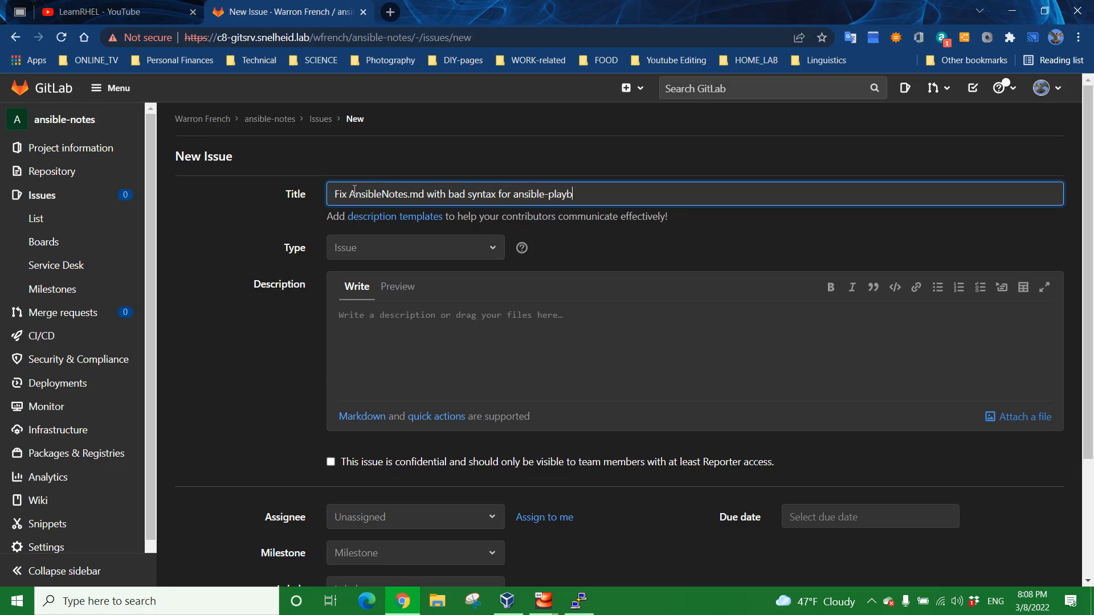
pyautogui.write('ook lis')
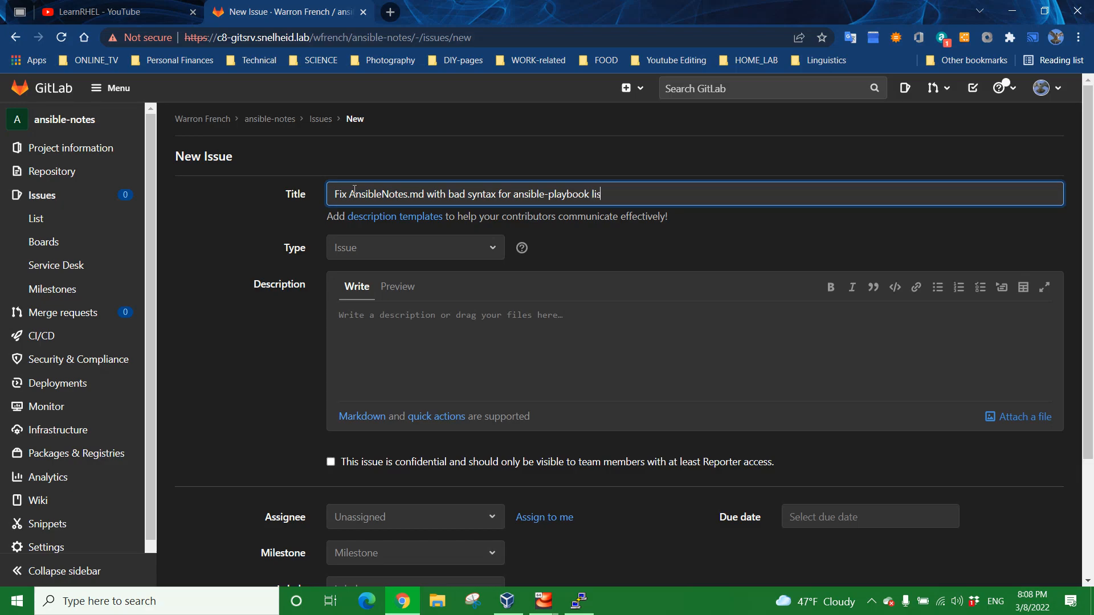
pyautogui.write('t command')
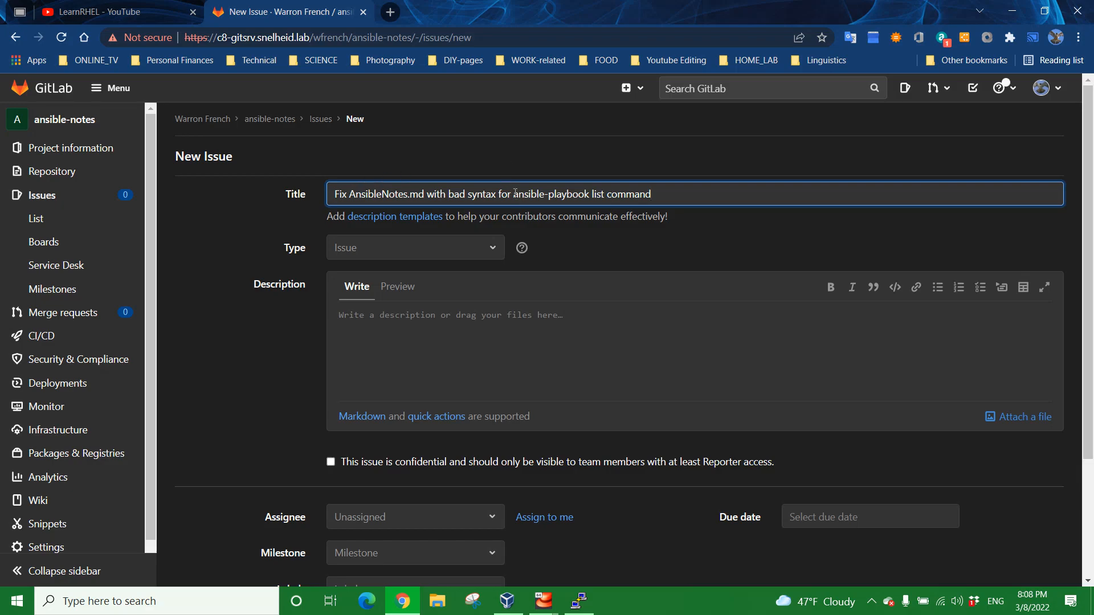
# Step: Remove 'ansible-playbook' so the title reads 'Fix AnsibleNotes.md with bad syntax for list command'
pyautogui.doubleClick(537, 194)
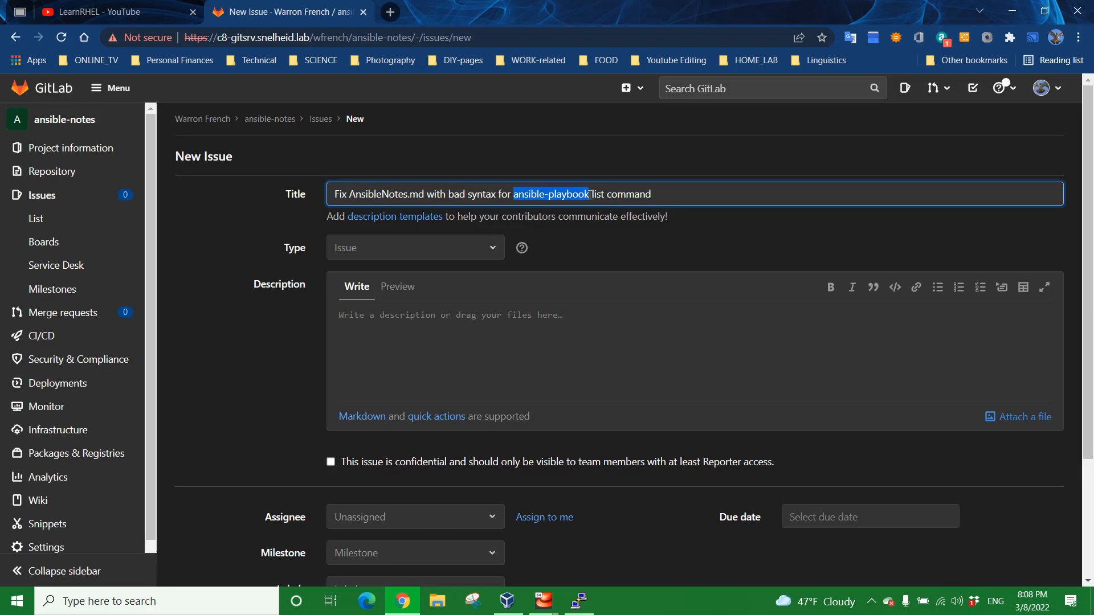
pyautogui.press('Delete')
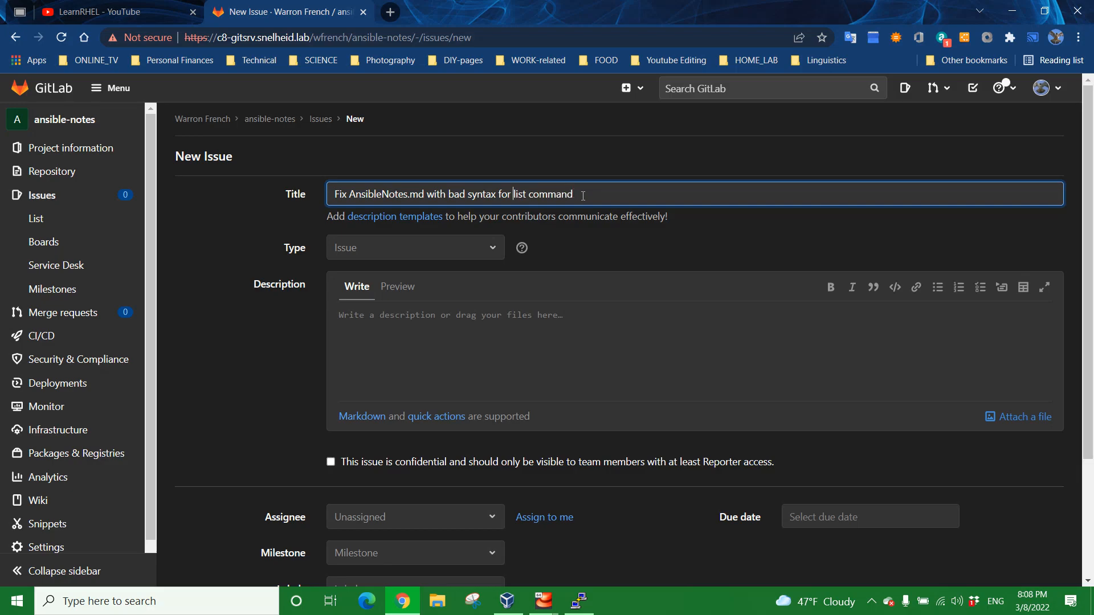
pyautogui.tripleClick(453, 193)
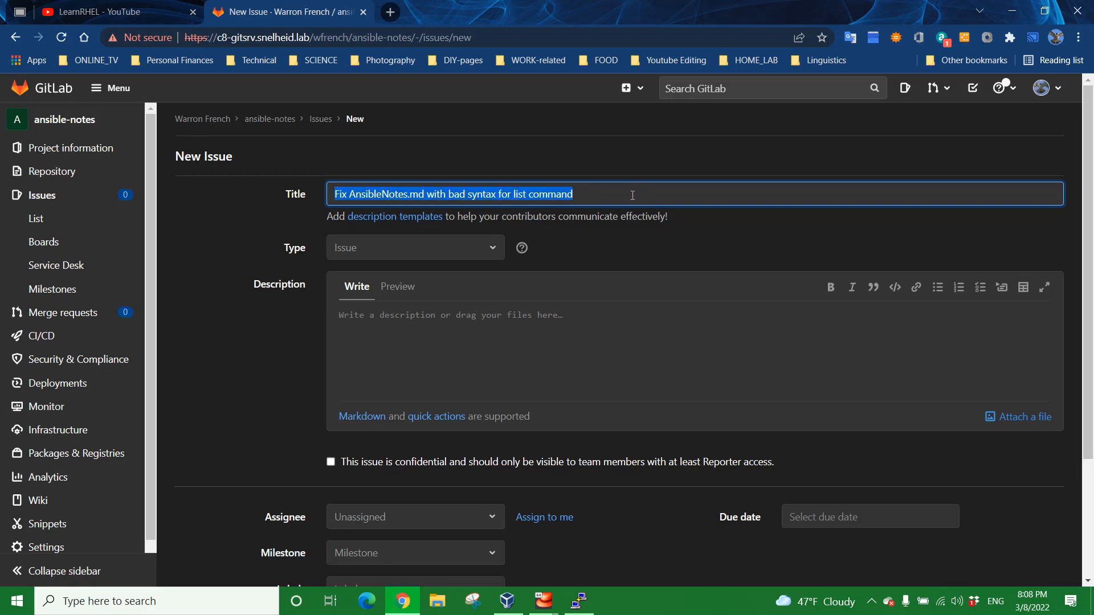
pyautogui.moveTo(688, 195)
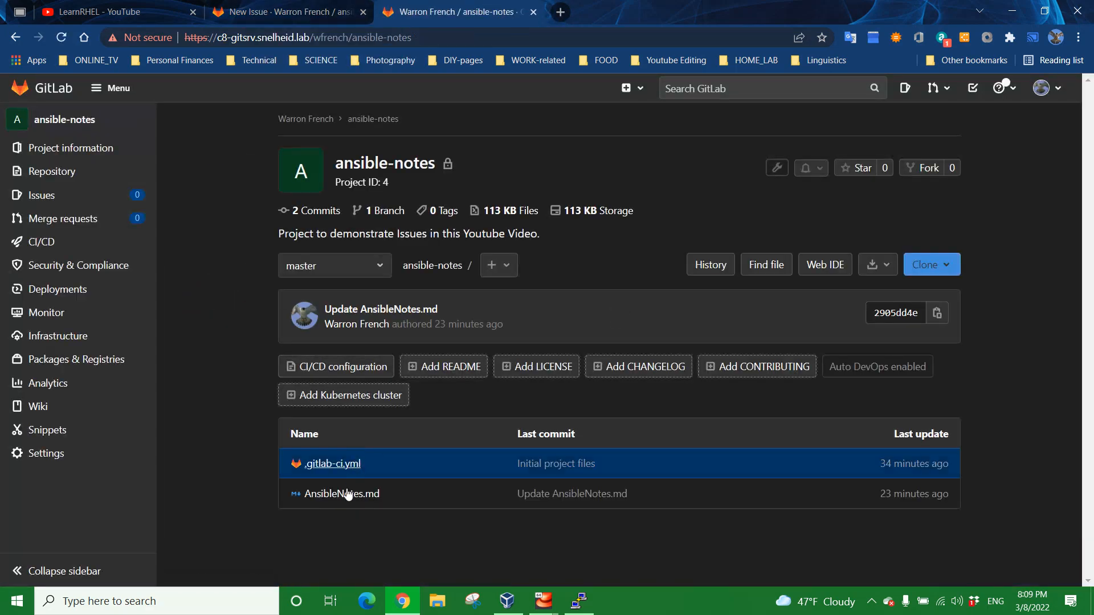
# Step: View AnsibleNotes.md in a second tab for reference, then return to the new issue draft
pyautogui.click(343, 494)
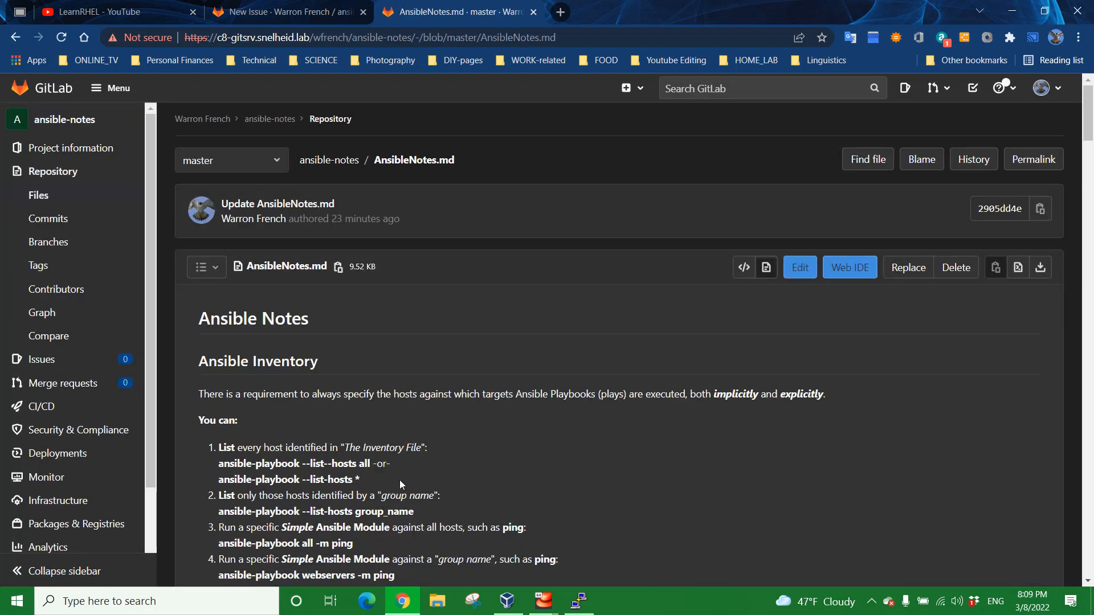
pyautogui.click(286, 11)
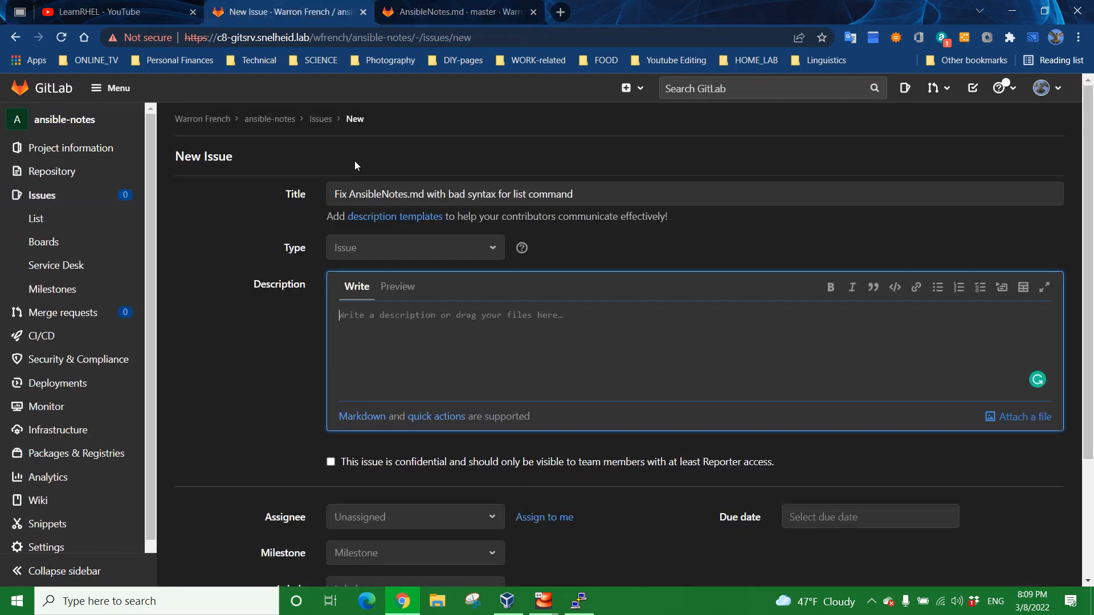
# Step: Describe the syntax error in AnsibleNotes.md's Ansible Inventory section in the issue description
pyautogui.write('w')
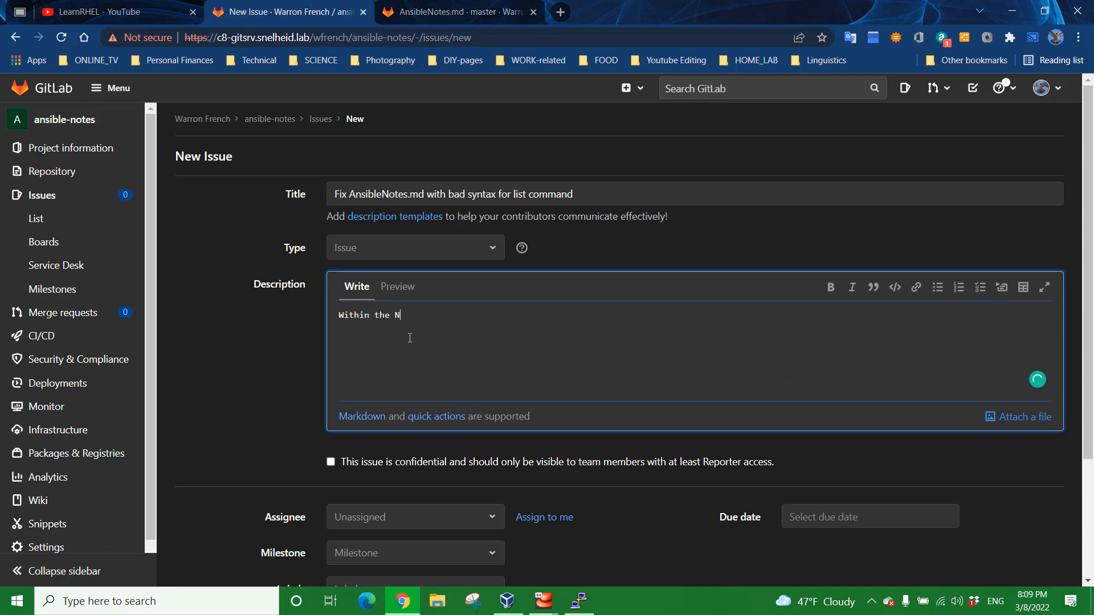
pyautogui.write('AnsibleN')
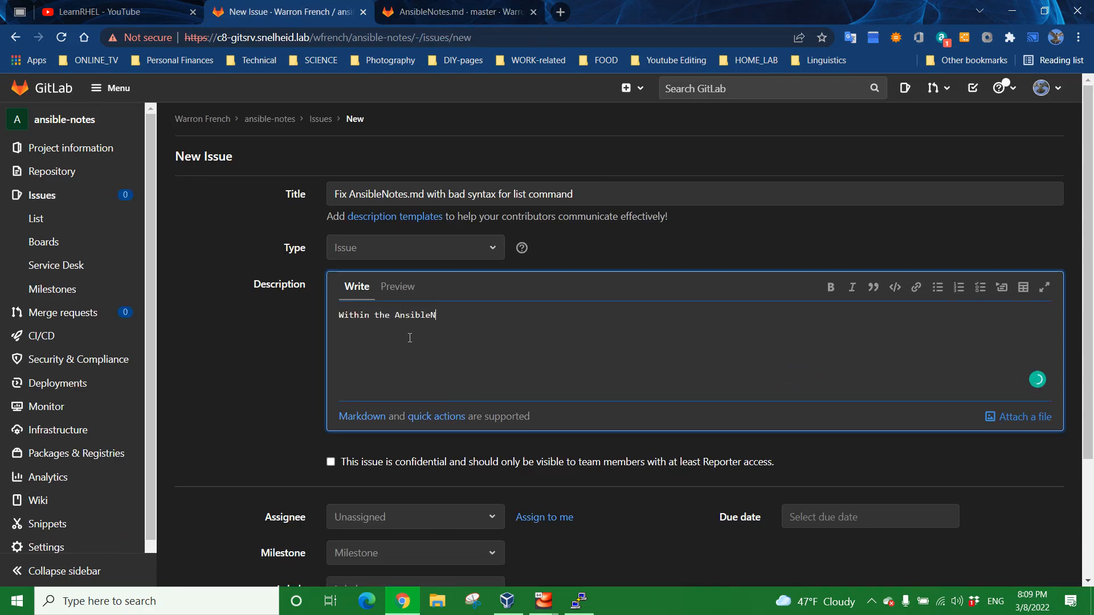
pyautogui.write('otes.md')
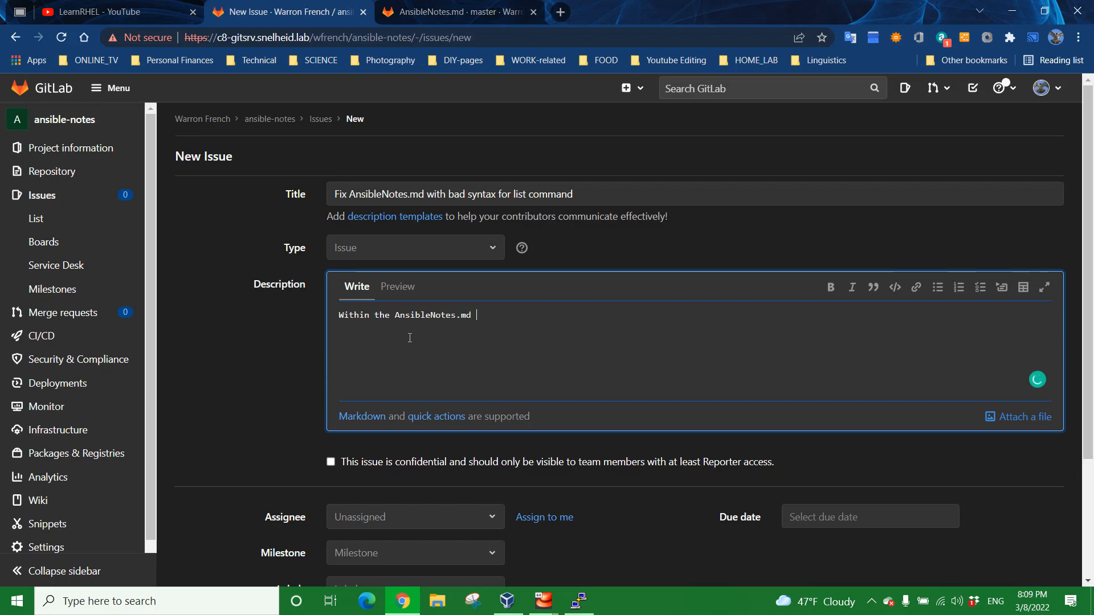
pyautogui.write('specifically within')
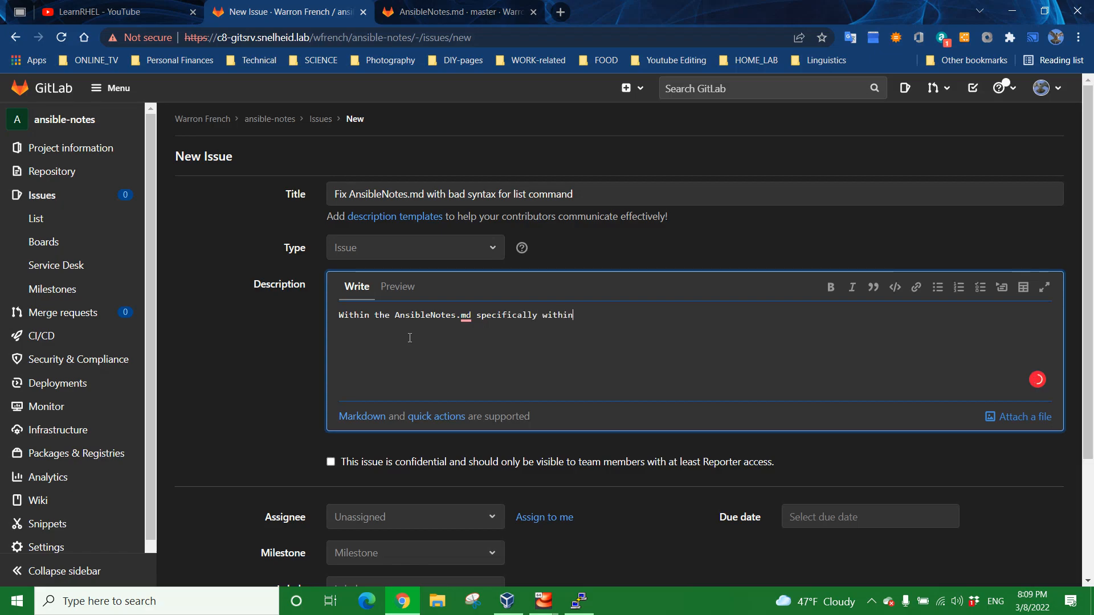
pyautogui.write('the section n')
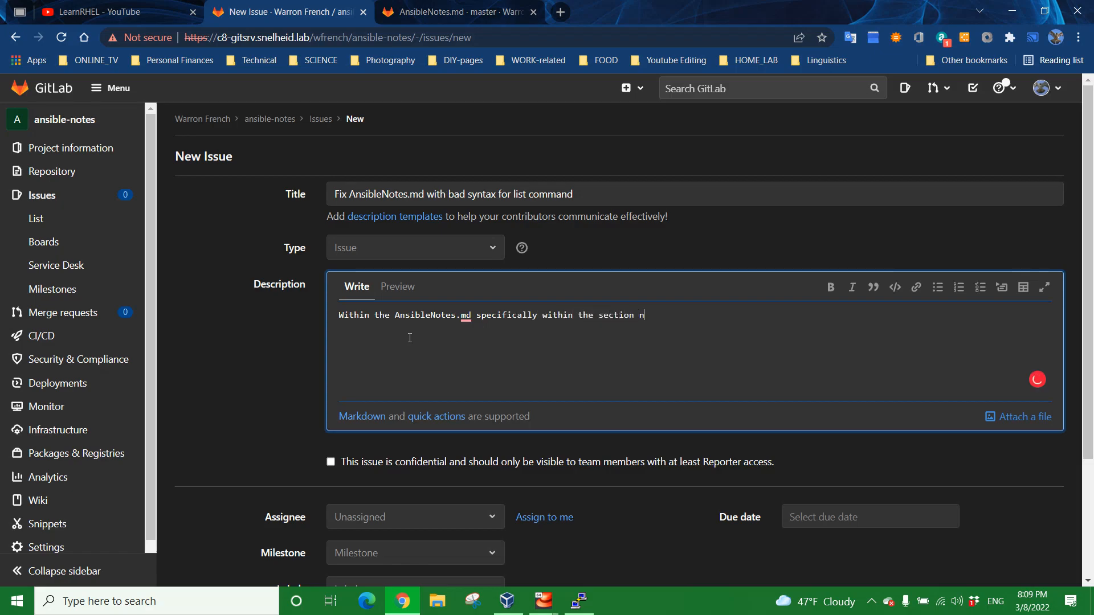
pyautogui.click(459, 11)
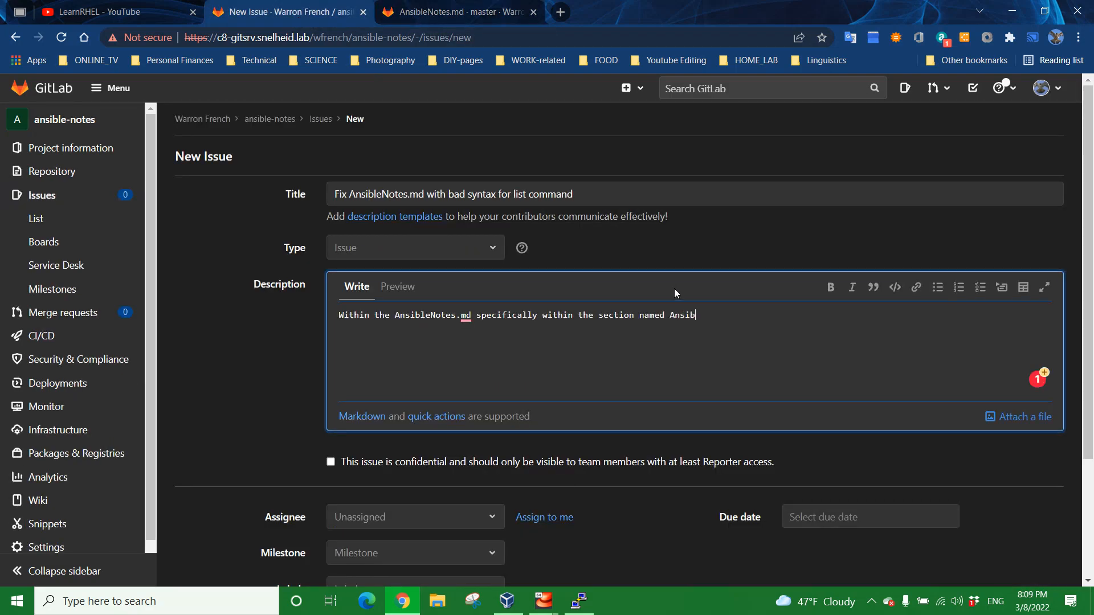
pyautogui.write('le Inv')
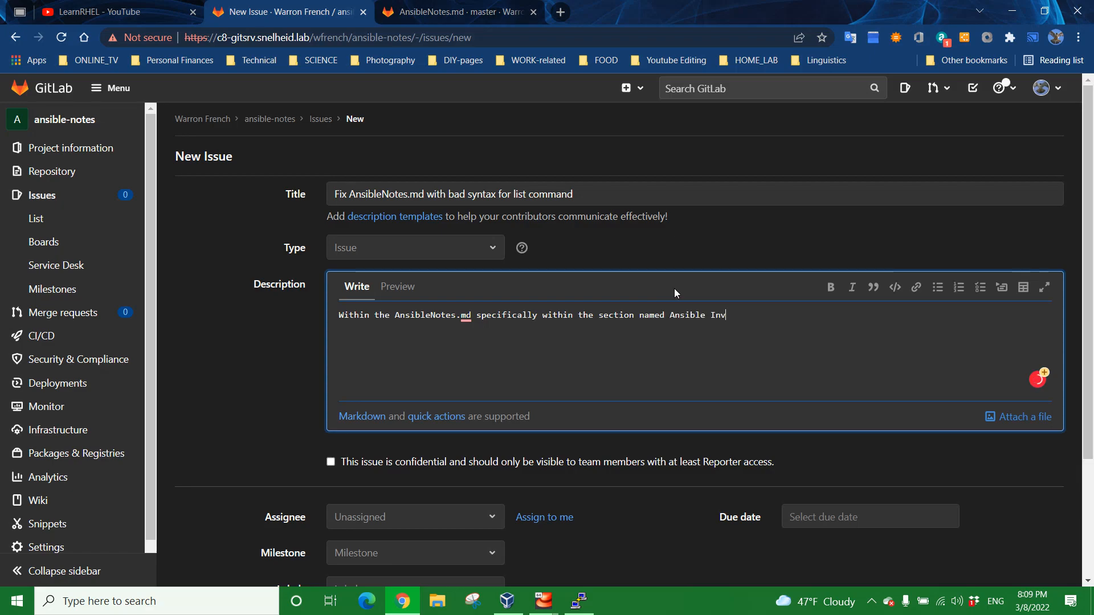
pyautogui.write('entory there is')
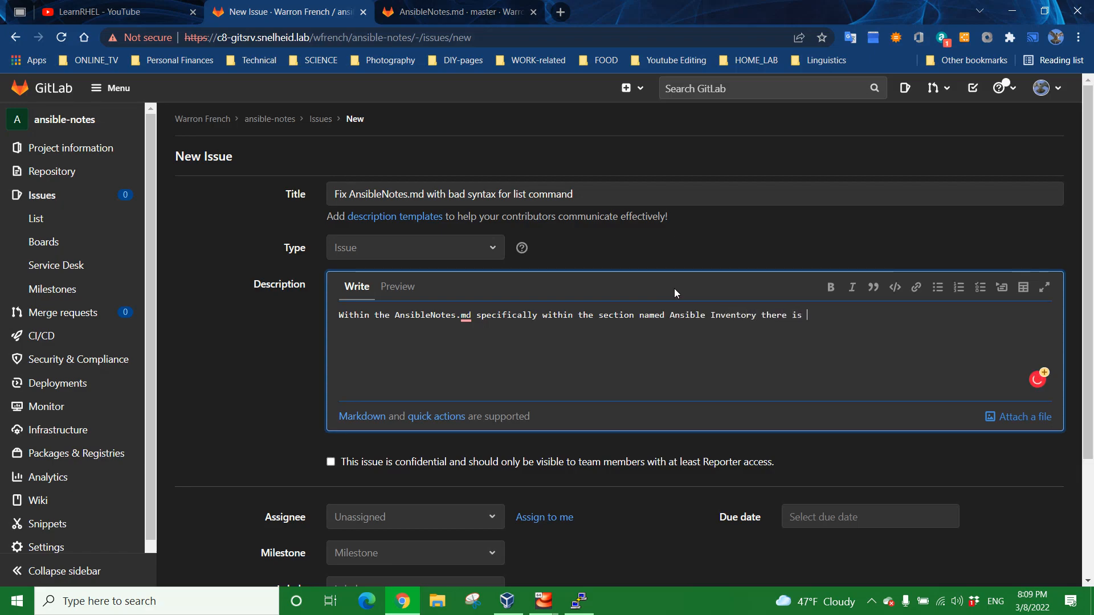
pyautogui.write('a syntax e')
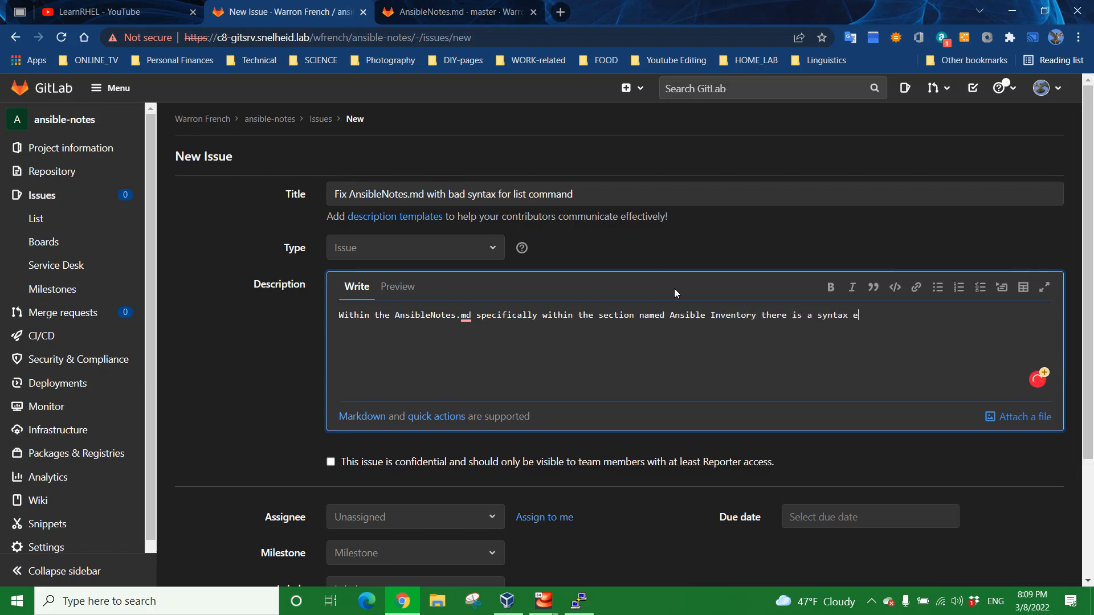
pyautogui.write('rror in the n')
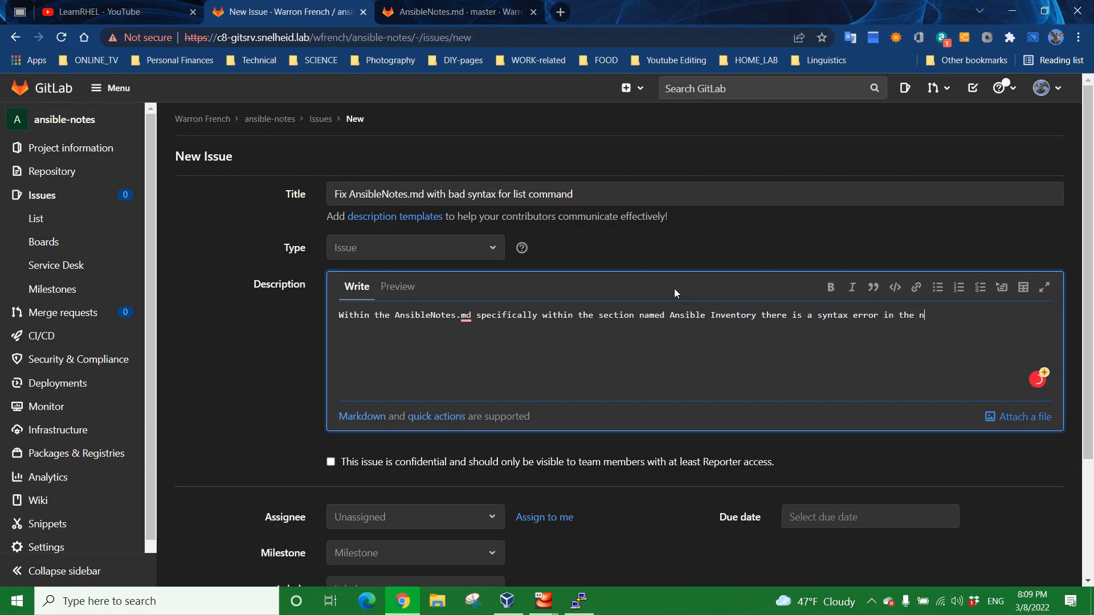
pyautogui.write('otes that')
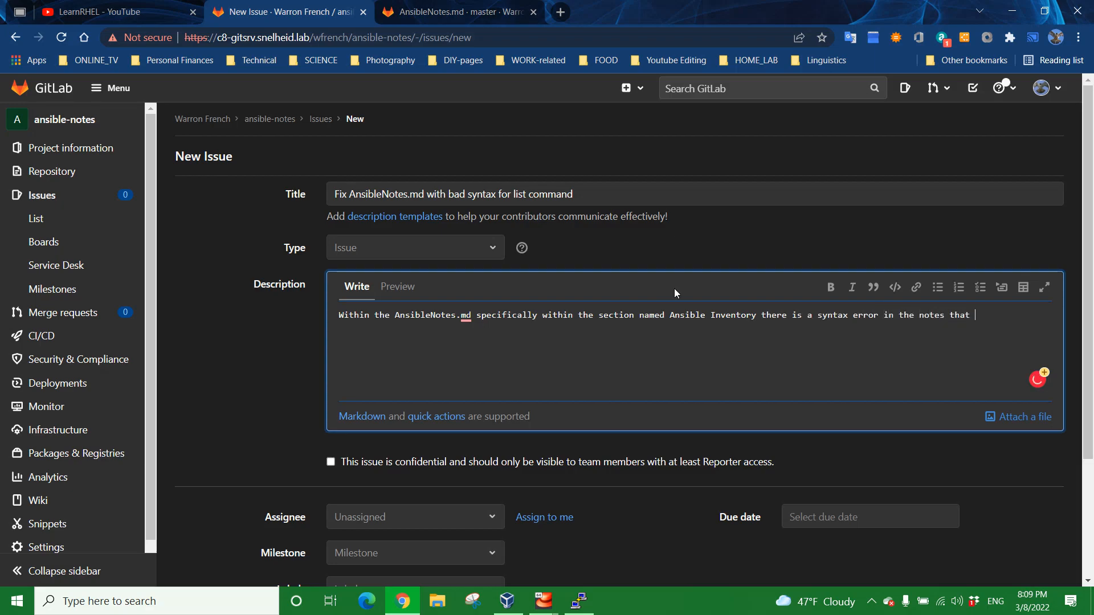
# Step: Note it should be addressed for users new to Ansible environments and introduce 'Specifically the following command:' with inline-code backticks
pyautogui.write('should be ad')
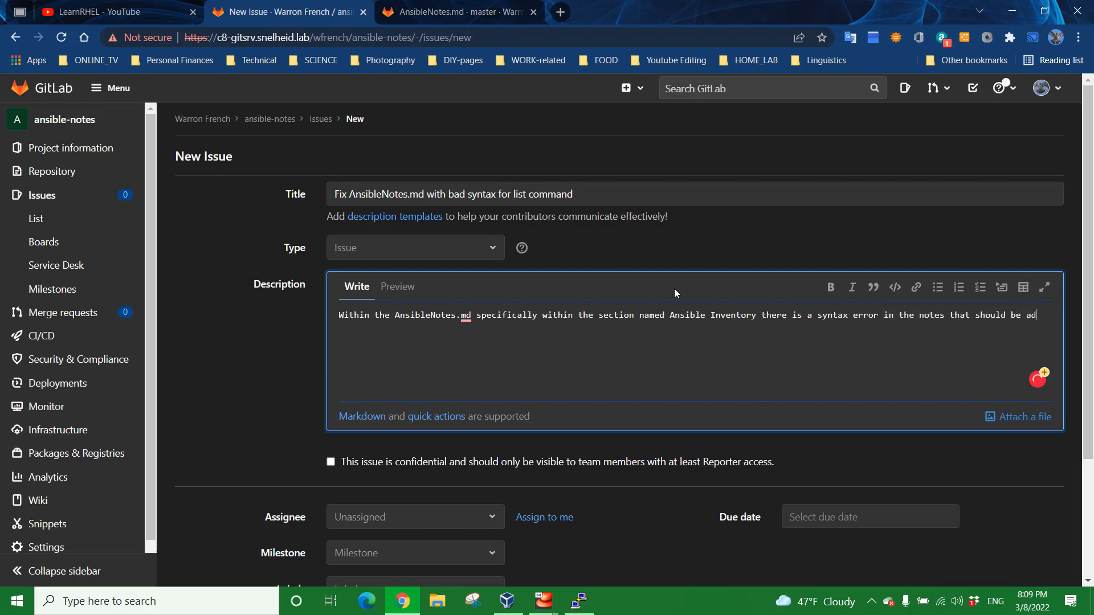
pyautogui.write('dressed for')
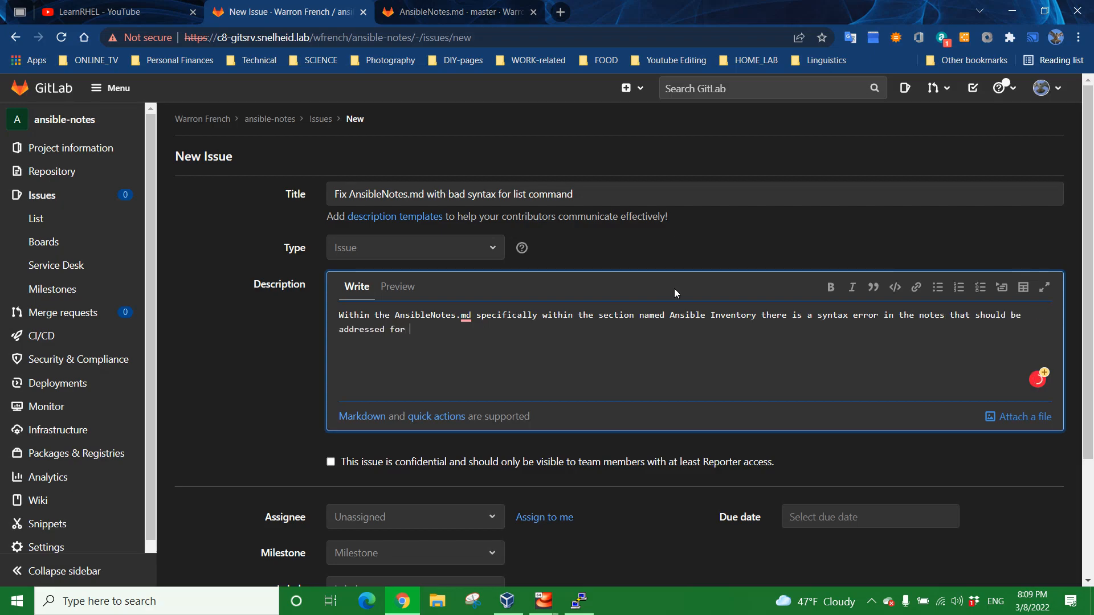
pyautogui.write('u')
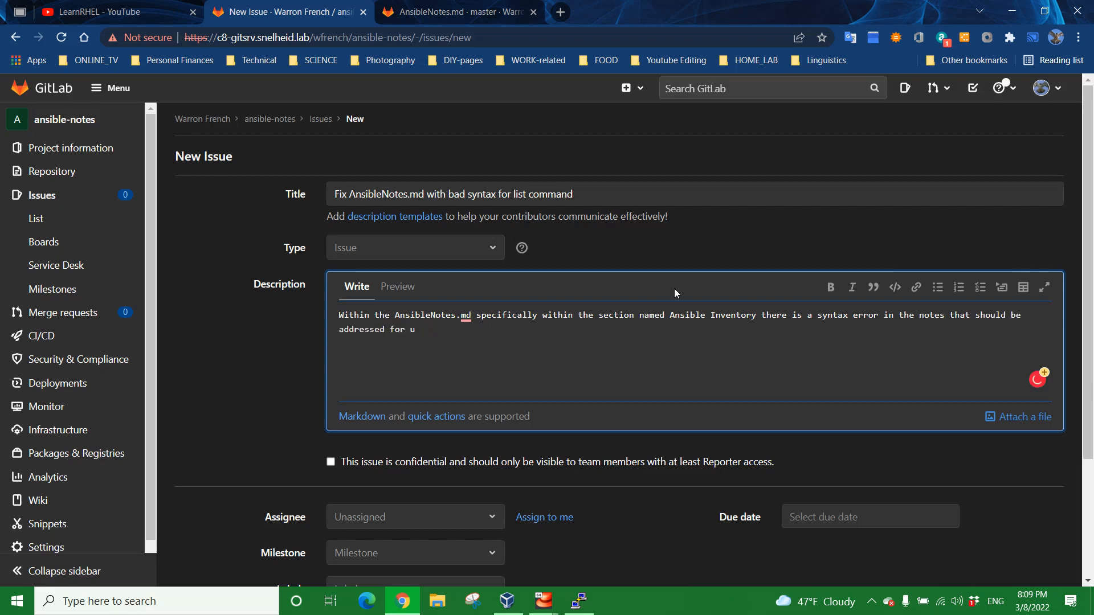
pyautogui.write('sers that a')
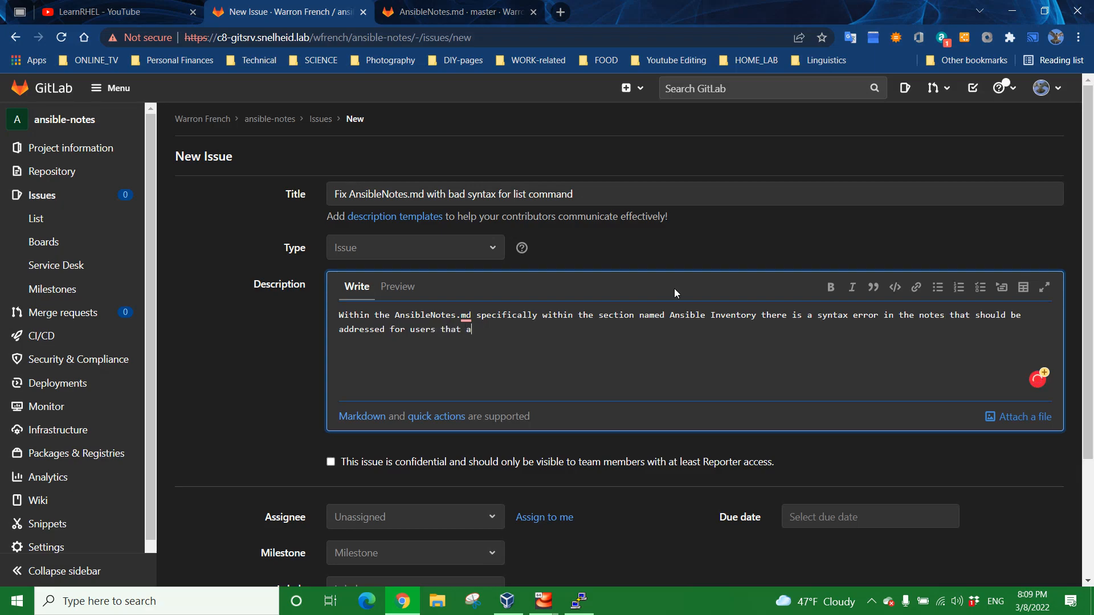
pyautogui.write('re new to A')
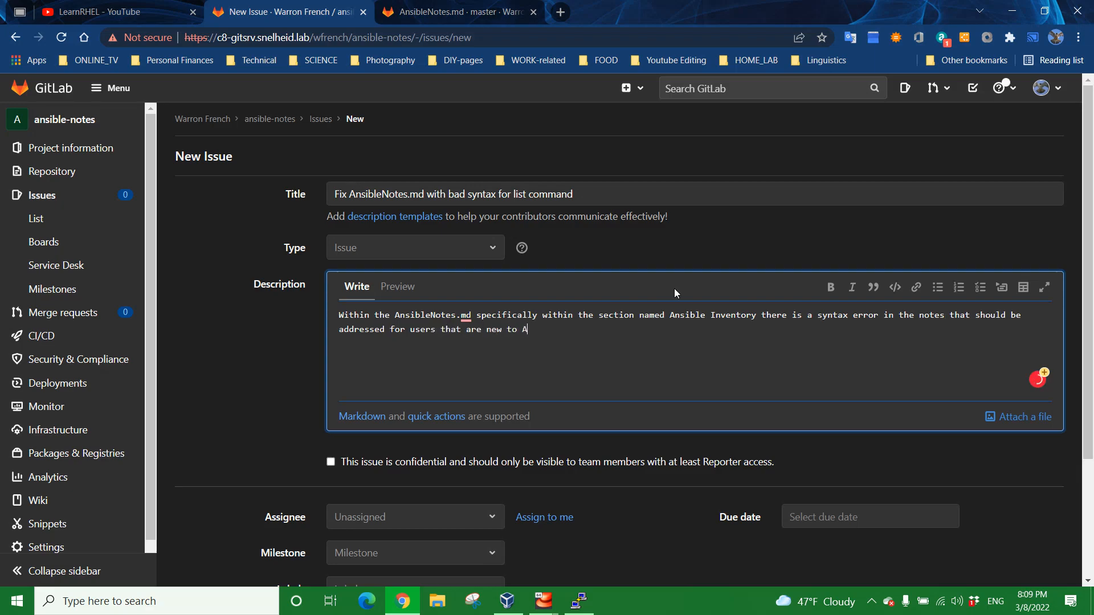
pyautogui.write('nsible')
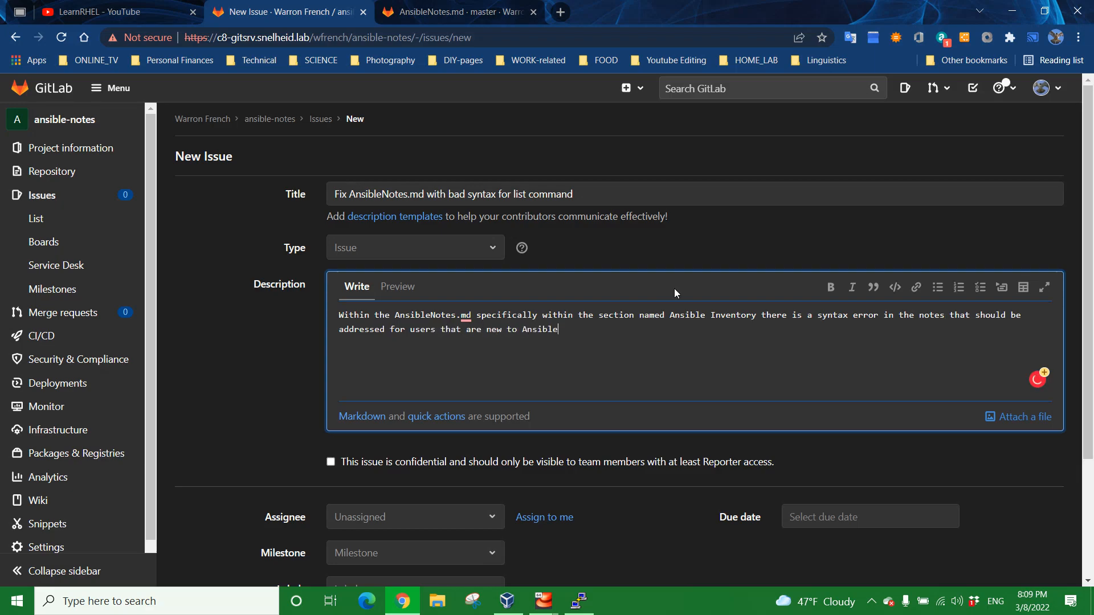
pyautogui.write('environm')
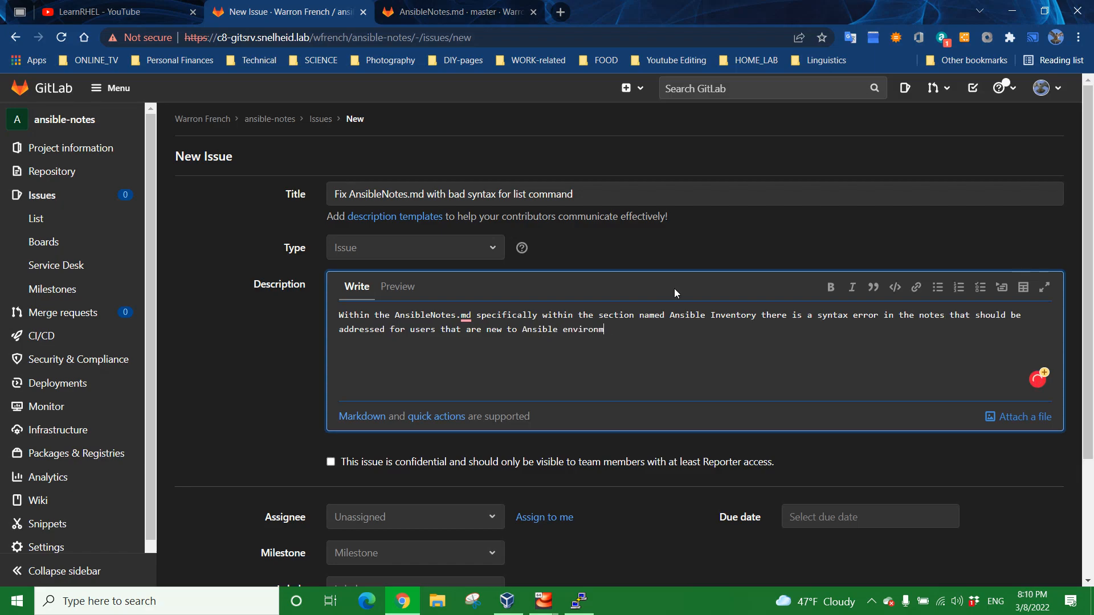
pyautogui.write('ents.')
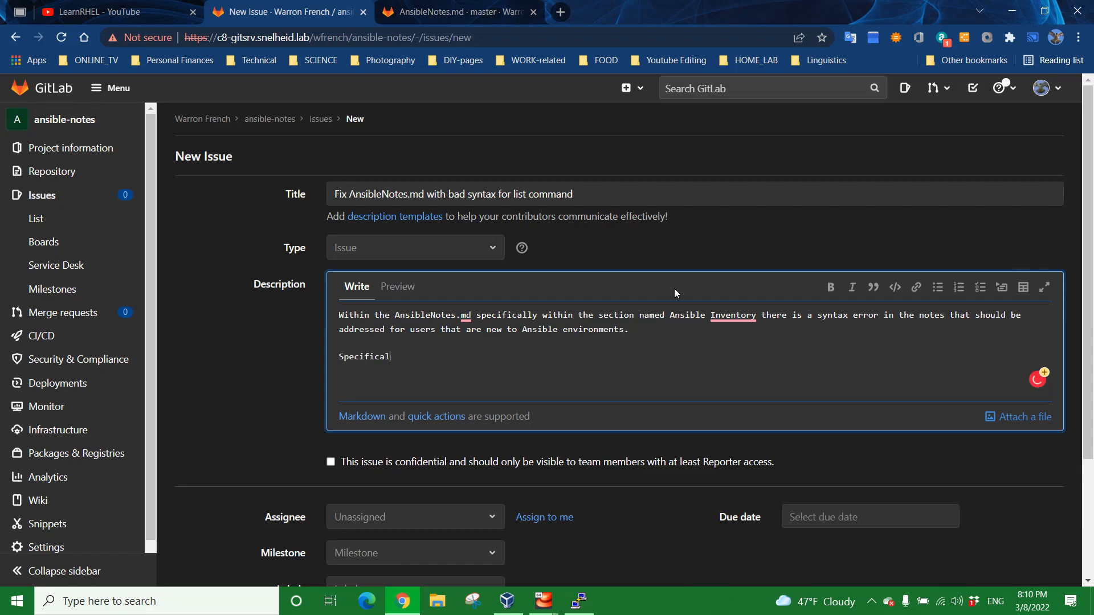
pyautogui.write('ly t')
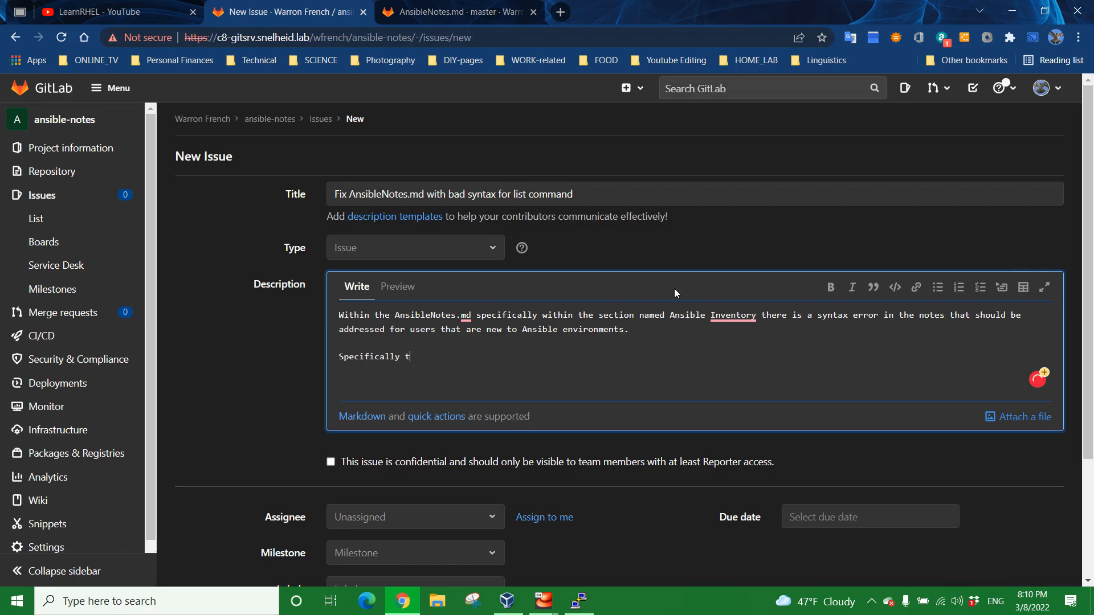
pyautogui.write('he followin')
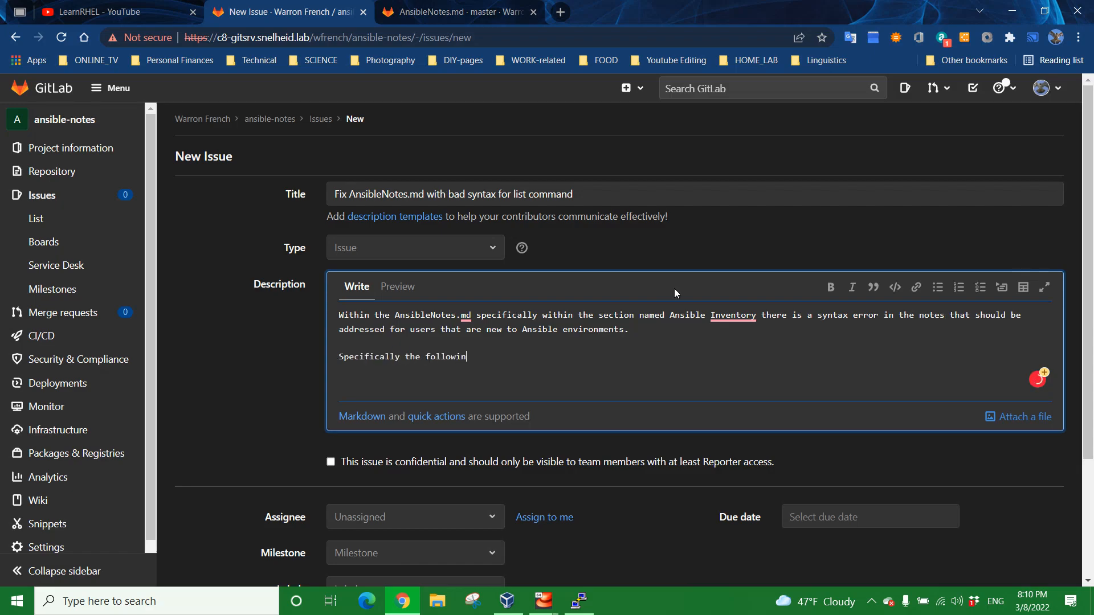
pyautogui.write('g command')
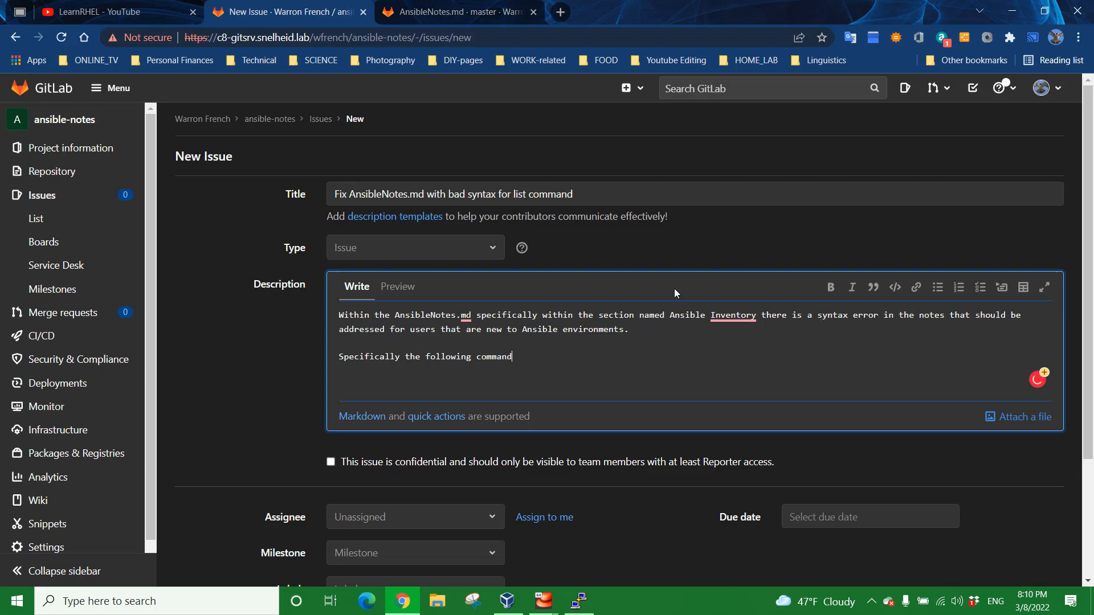
pyautogui.write(':')
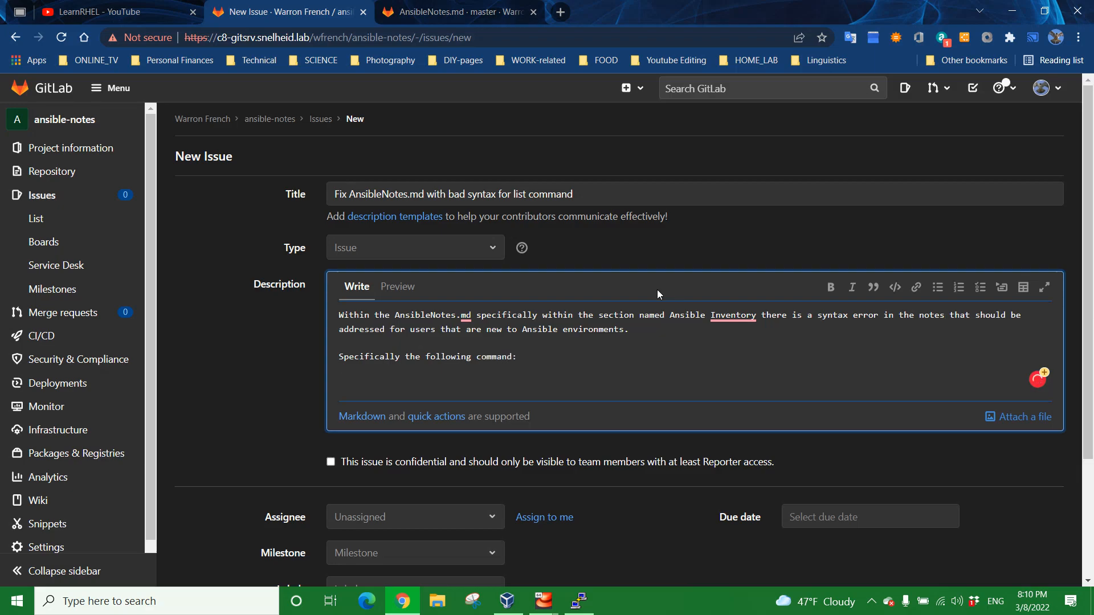
pyautogui.moveTo(900, 287)
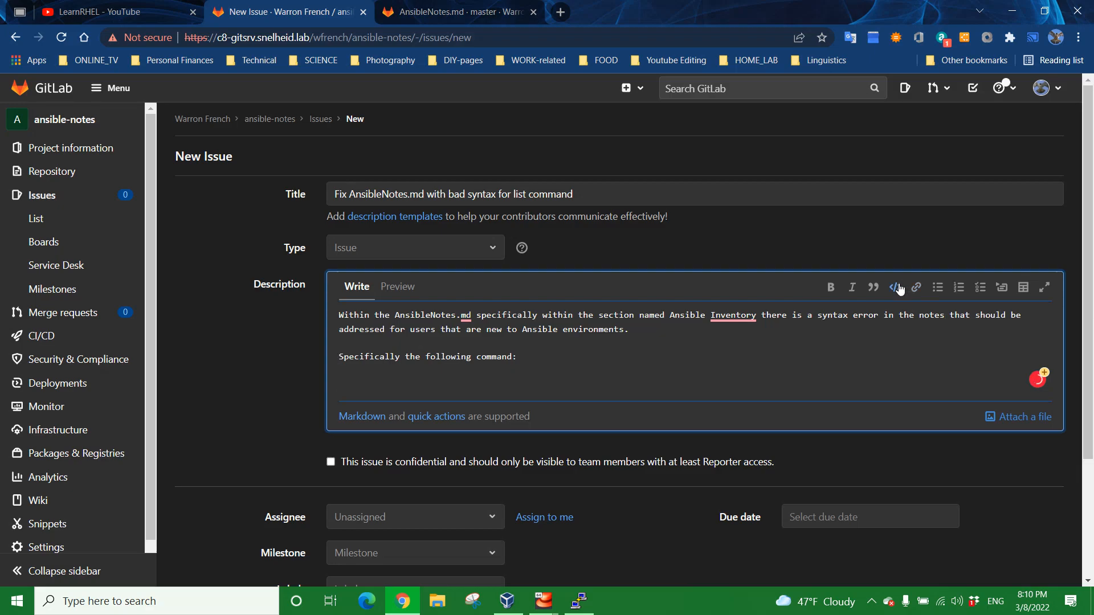
pyautogui.click(893, 287)
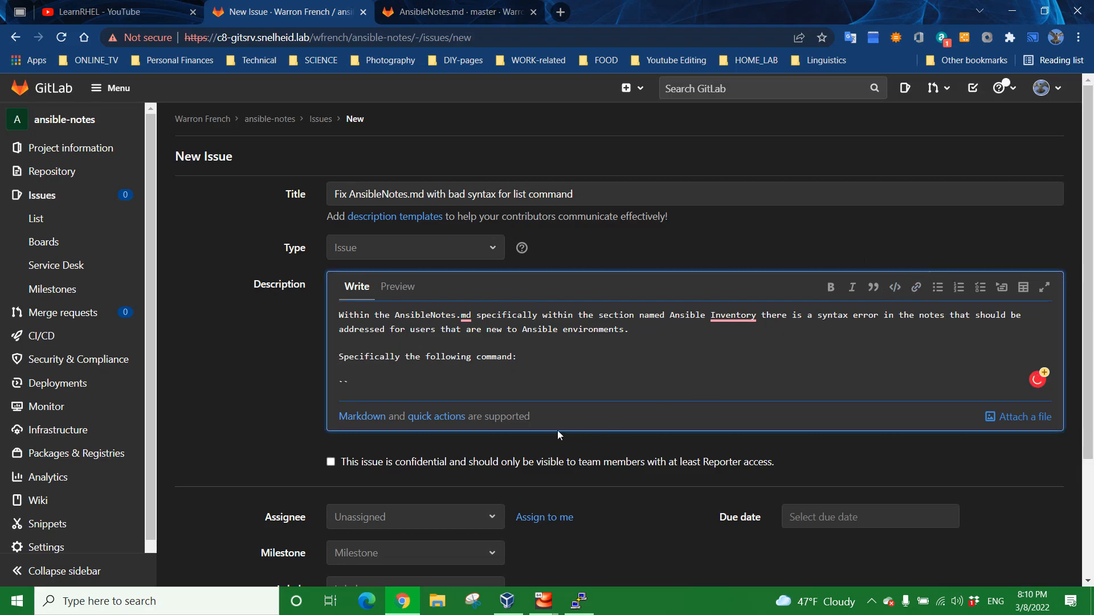
# Step: Copy 'ansible-playbook --list--hosts all -or-' from AnsibleNotes.md and quote it as inline code in the description
pyautogui.click(457, 12)
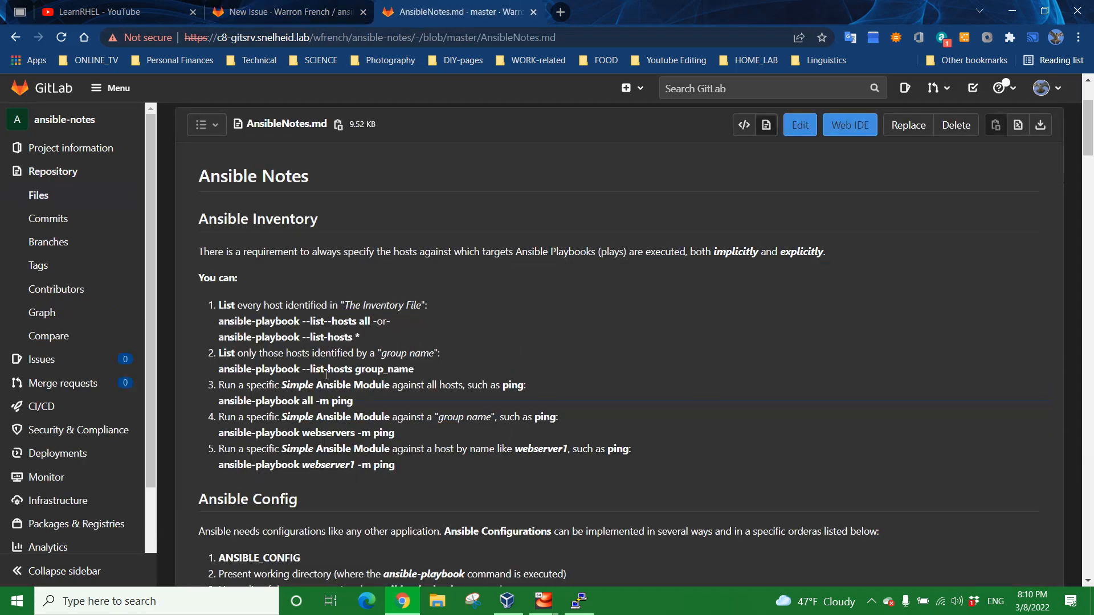
pyautogui.doubleClick(258, 322)
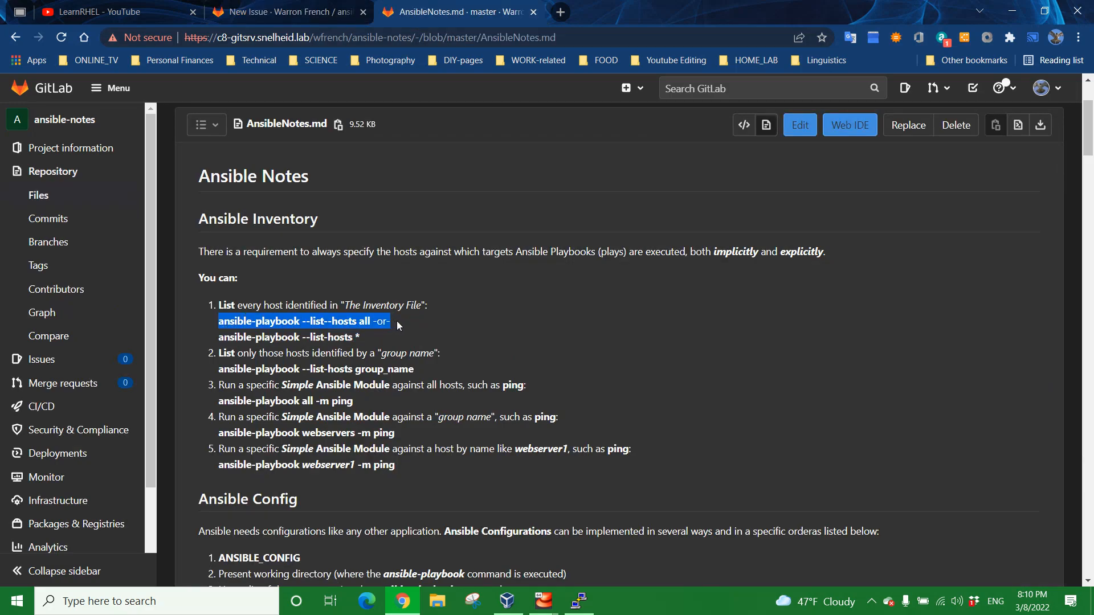
pyautogui.click(286, 12)
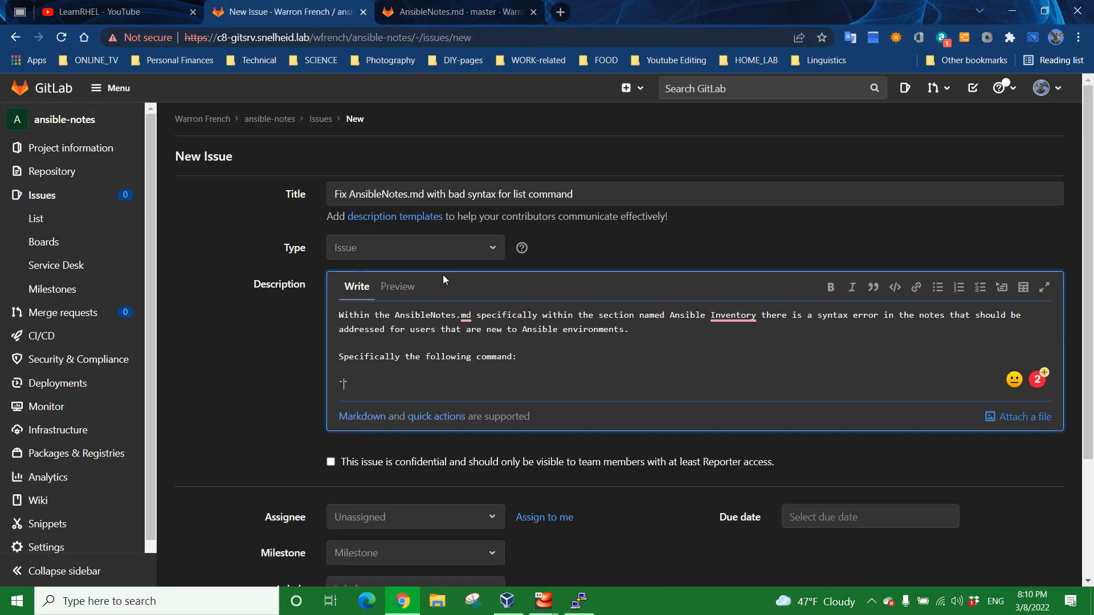
pyautogui.moveTo(381, 384)
pyautogui.write('ansible-playbook --list--hosts all -or-')
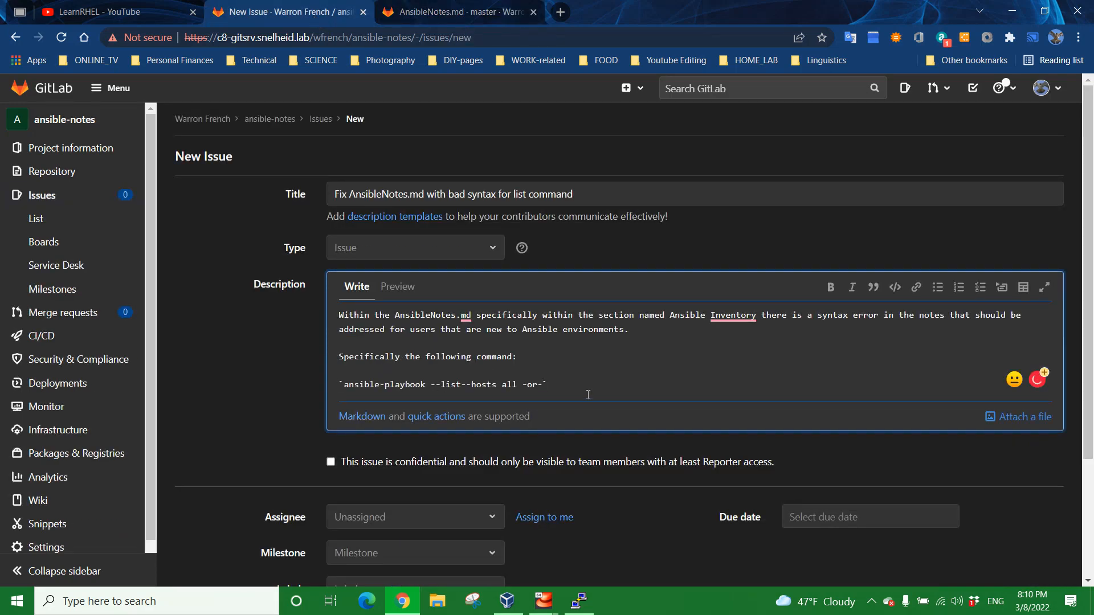
pyautogui.press('Return')
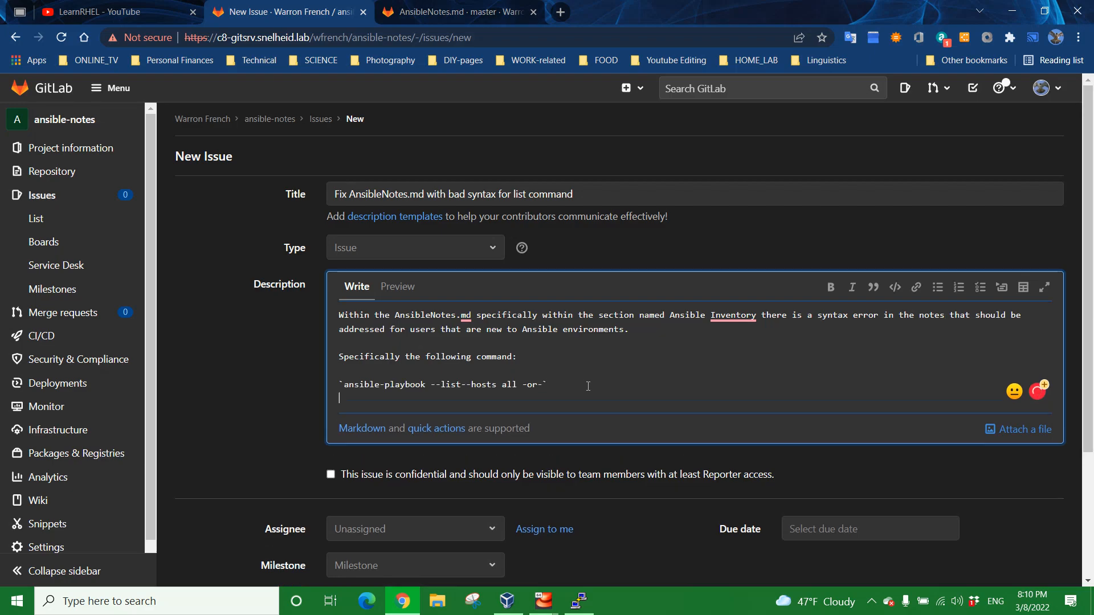
pyautogui.moveTo(212, 384)
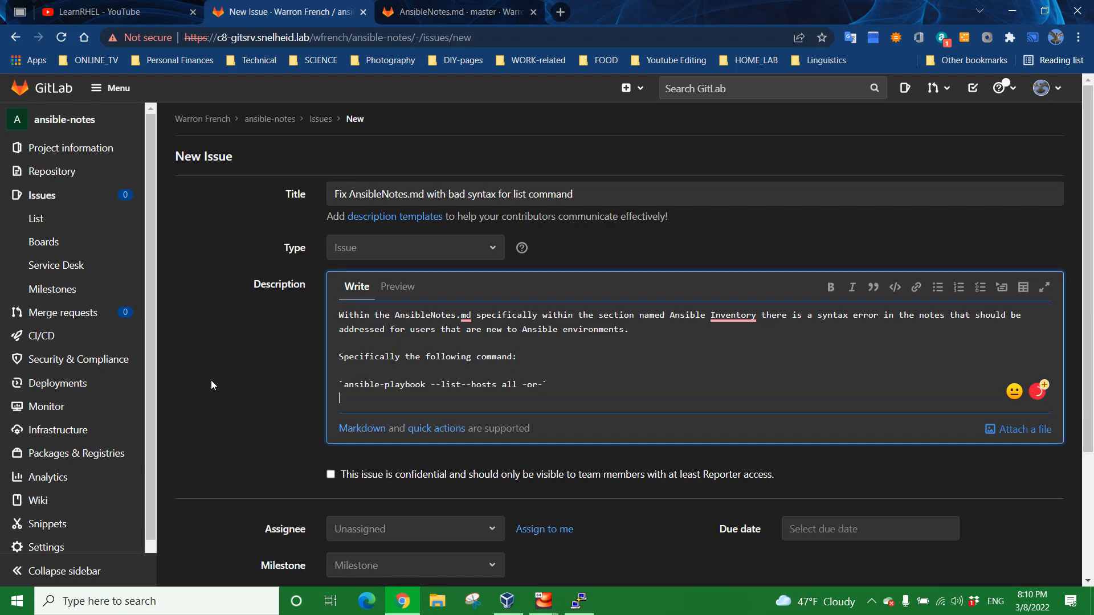
pyautogui.moveTo(83, 164)
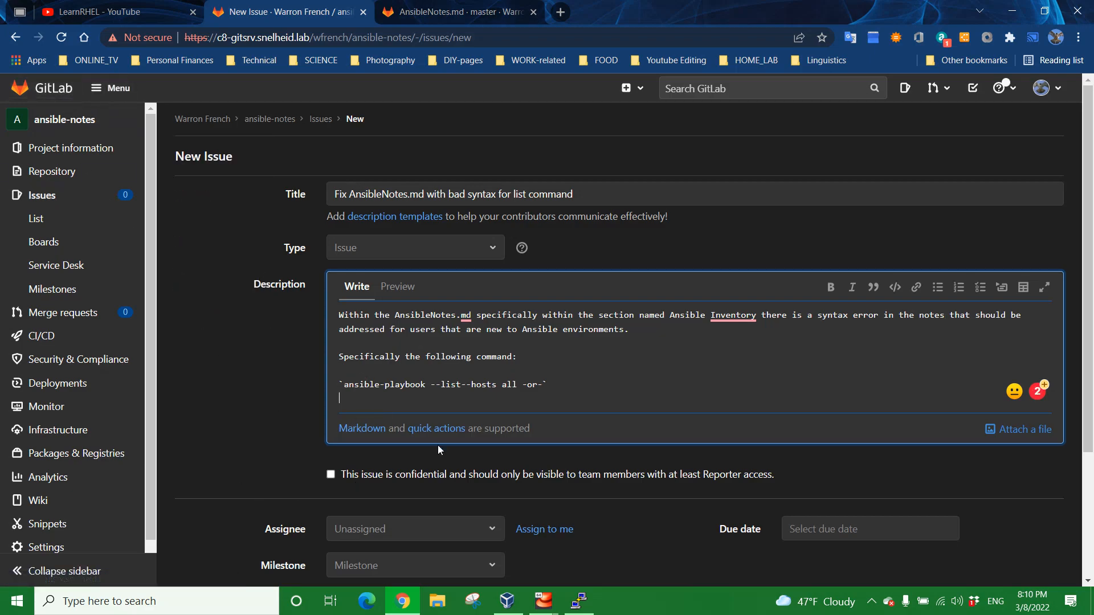
pyautogui.scroll(-3)
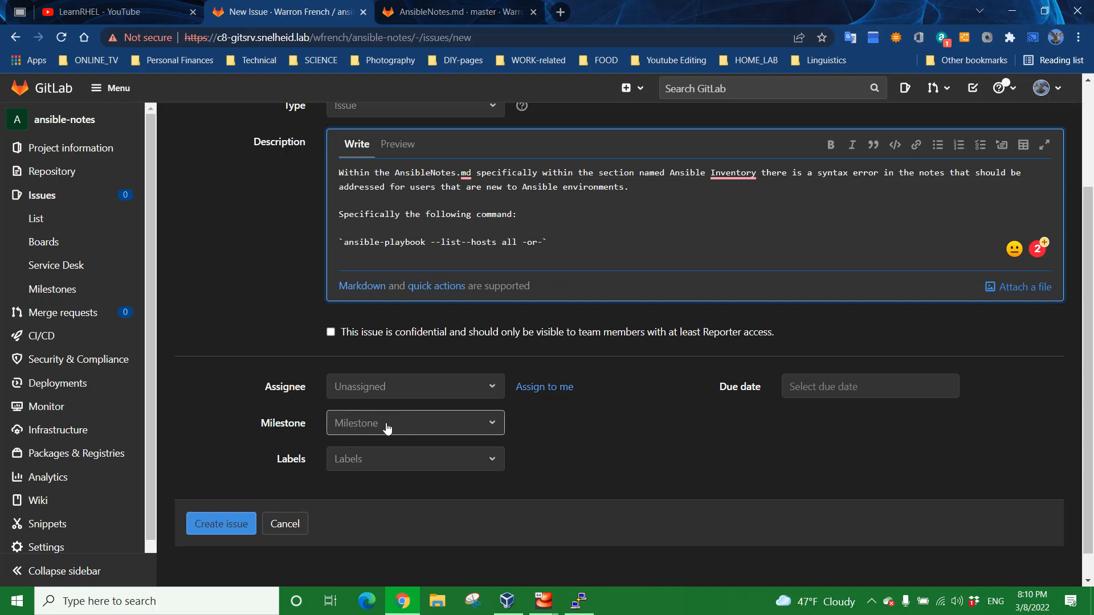
pyautogui.moveTo(543, 423)
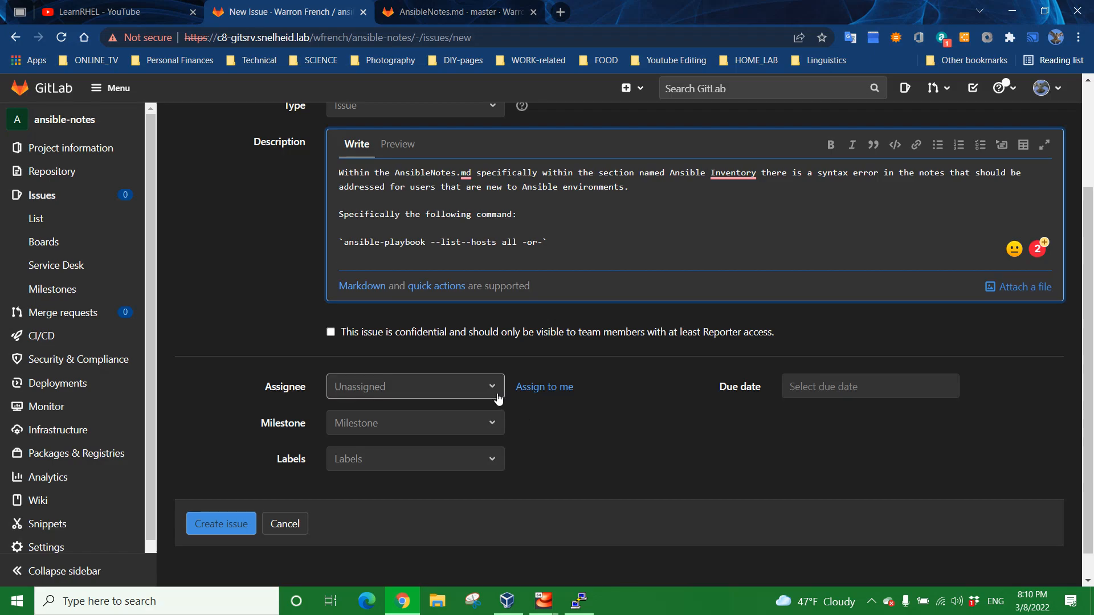
pyautogui.moveTo(496, 394)
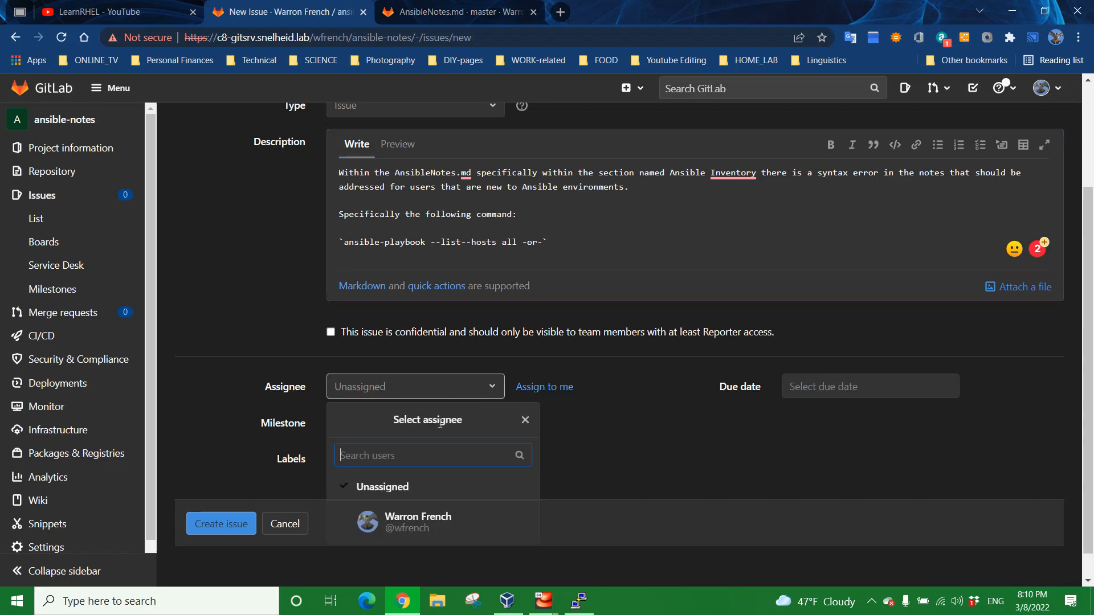
pyautogui.moveTo(366, 486)
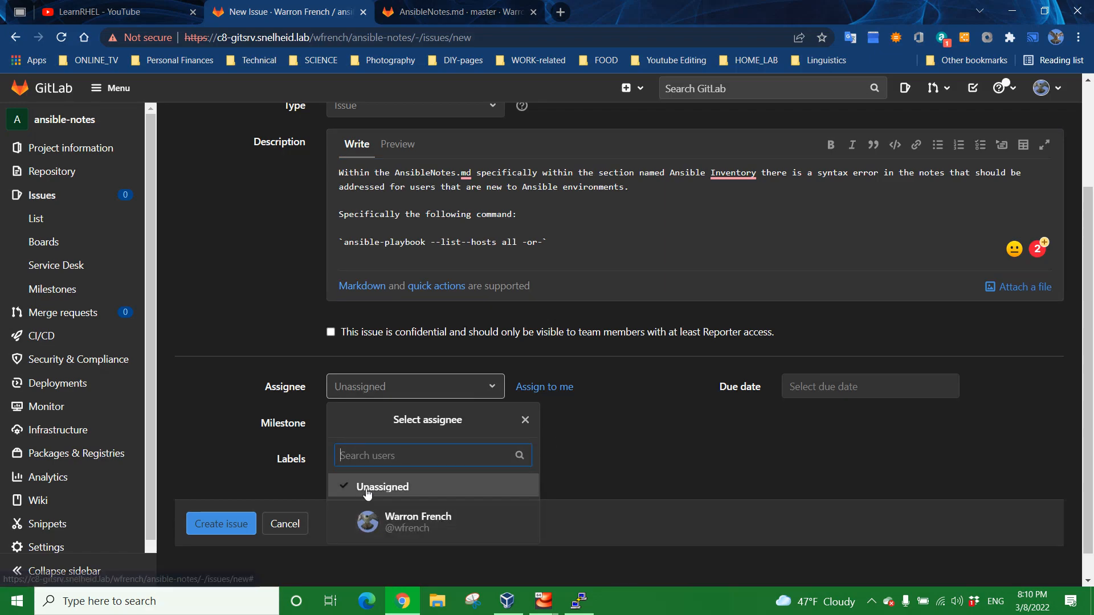
pyautogui.moveTo(651, 427)
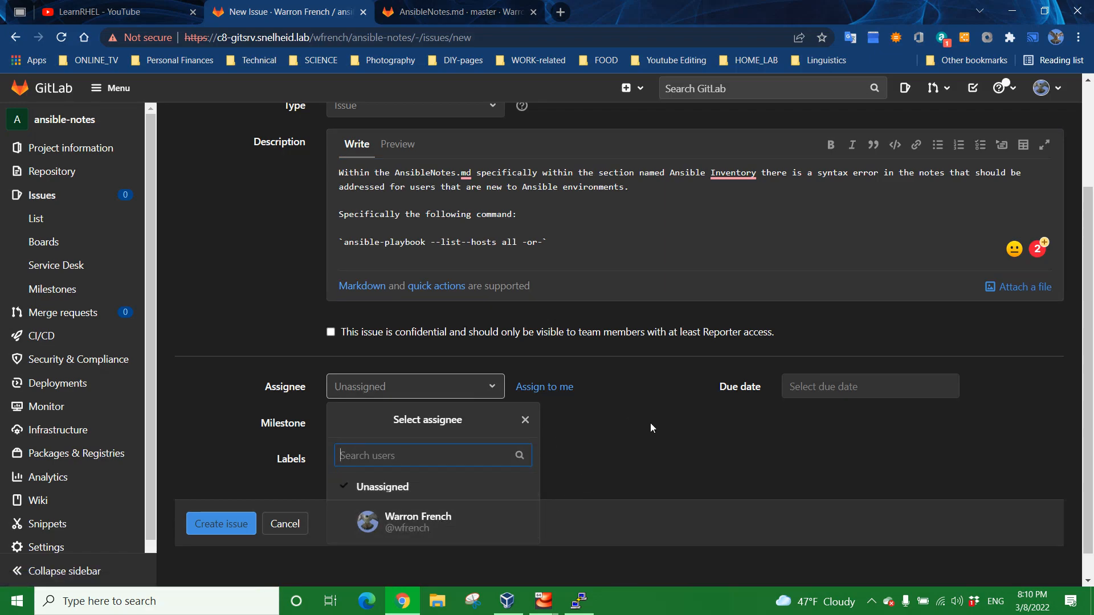
pyautogui.moveTo(640, 433)
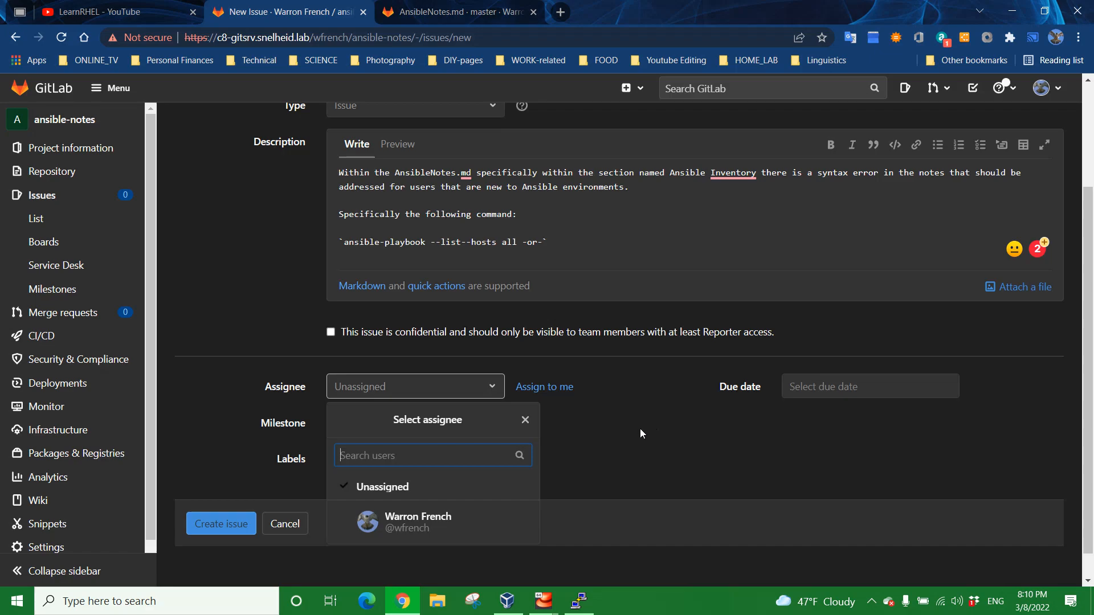
pyautogui.moveTo(453, 500)
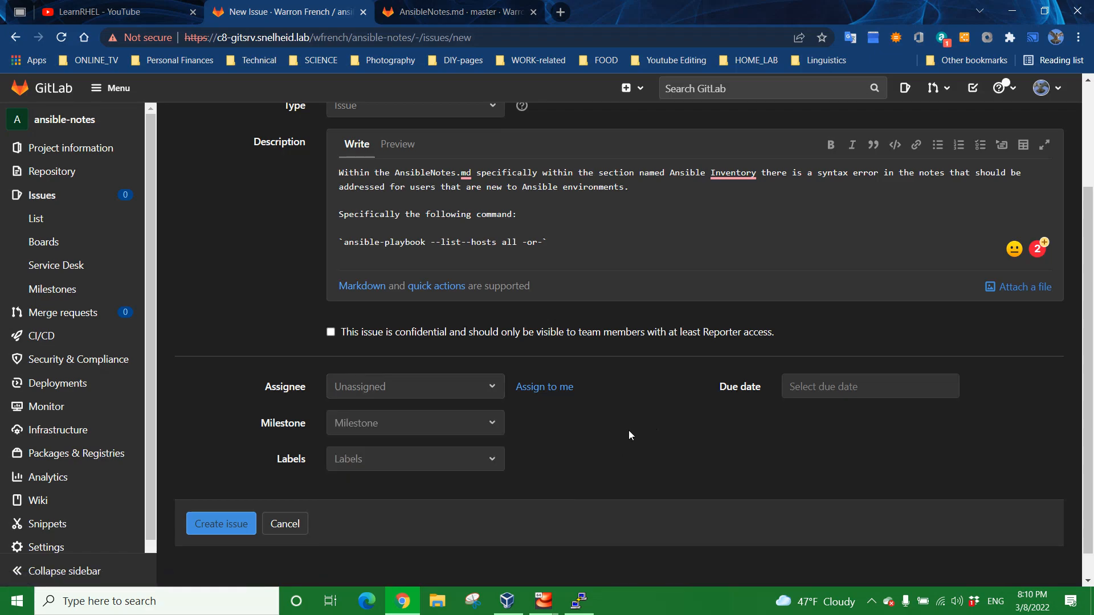
pyautogui.moveTo(574, 430)
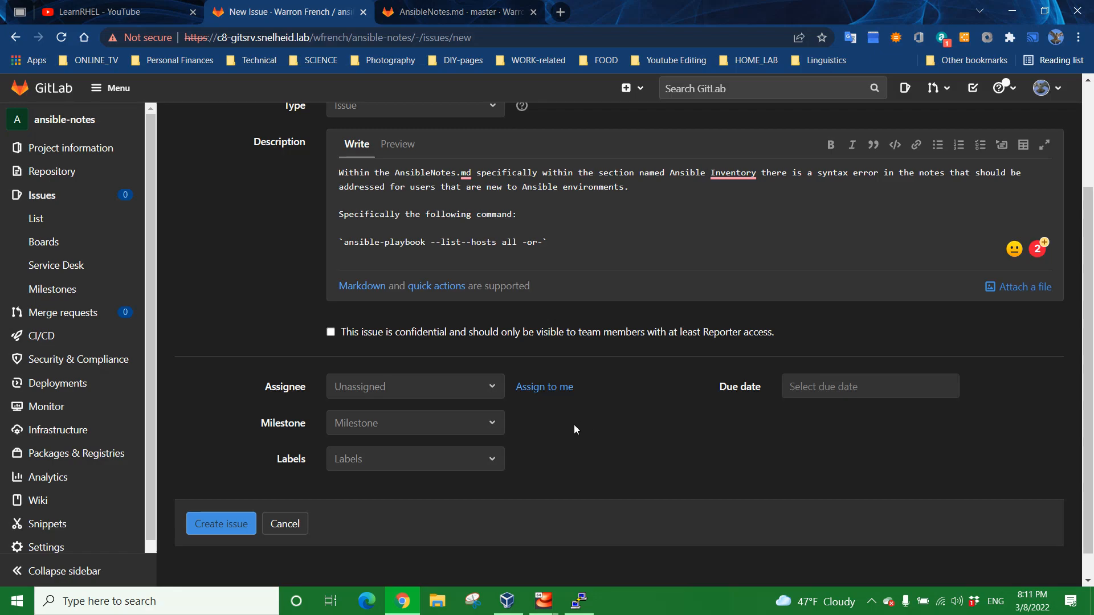
pyautogui.moveTo(544, 386)
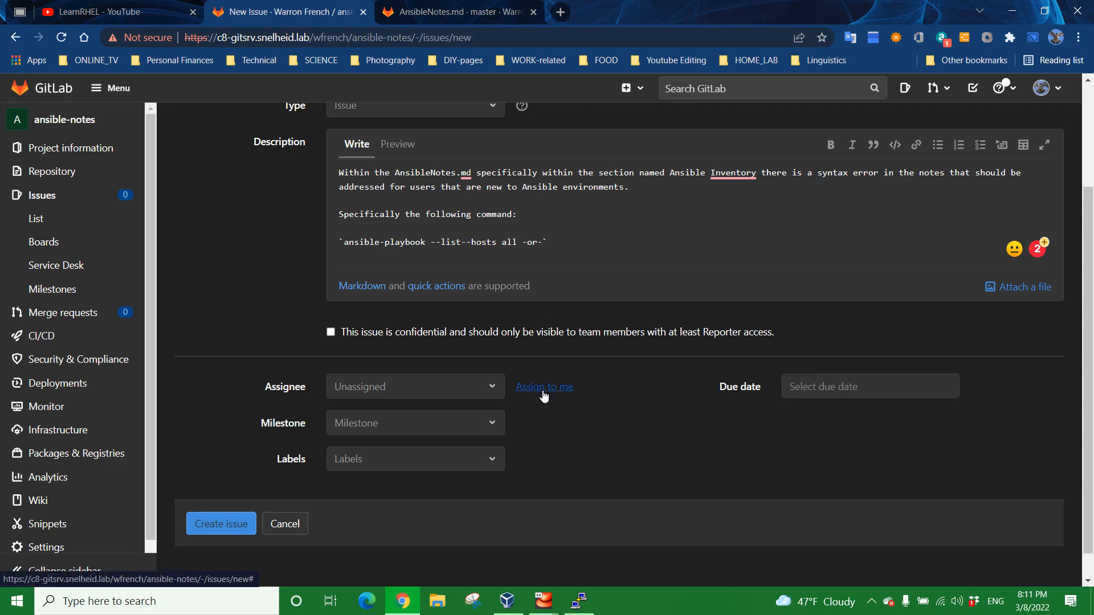
# Step: Assign the new issue to myself, leaving the due date unset
pyautogui.click(543, 387)
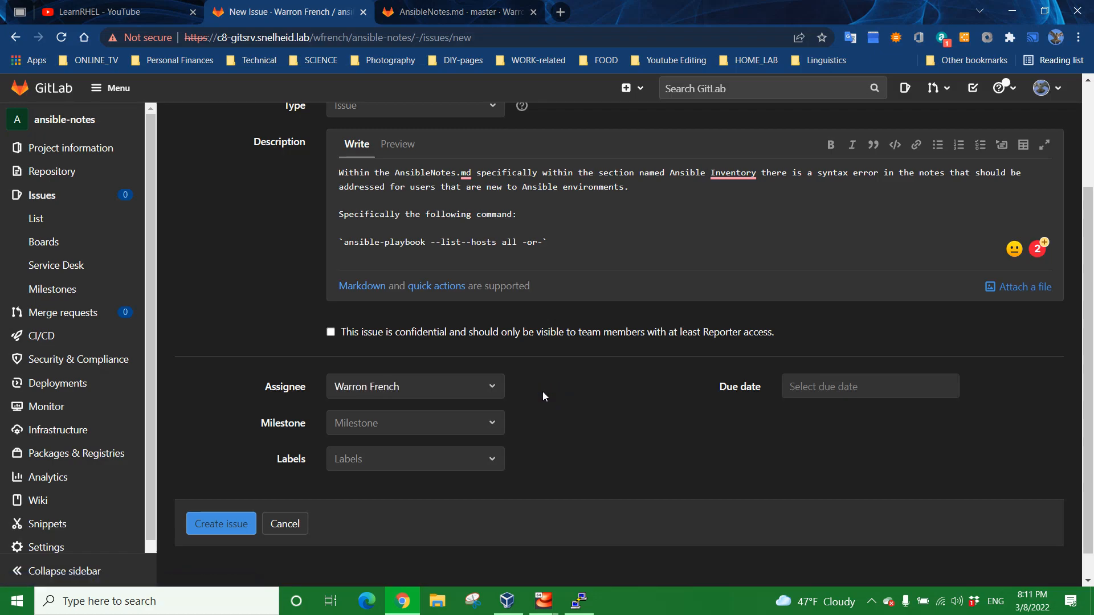
pyautogui.click(868, 387)
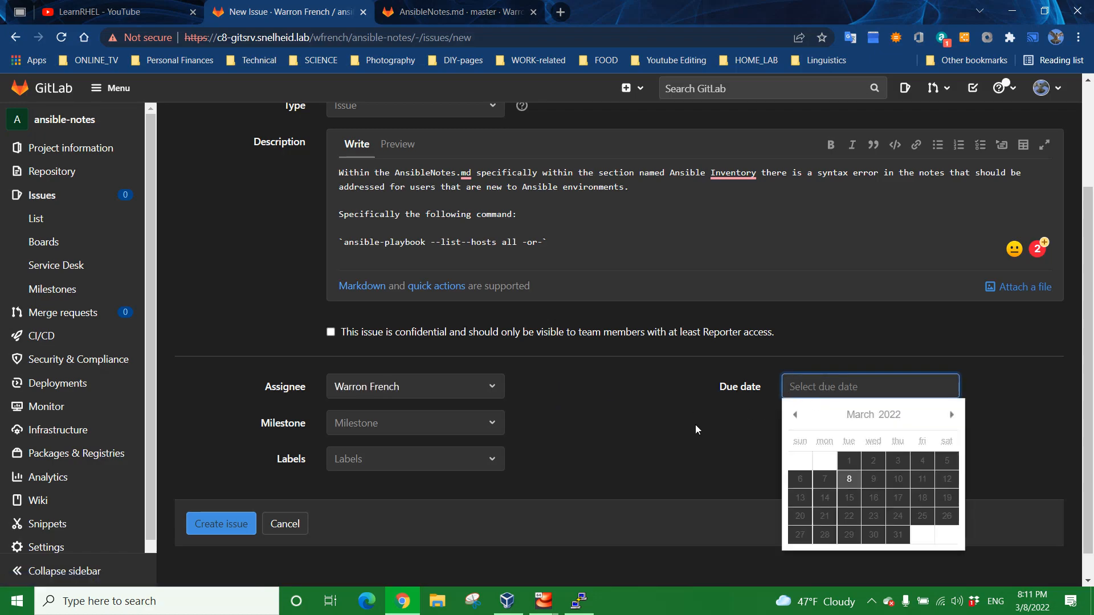
pyautogui.click(695, 430)
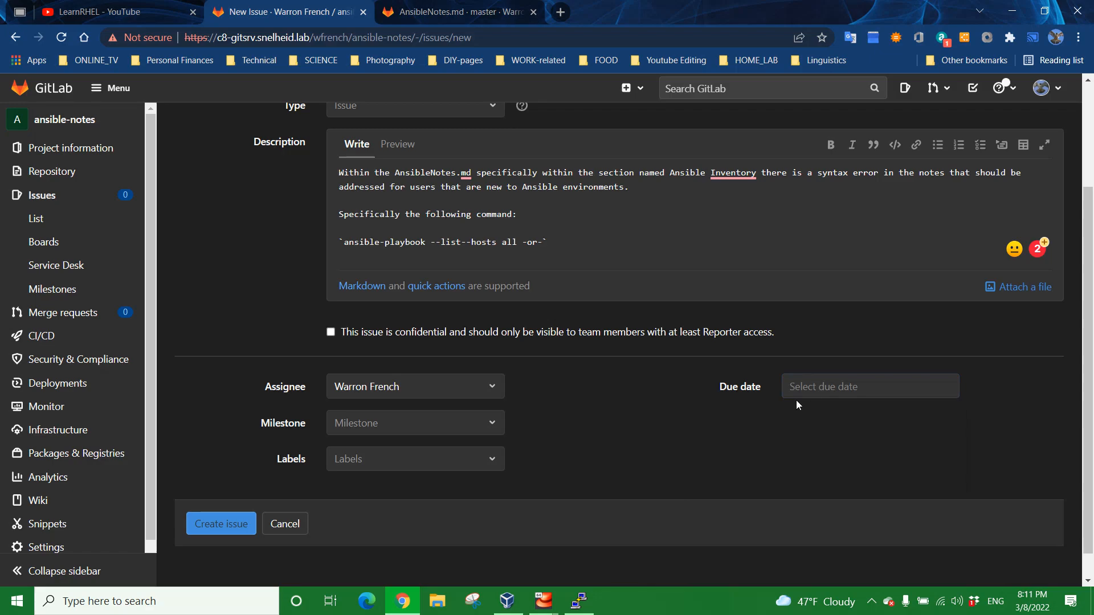
pyautogui.click(869, 386)
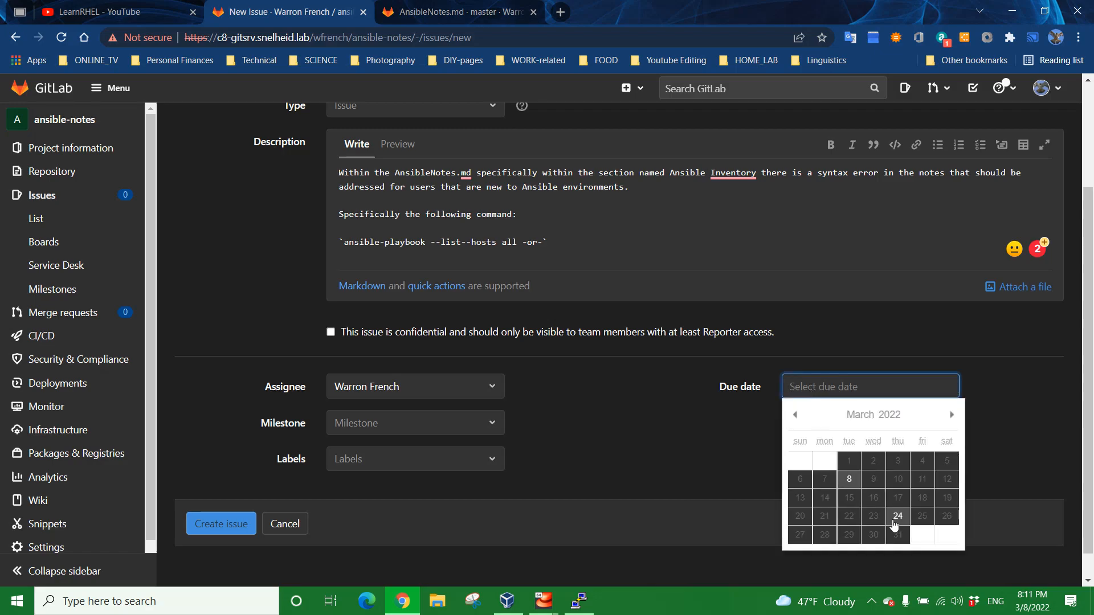
pyautogui.click(734, 442)
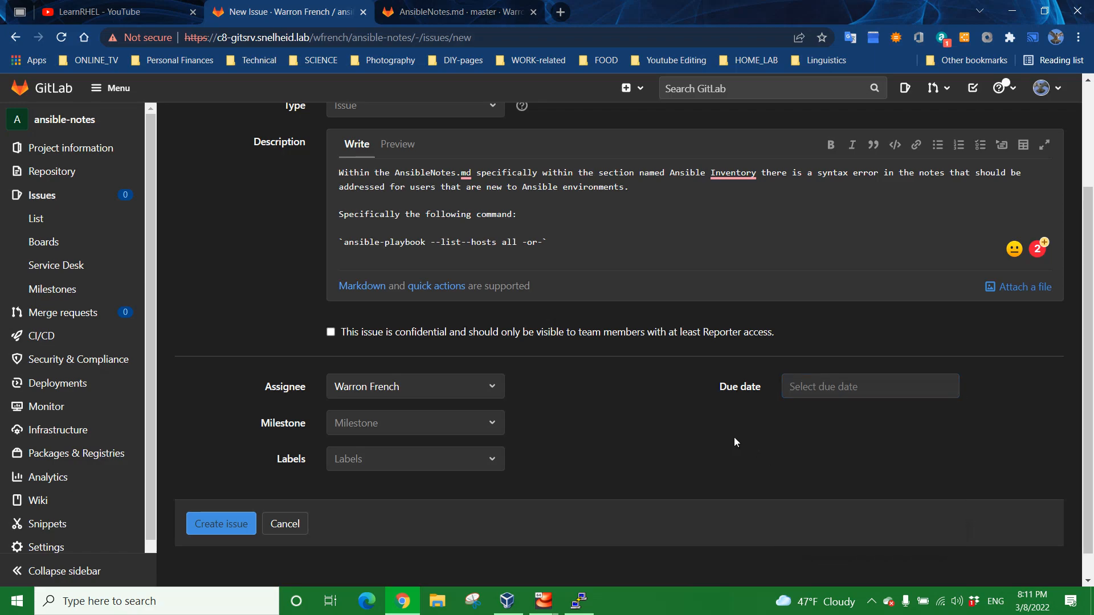
pyautogui.moveTo(693, 421)
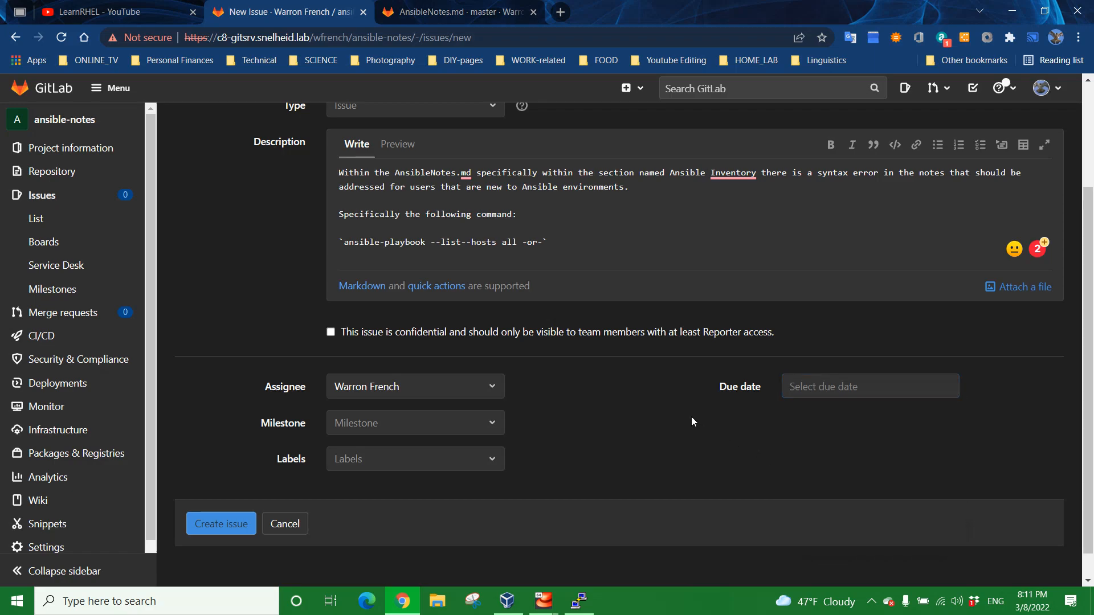
pyautogui.scroll(3)
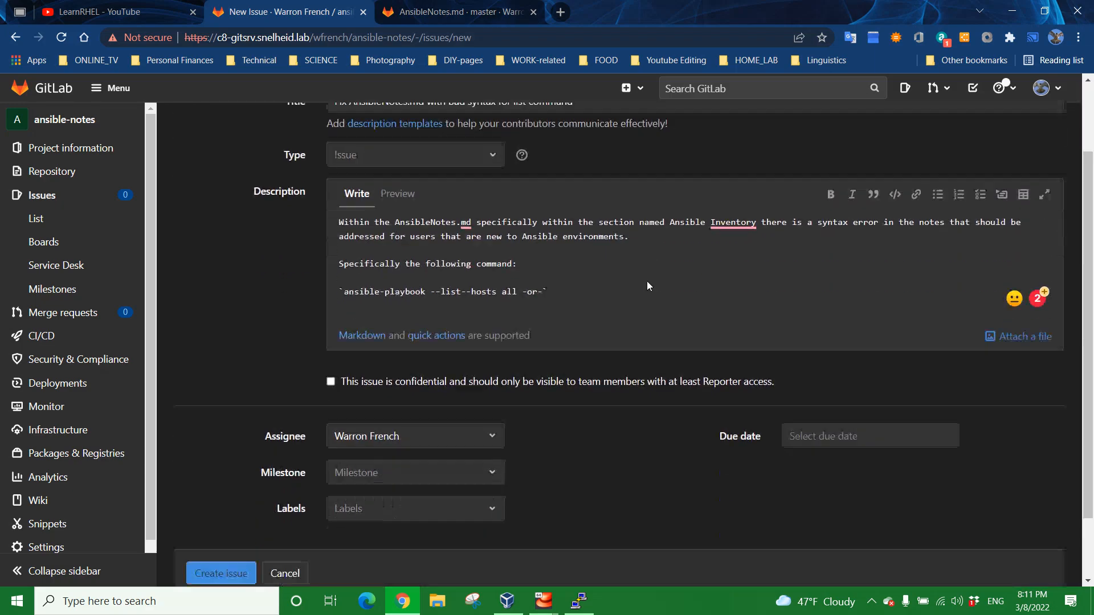
pyautogui.click(220, 573)
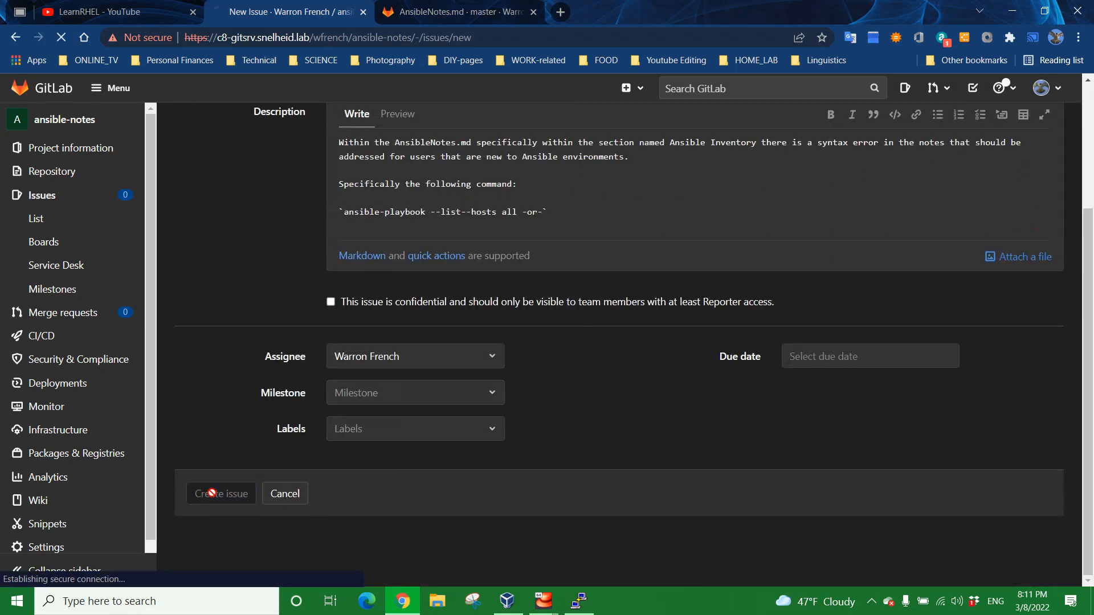
pyautogui.click(220, 494)
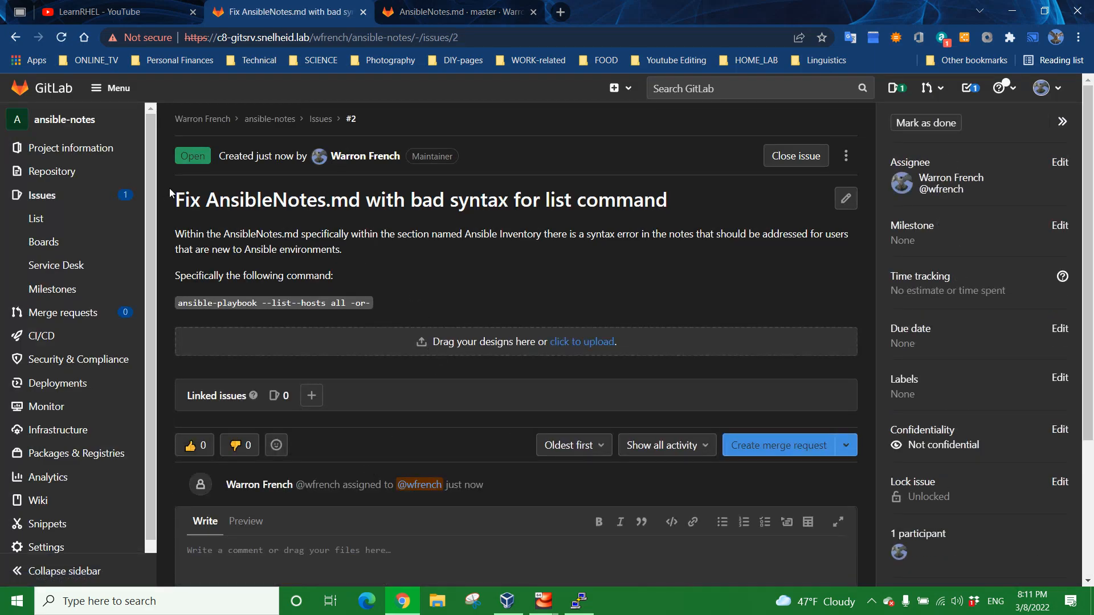
pyautogui.tripleClick(418, 201)
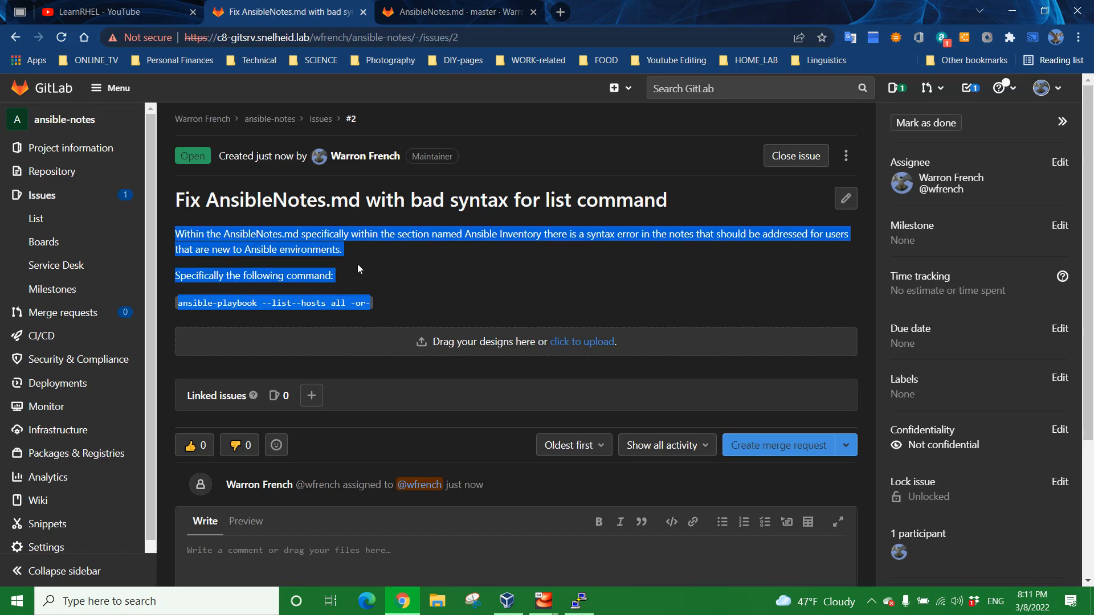
pyautogui.moveTo(355, 250)
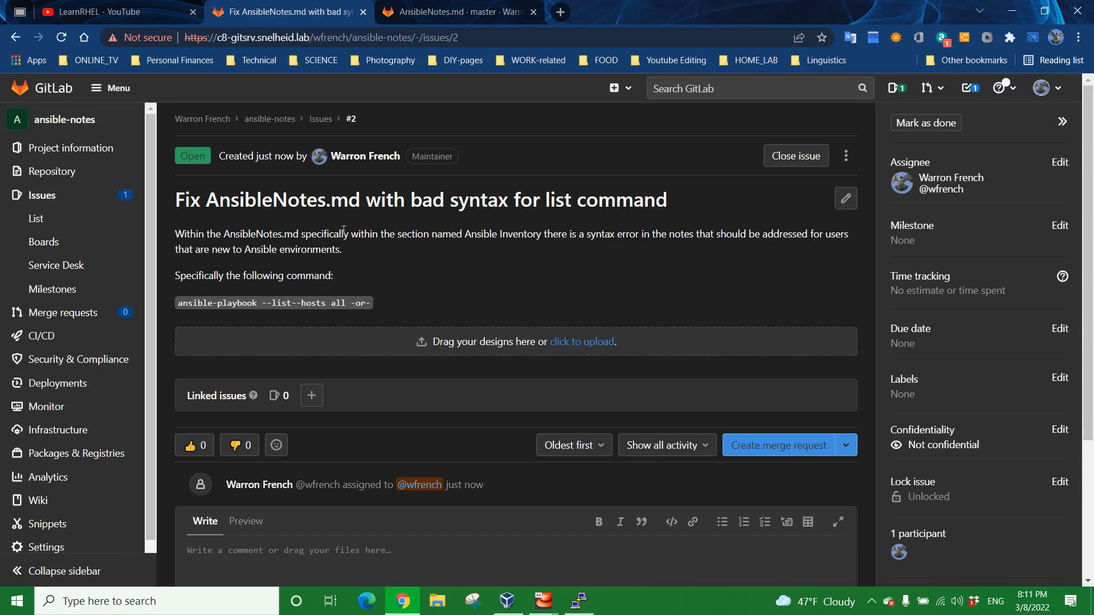
pyautogui.moveTo(452, 267)
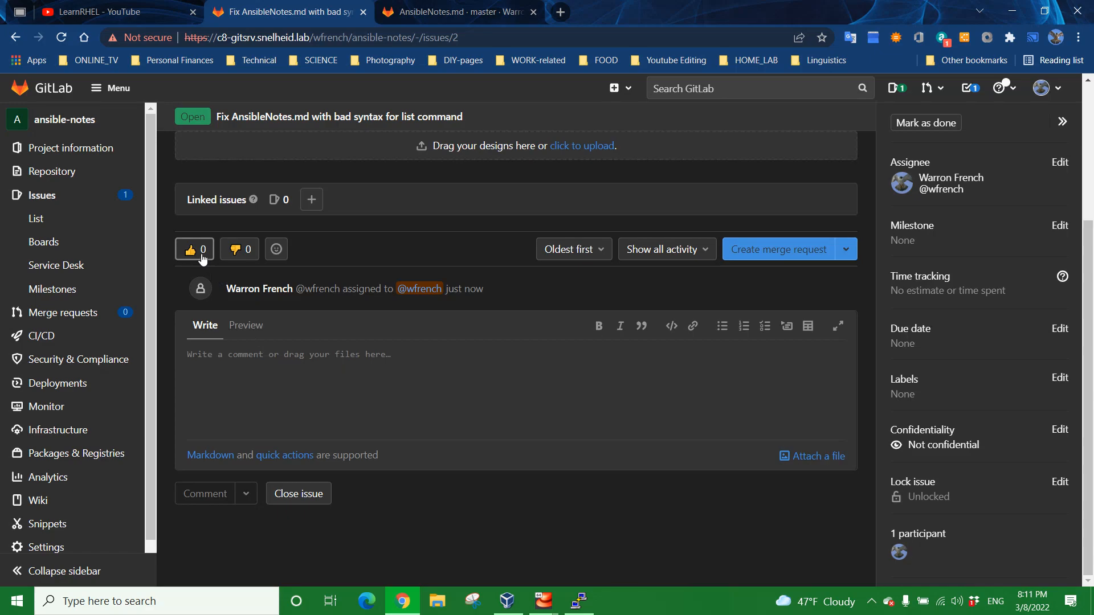
pyautogui.moveTo(239, 249)
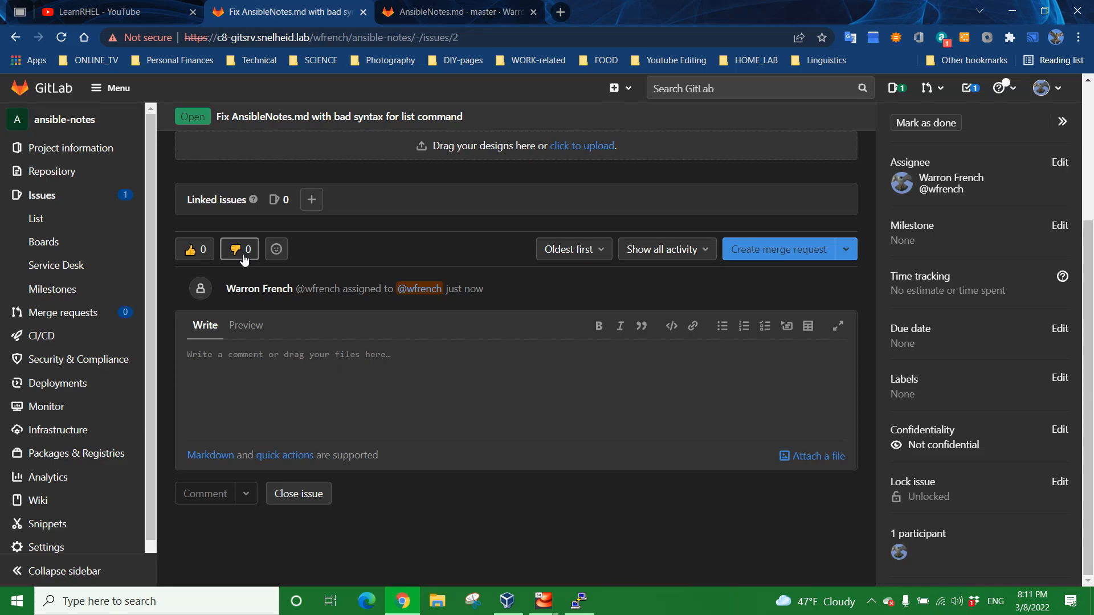
pyautogui.moveTo(461, 412)
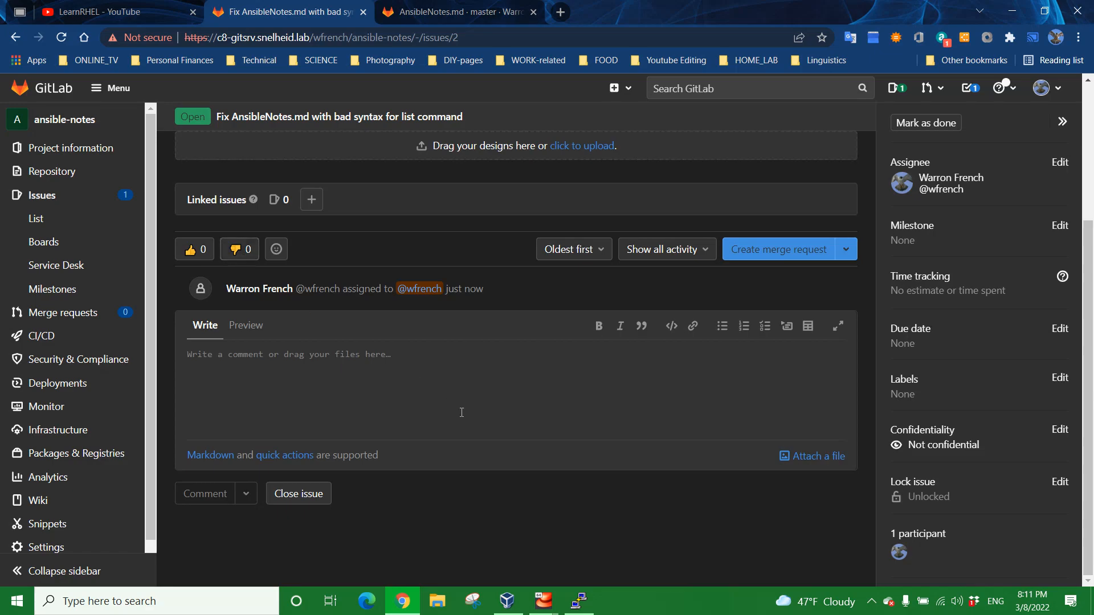
pyautogui.moveTo(428, 372)
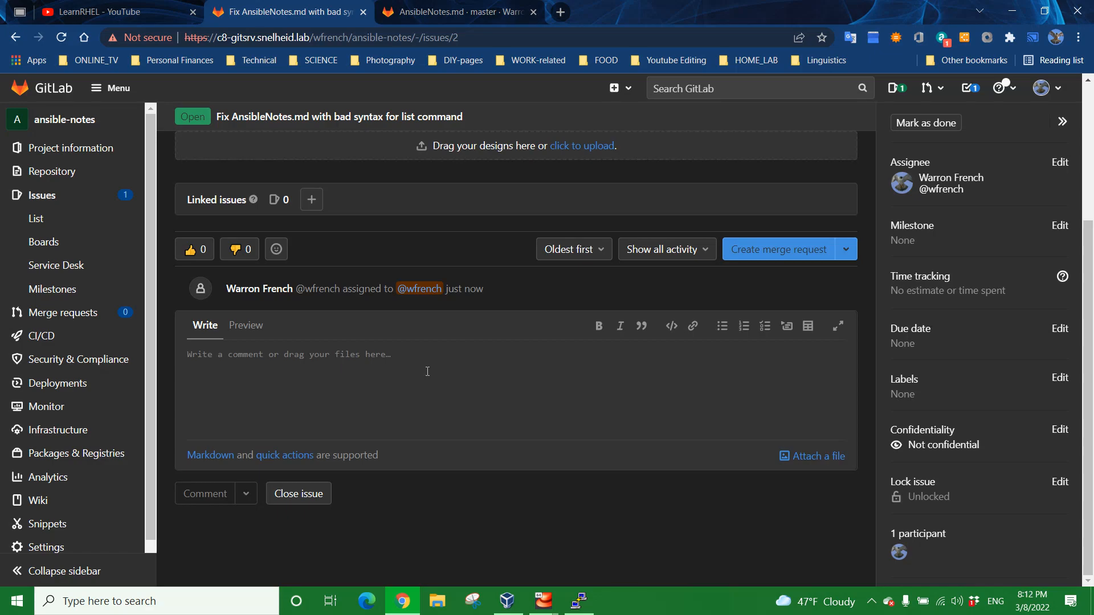
pyautogui.moveTo(297, 494)
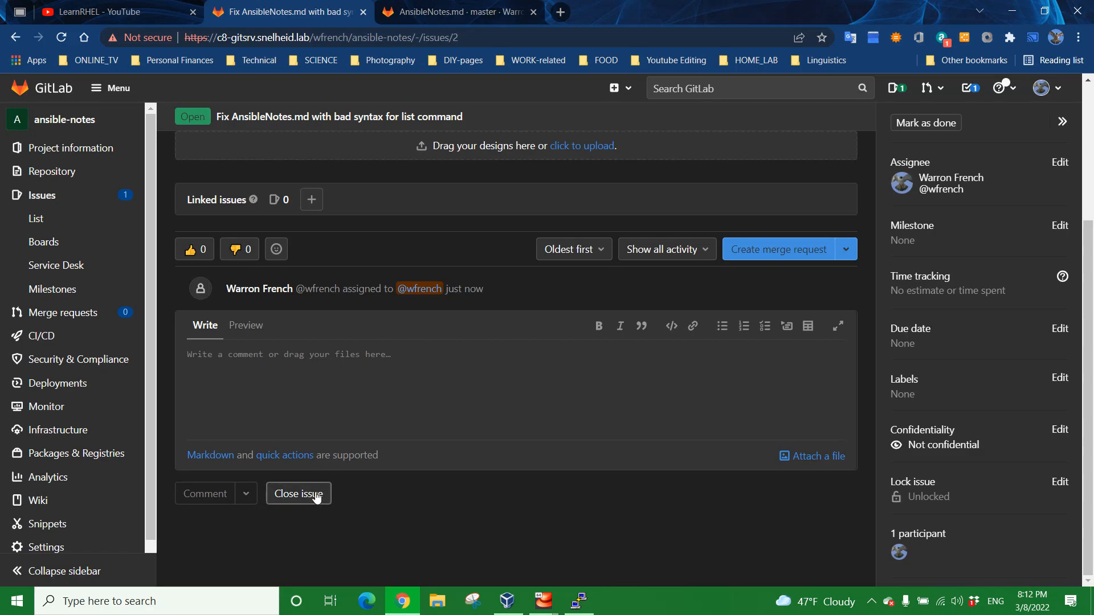
pyautogui.moveTo(518, 329)
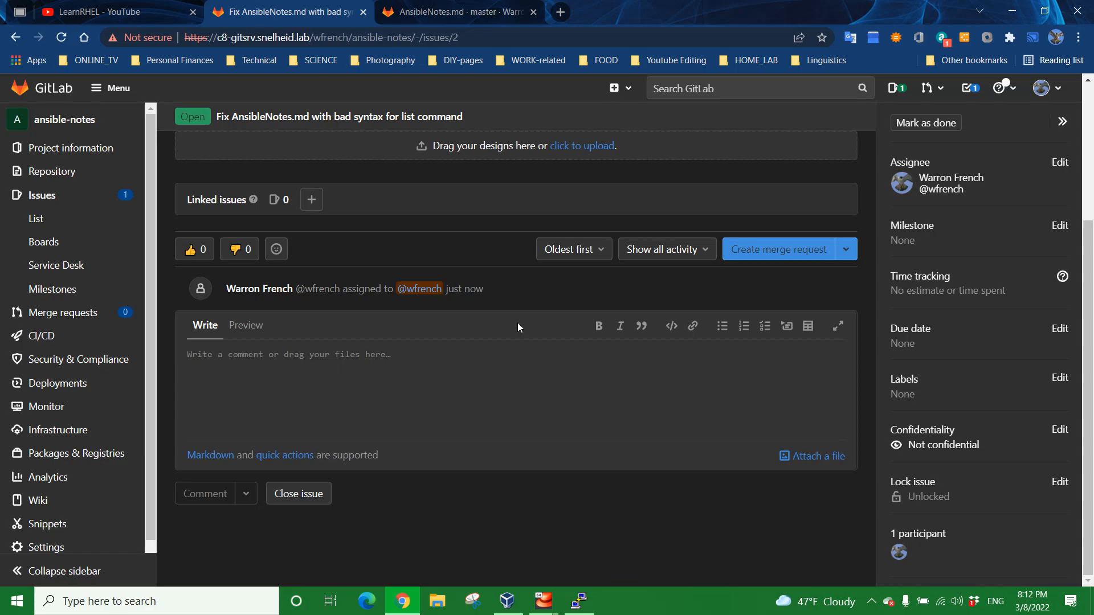
pyautogui.moveTo(635, 420)
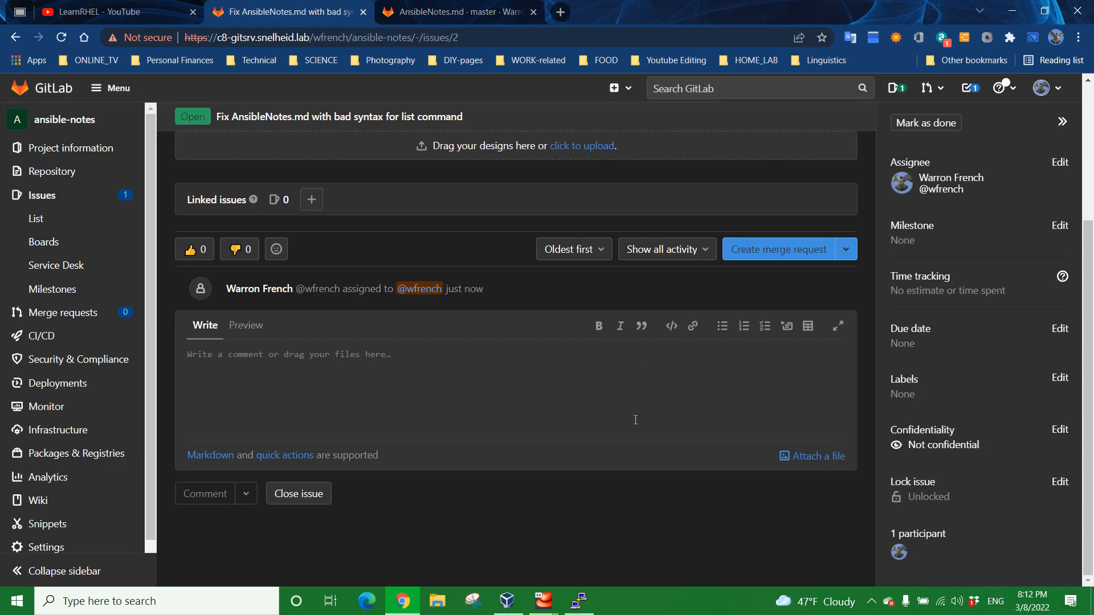
pyautogui.scroll(3)
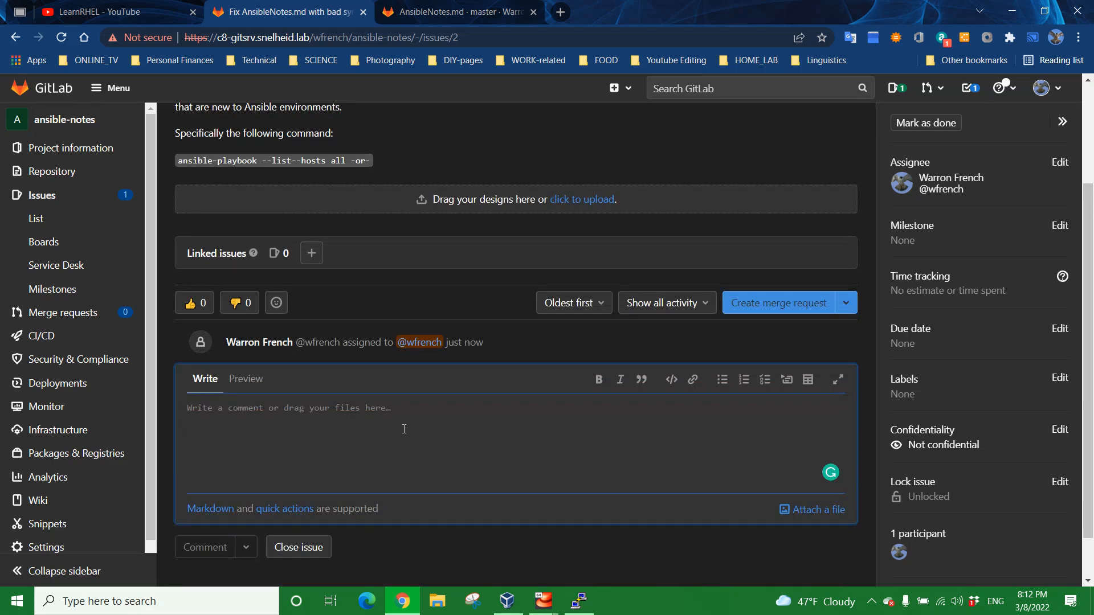
# Step: Draft the comment 'We will simply remove the extra hyphen from the syntax.' and give issue #2 a thumbs-up
pyautogui.write('We will')
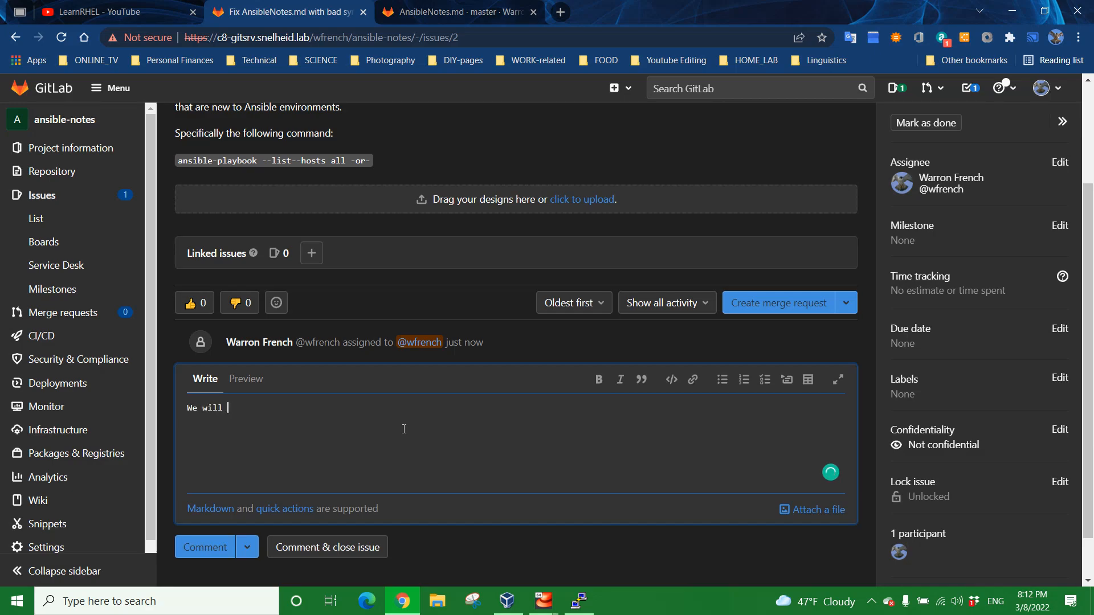
pyautogui.write('simply remove the')
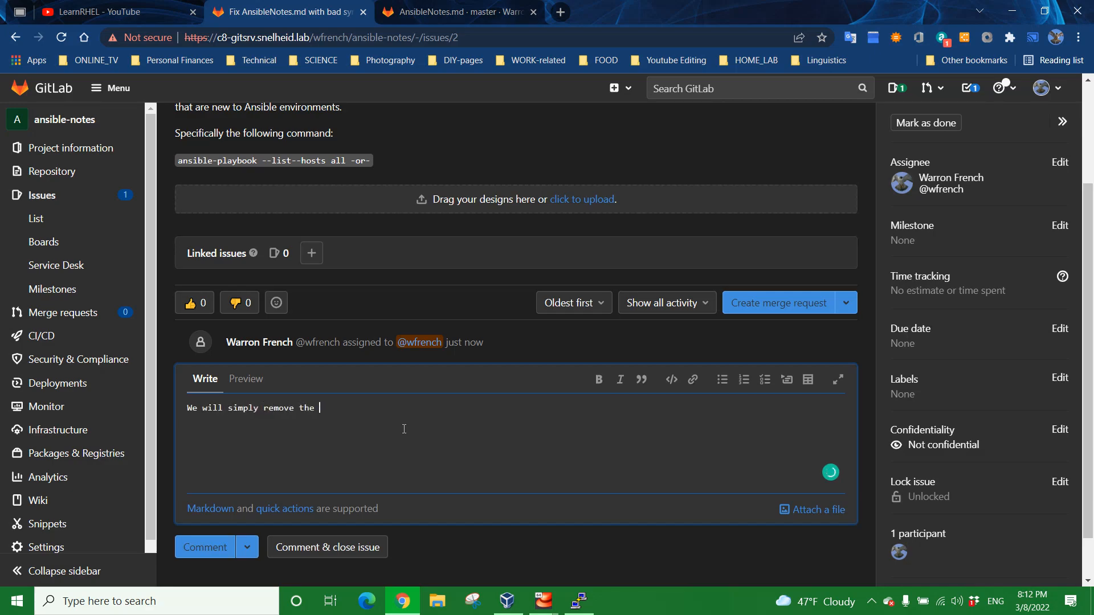
pyautogui.write('ext')
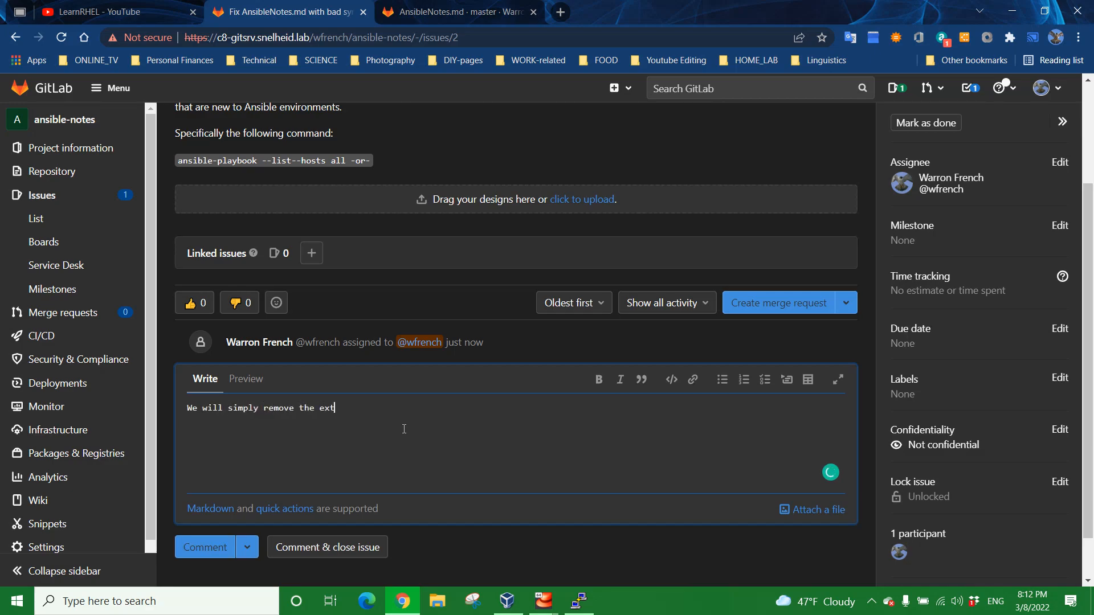
pyautogui.write('ra hyphen from the syntax.')
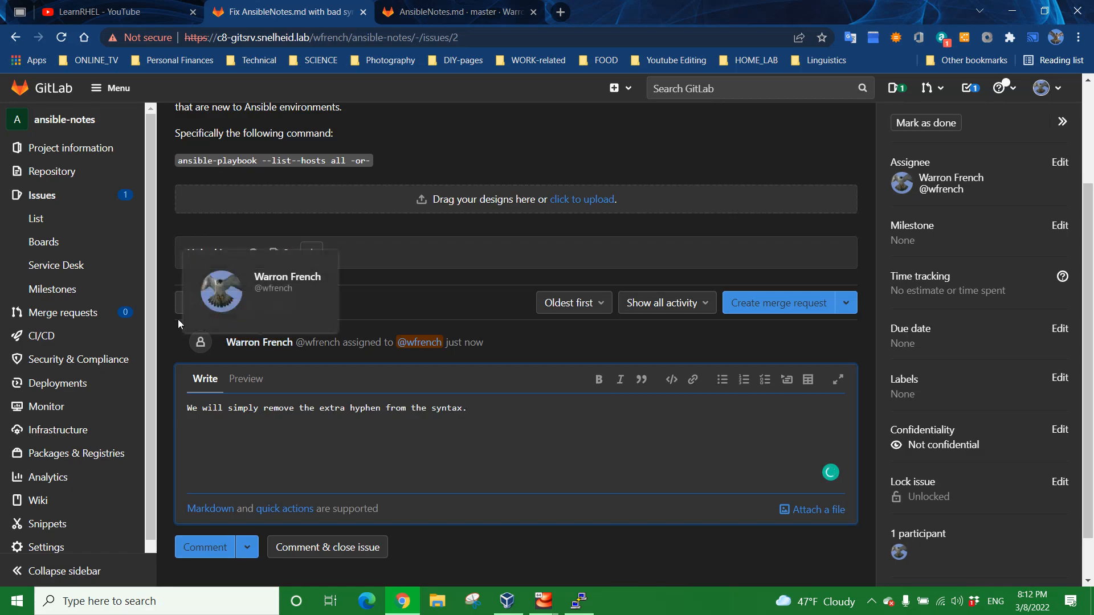
pyautogui.moveTo(258, 342)
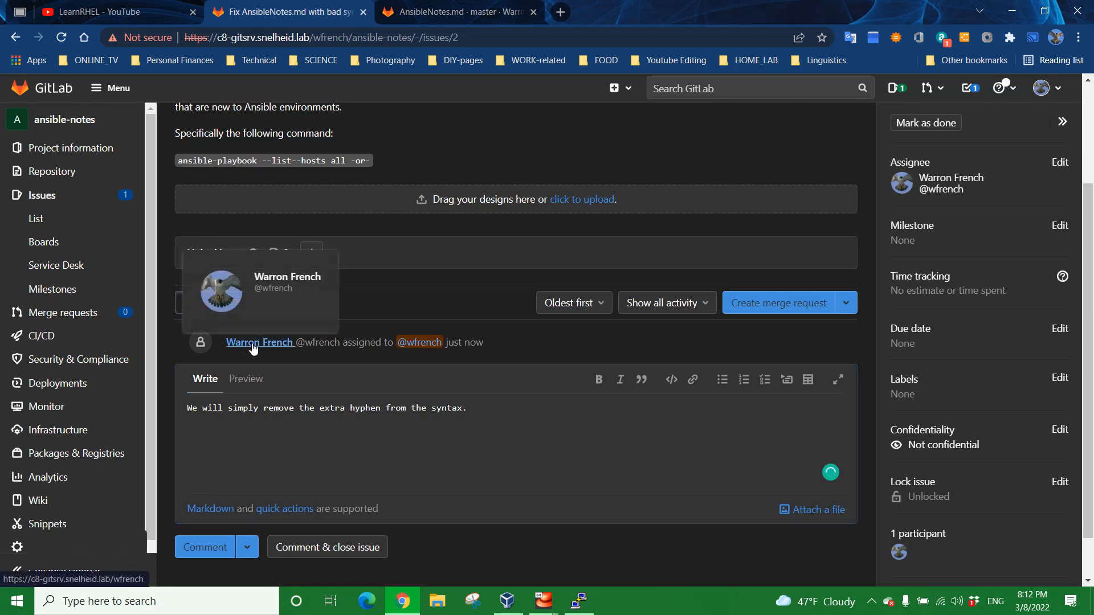
pyautogui.moveTo(696, 395)
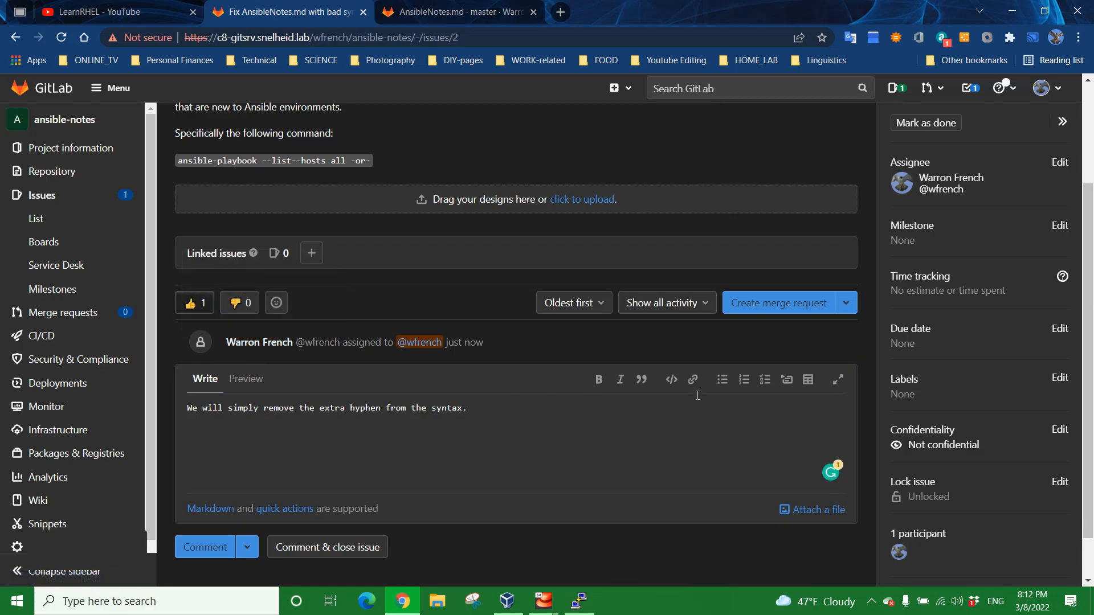
pyautogui.click(846, 303)
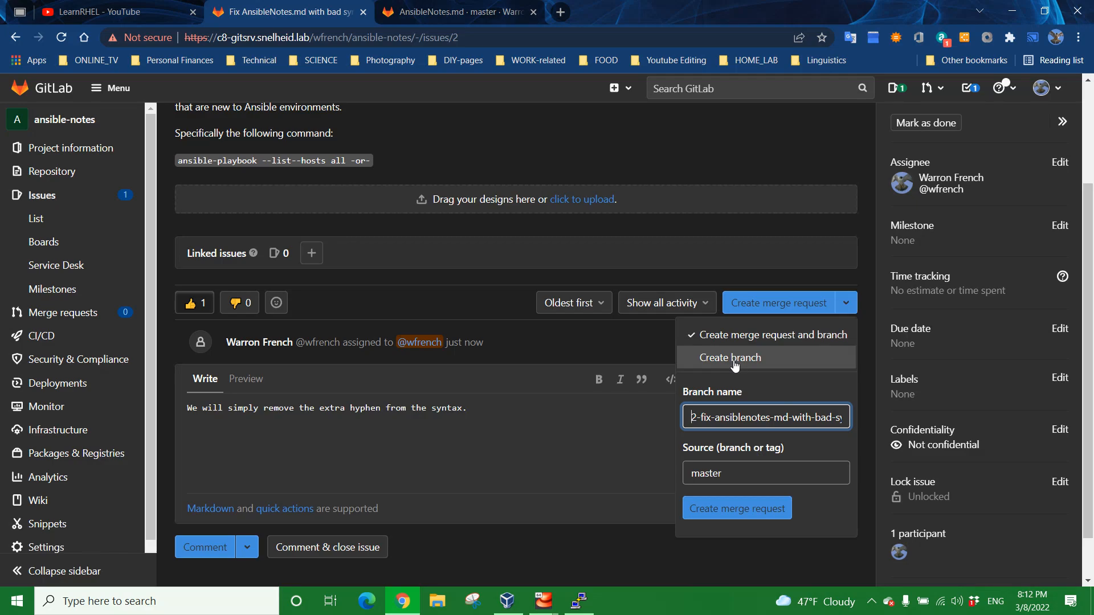
# Step: Choose Create branch for issue #2 so only a fix branch from master is made
pyautogui.click(731, 356)
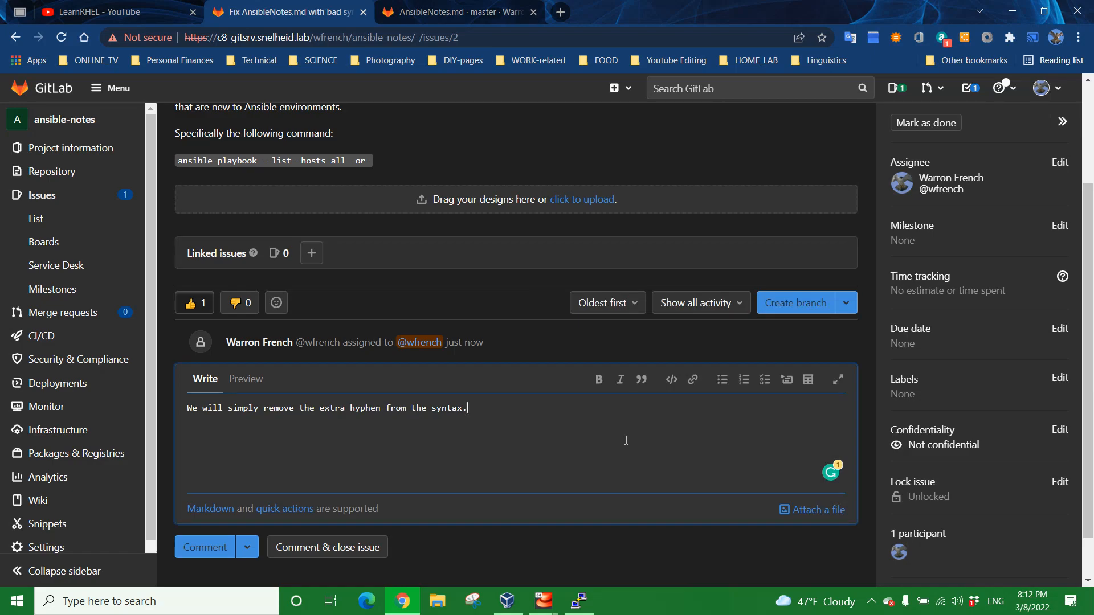
pyautogui.moveTo(336, 231)
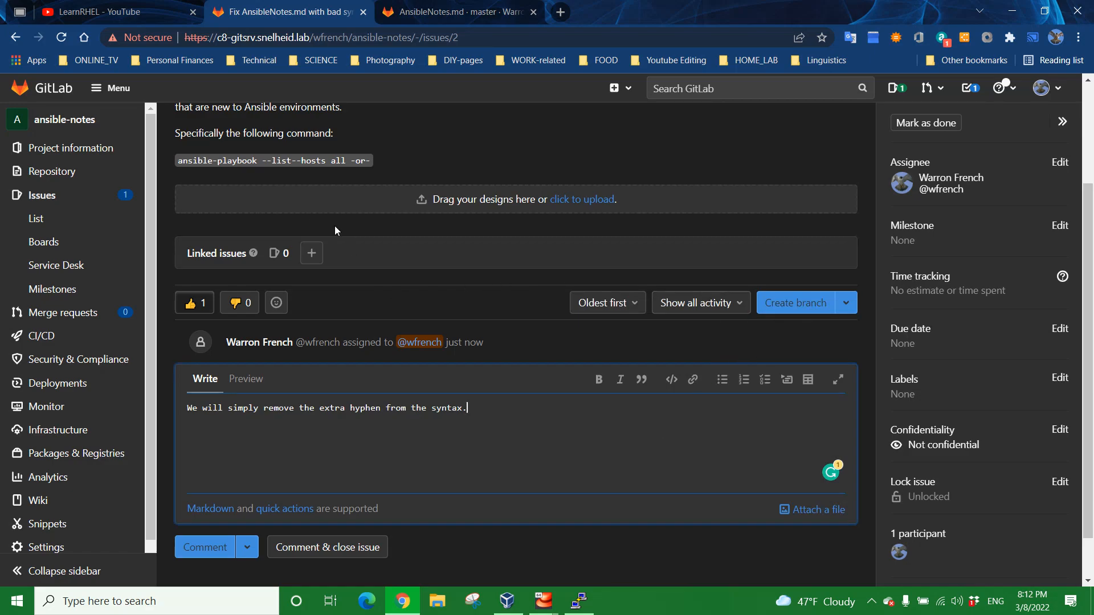
pyautogui.scroll(3)
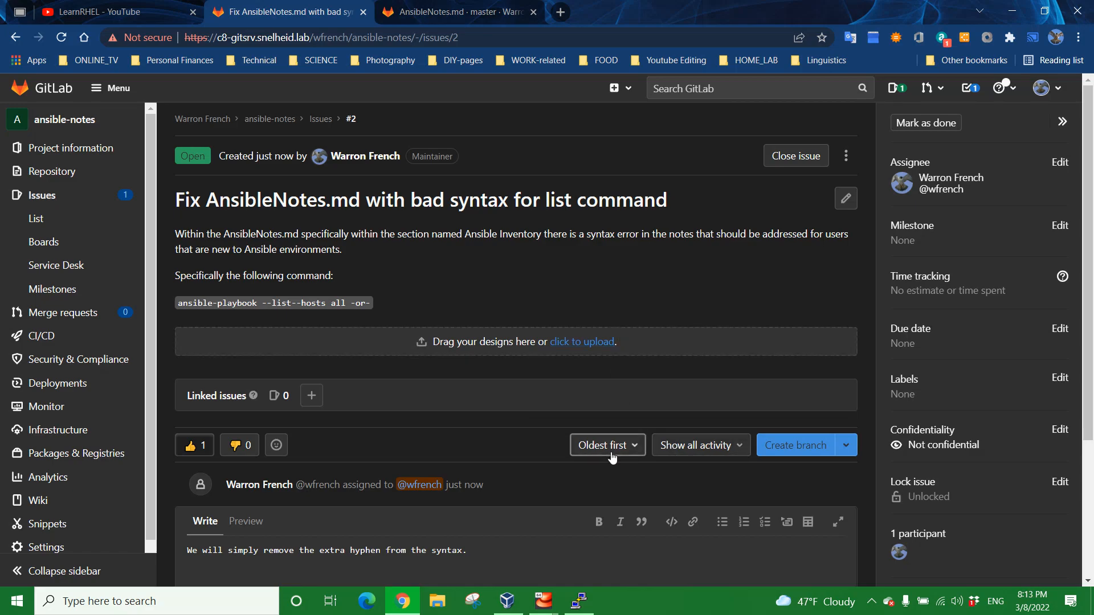
pyautogui.moveTo(289, 267)
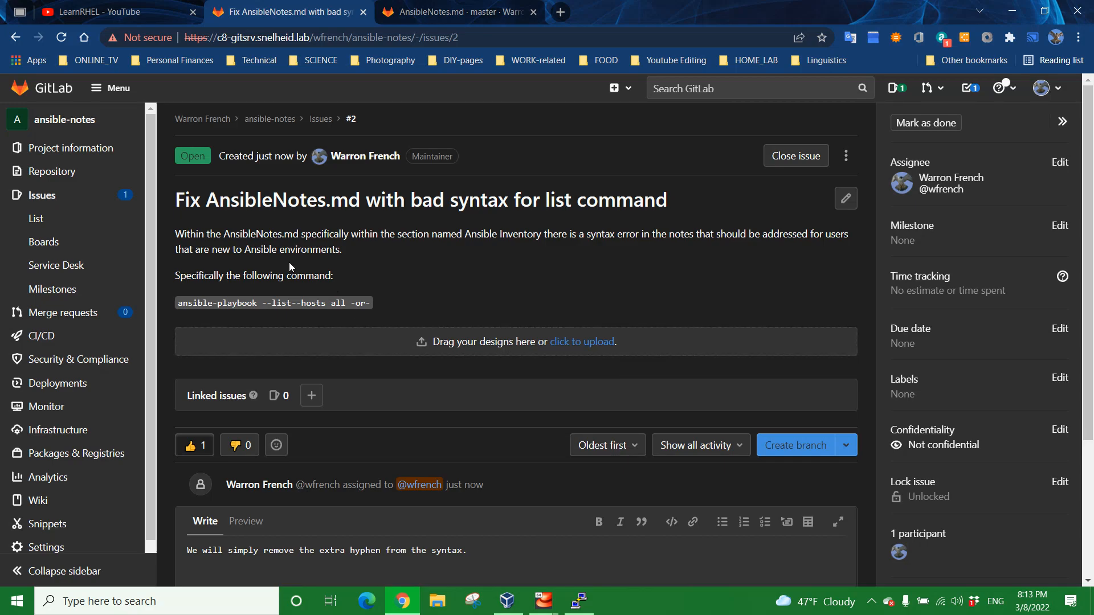
pyautogui.moveTo(310, 233)
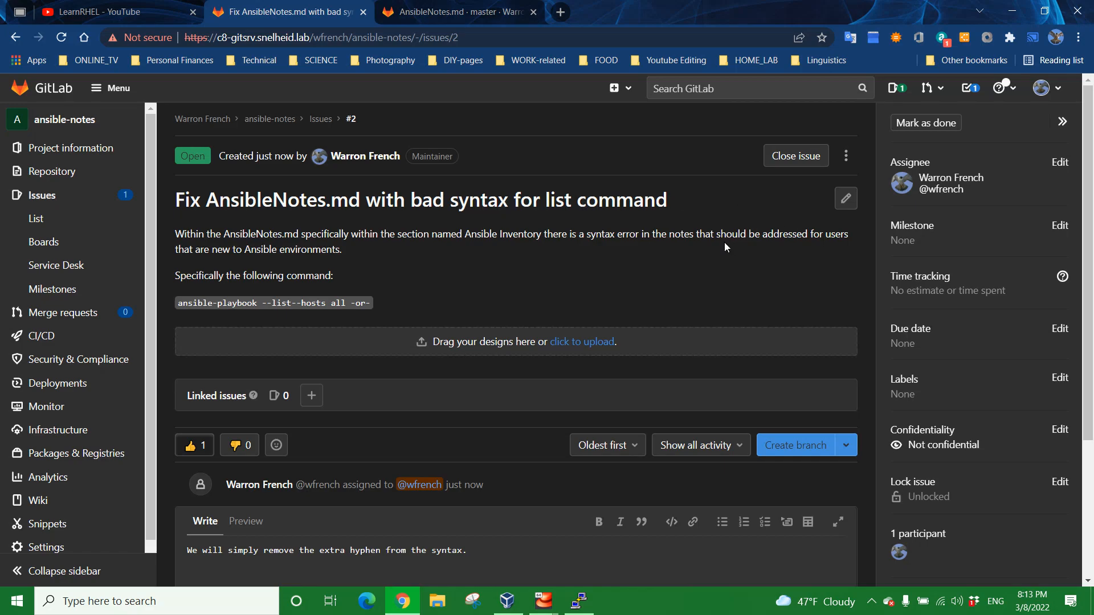
pyautogui.tripleClick(418, 199)
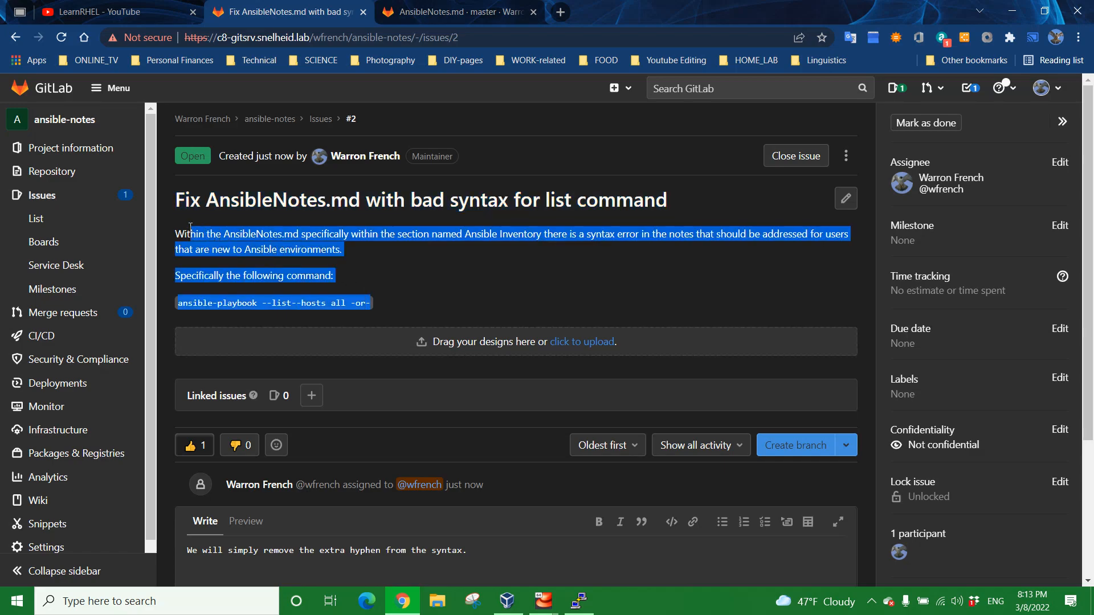
pyautogui.scroll(-3)
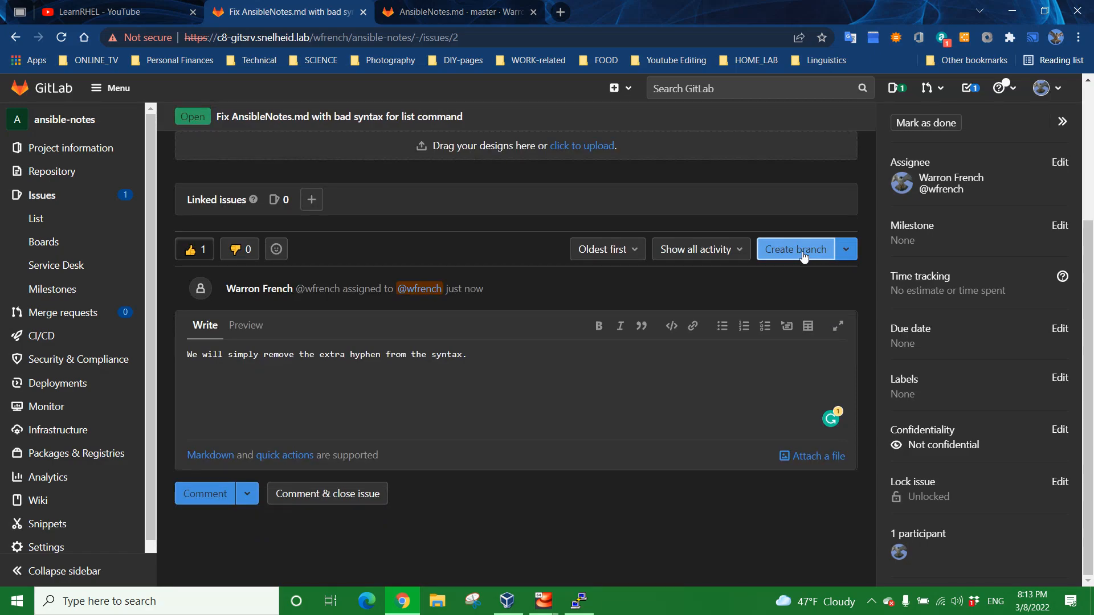
pyautogui.click(795, 249)
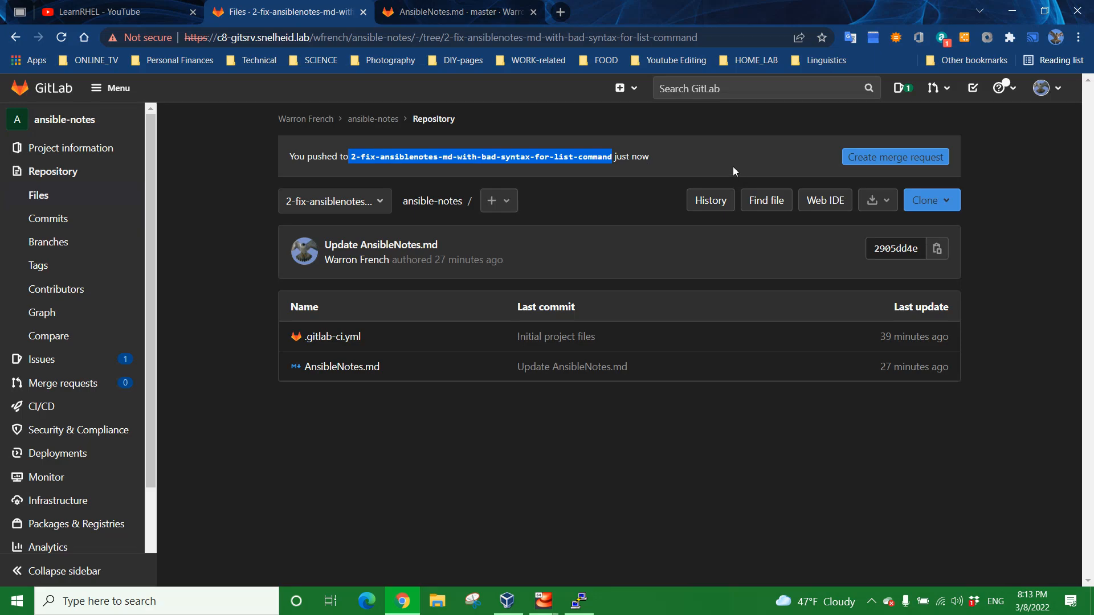
pyautogui.moveTo(441, 164)
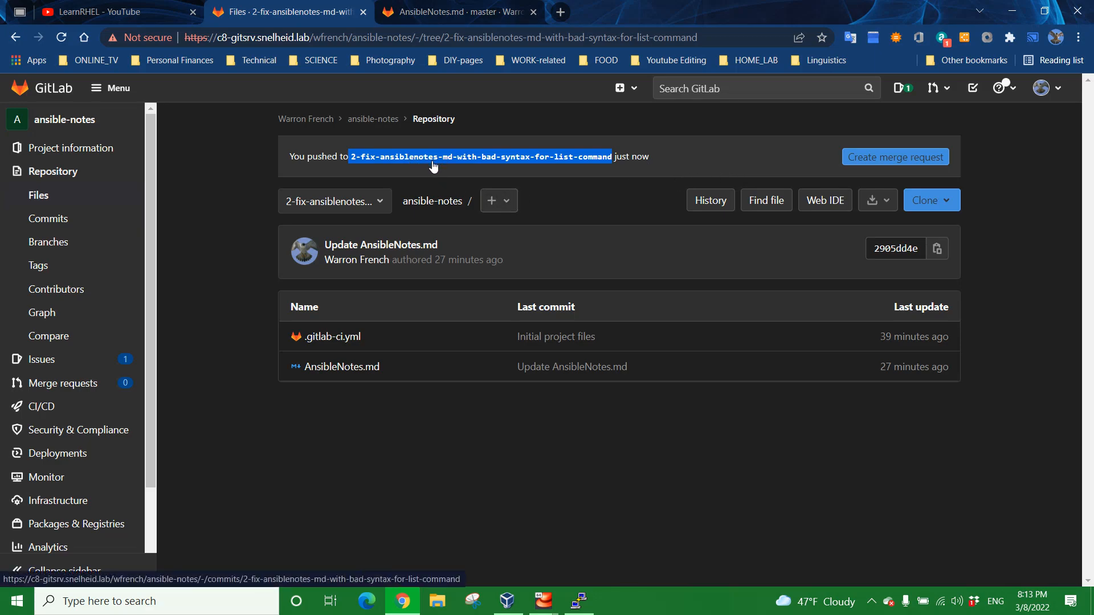
pyautogui.moveTo(446, 164)
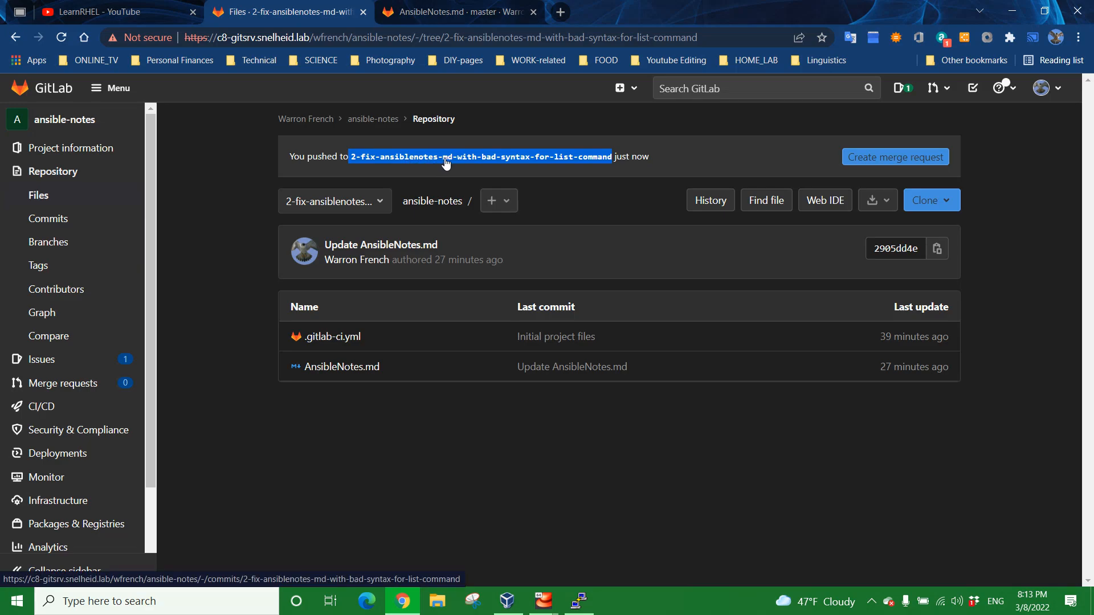
pyautogui.moveTo(523, 166)
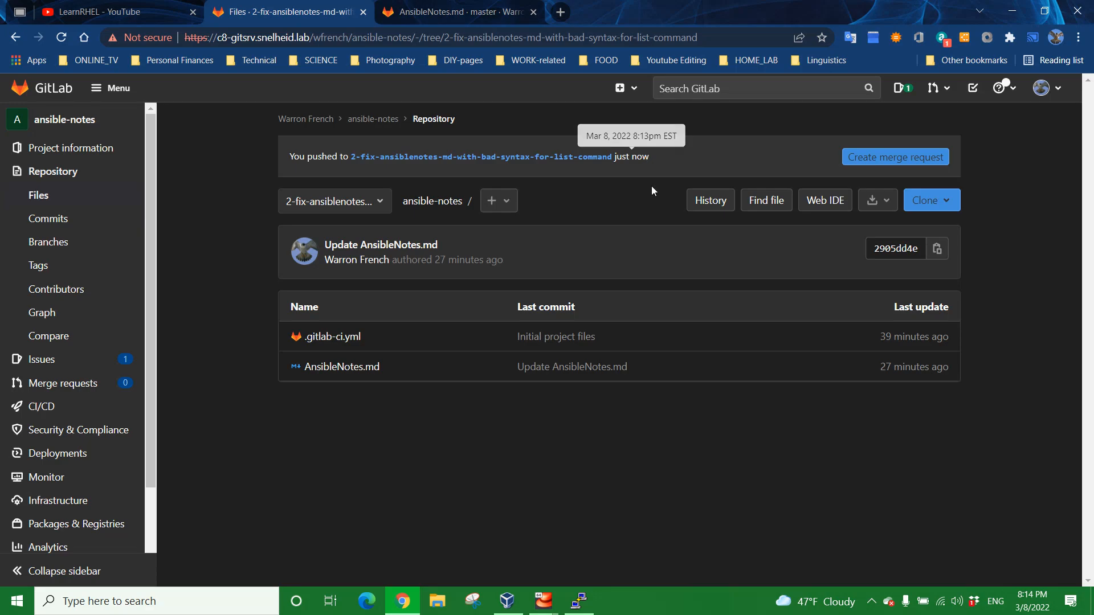
pyautogui.moveTo(767, 279)
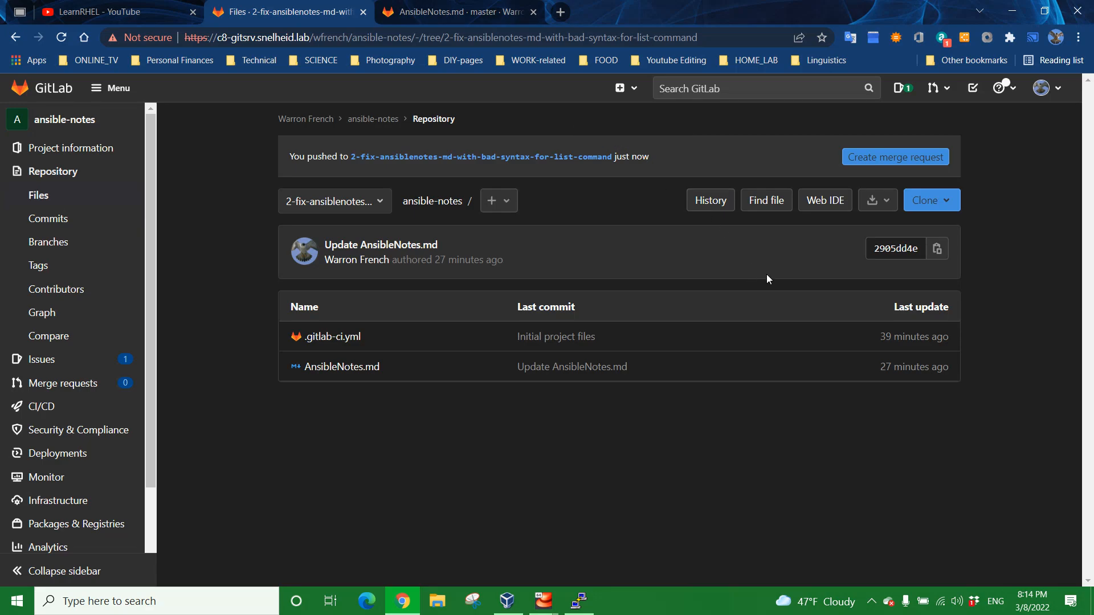
pyautogui.moveTo(375, 200)
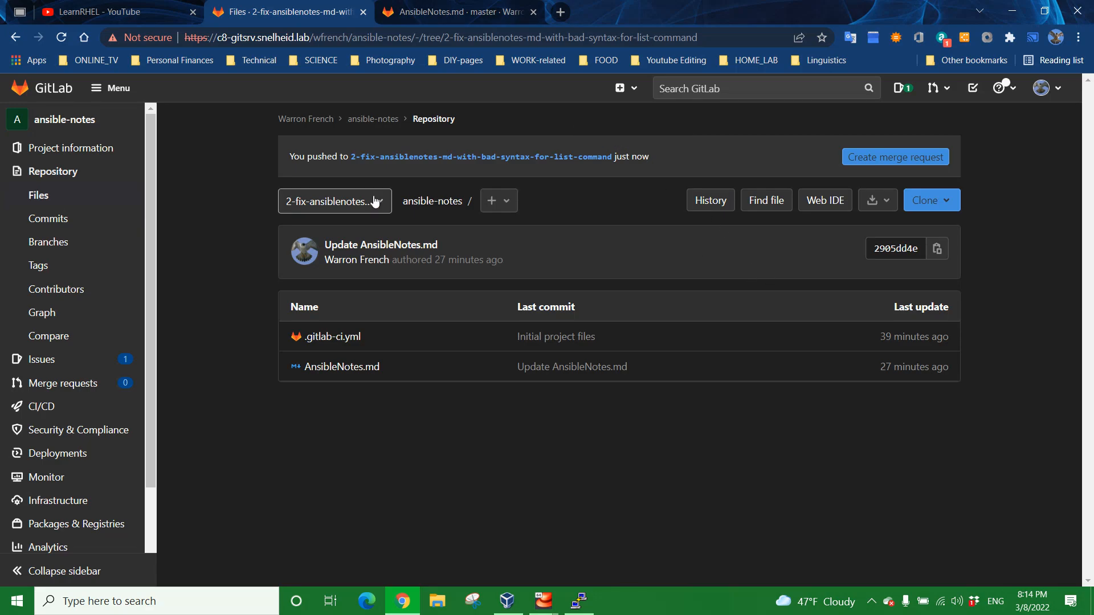
pyautogui.moveTo(364, 185)
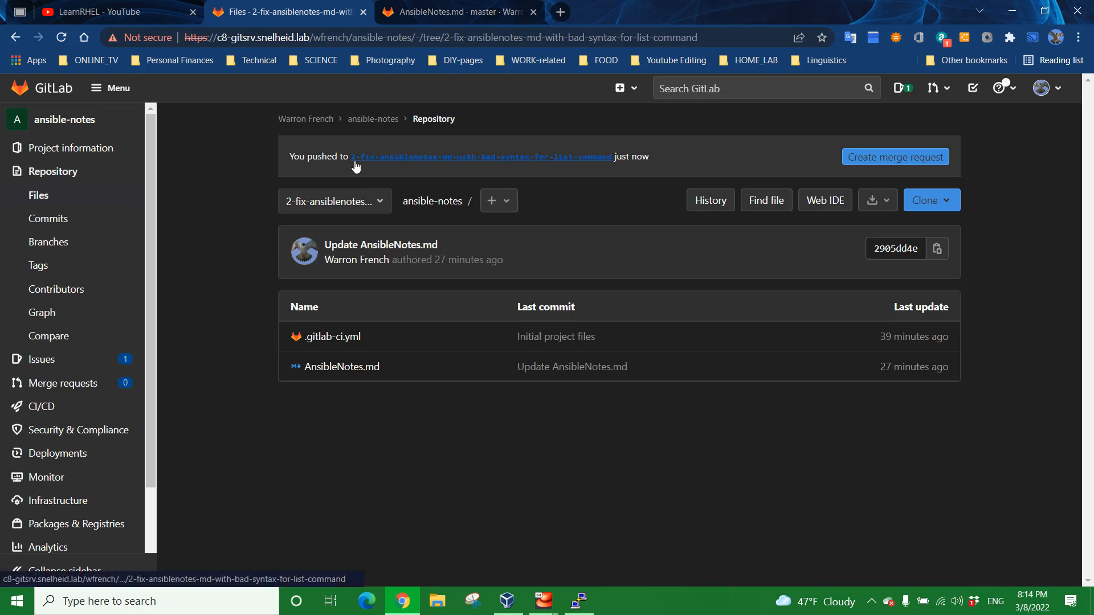
pyautogui.moveTo(396, 170)
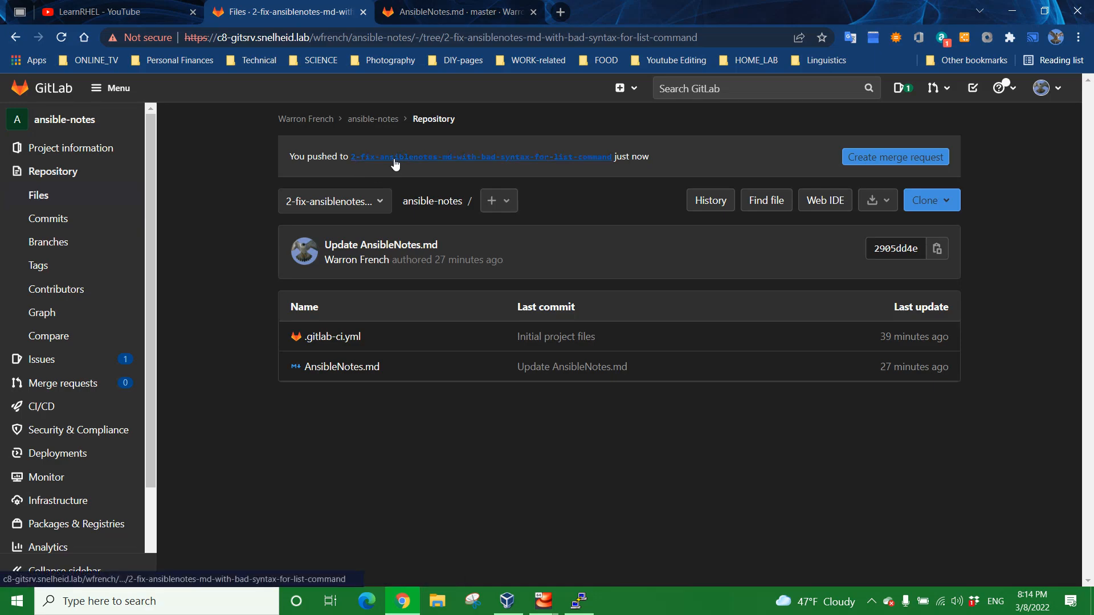
pyautogui.moveTo(473, 390)
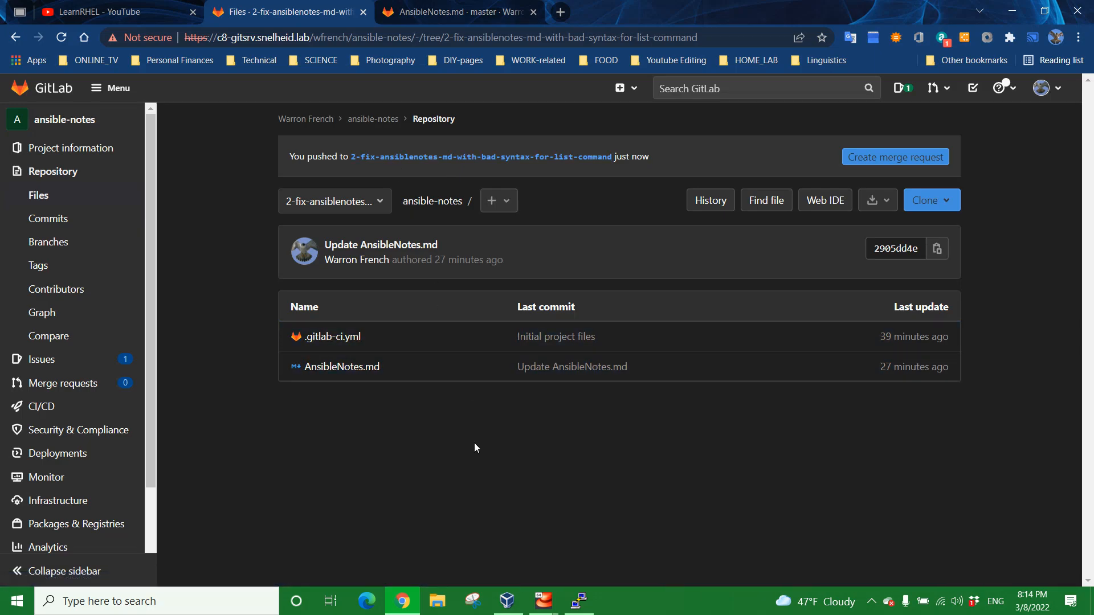
pyautogui.click(342, 365)
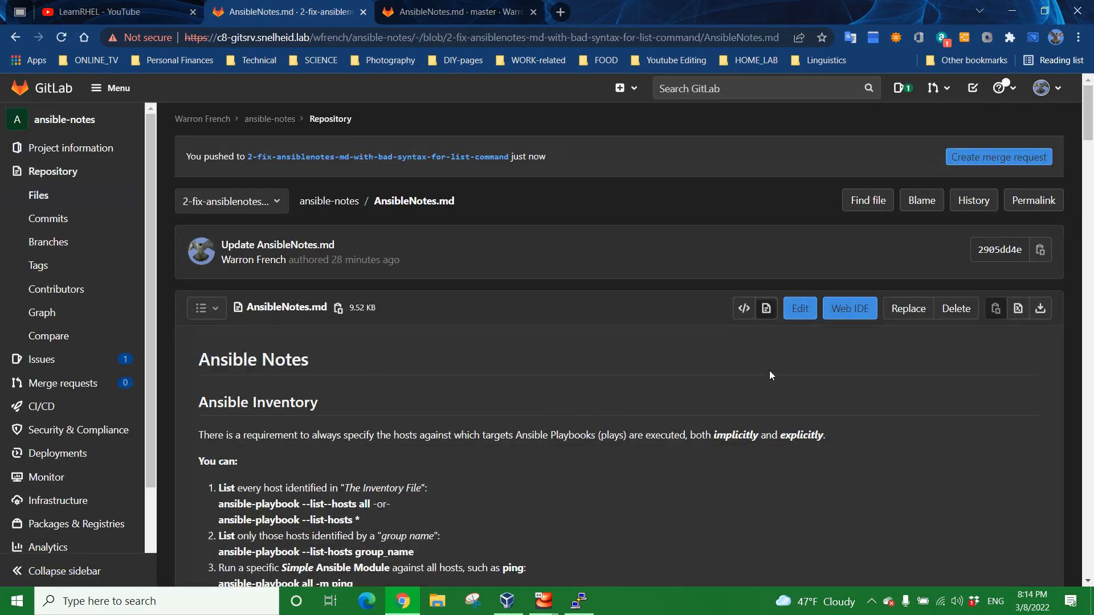
# Step: Commit AnsibleNotes.md to the fix branch as "Update AnsibleNotes.md, removed extra hyphen"
pyautogui.click(799, 309)
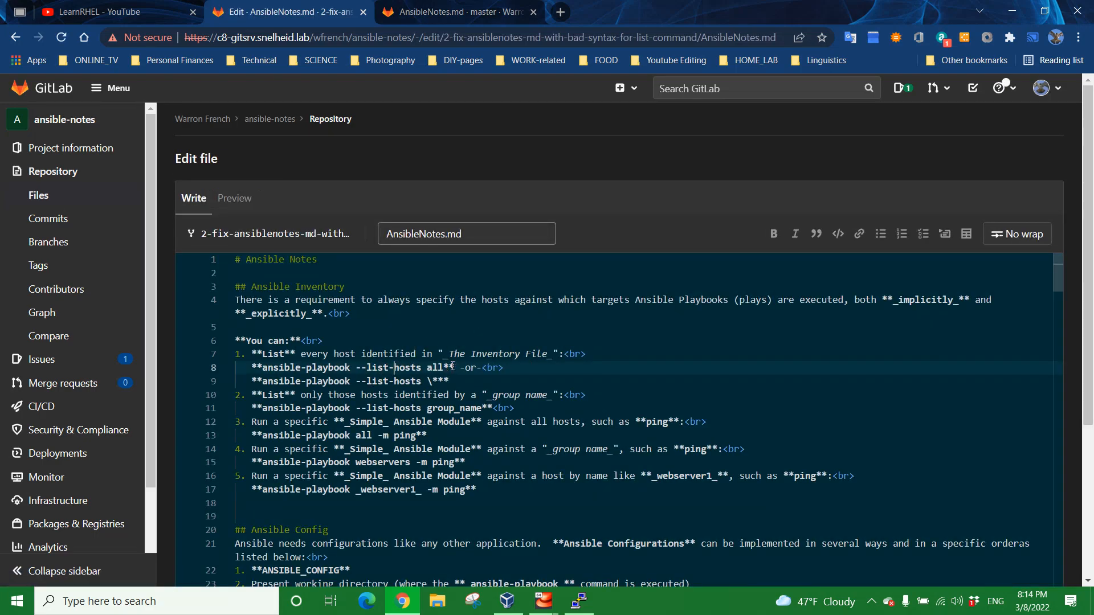
pyautogui.scroll(-3)
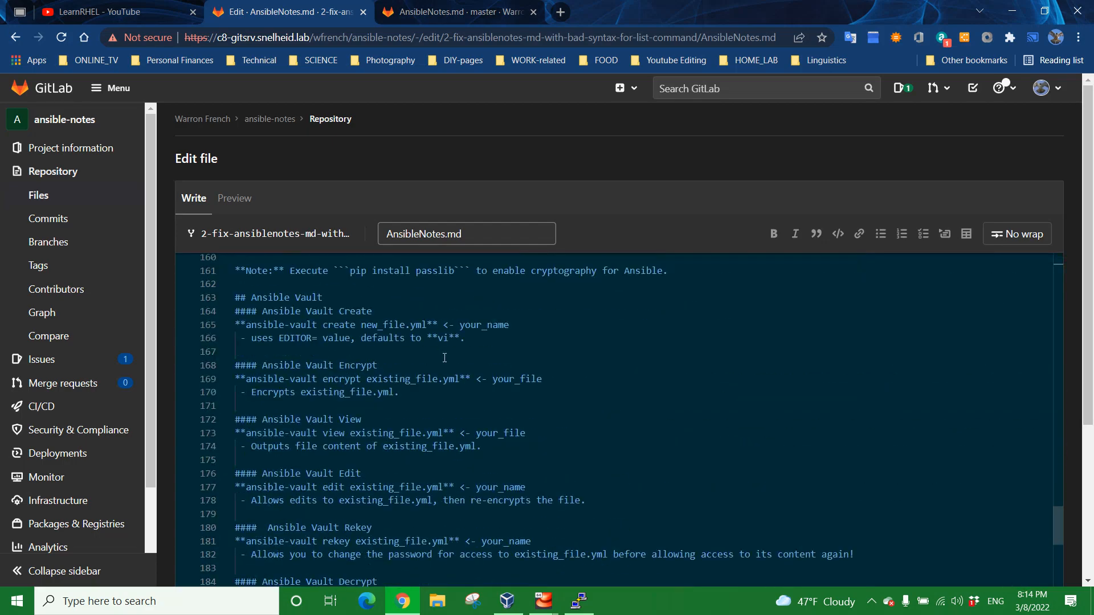
pyautogui.scroll(-3)
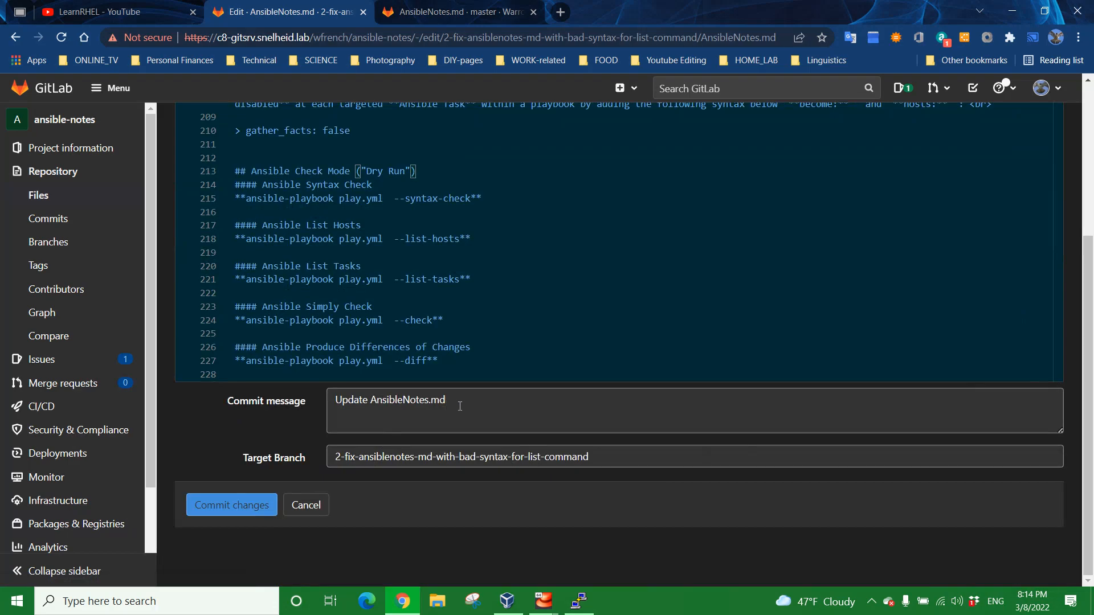
pyautogui.write(', i')
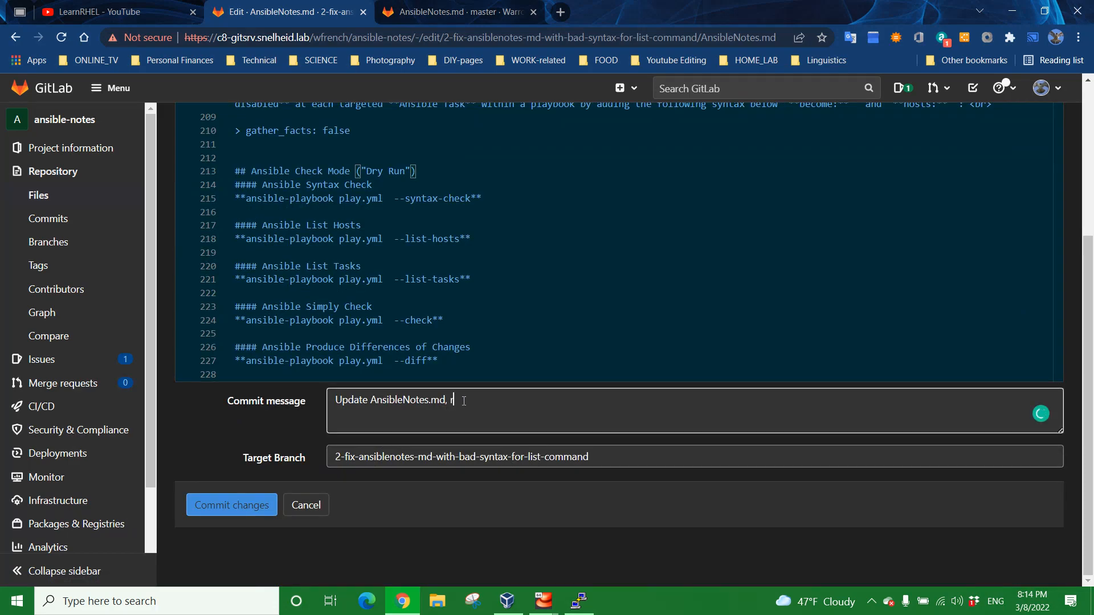
pyautogui.write('removed extra')
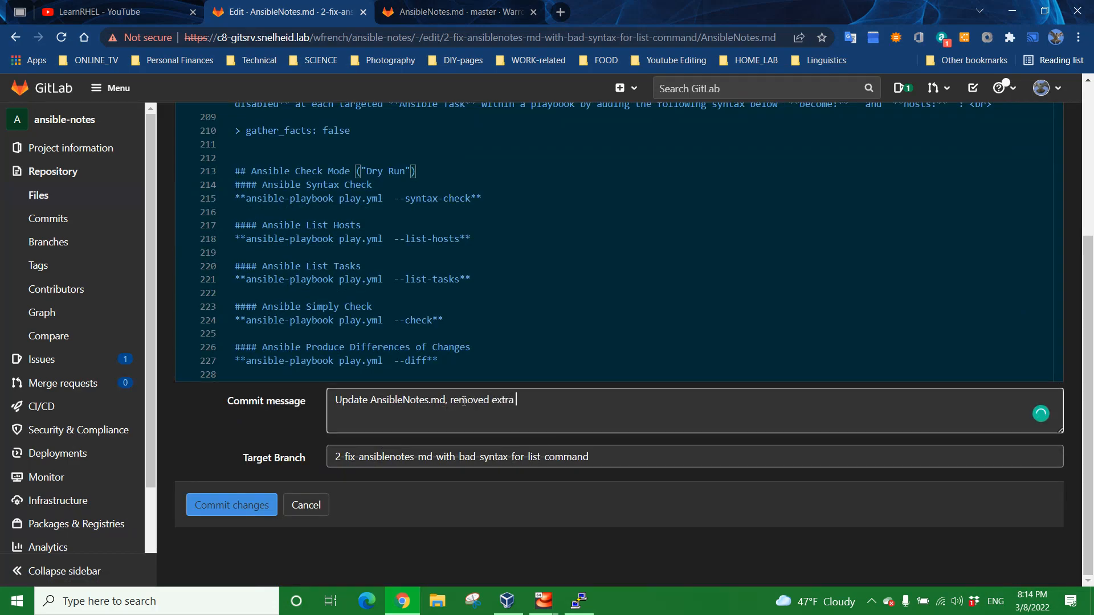
pyautogui.write('hyphen')
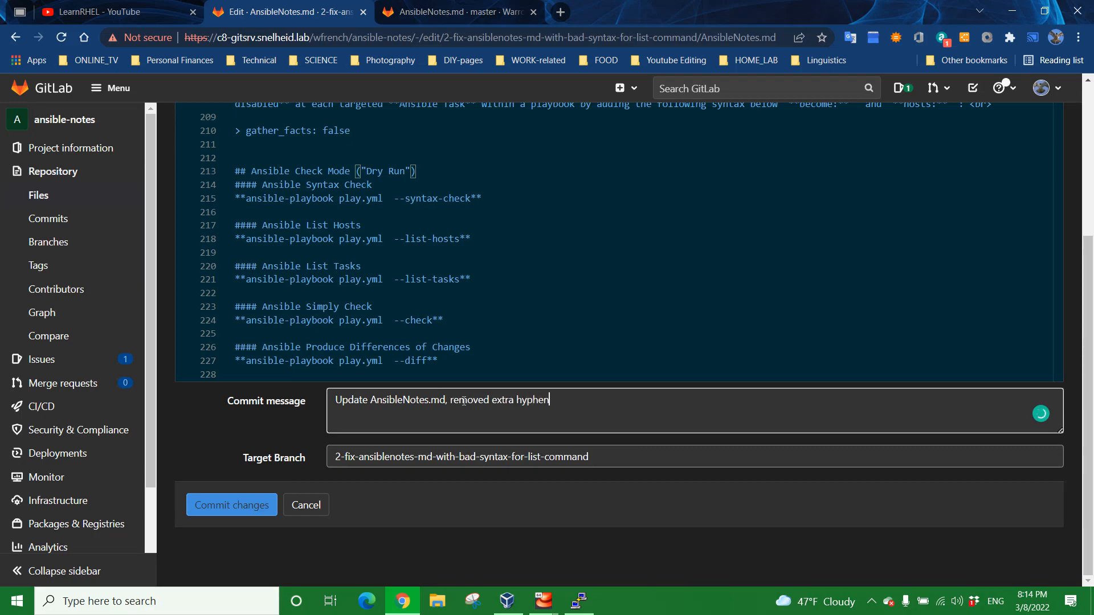
pyautogui.click(232, 505)
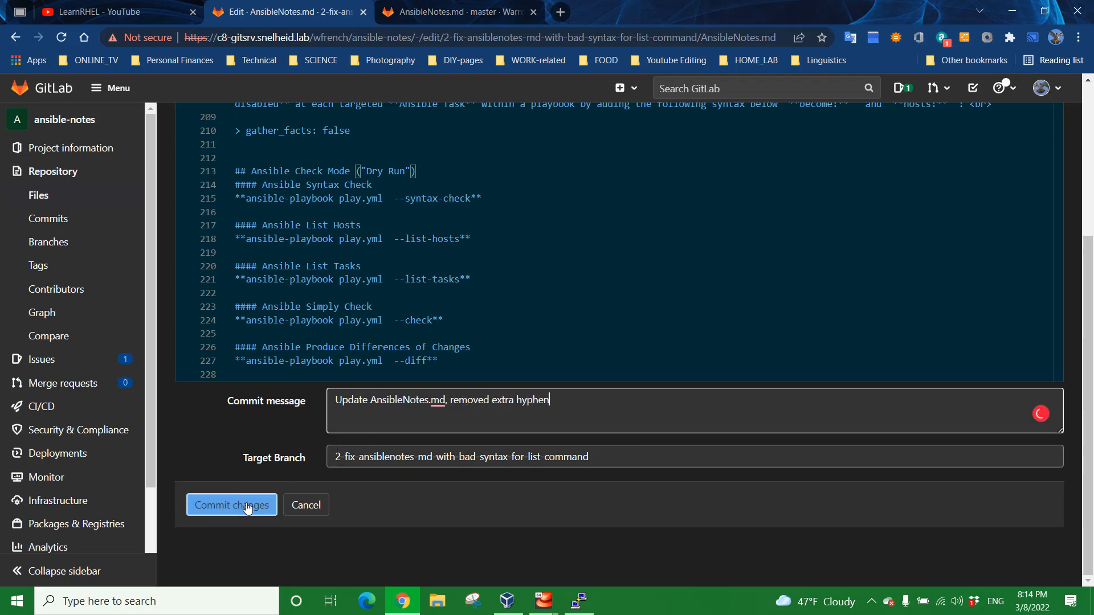
pyautogui.click(231, 505)
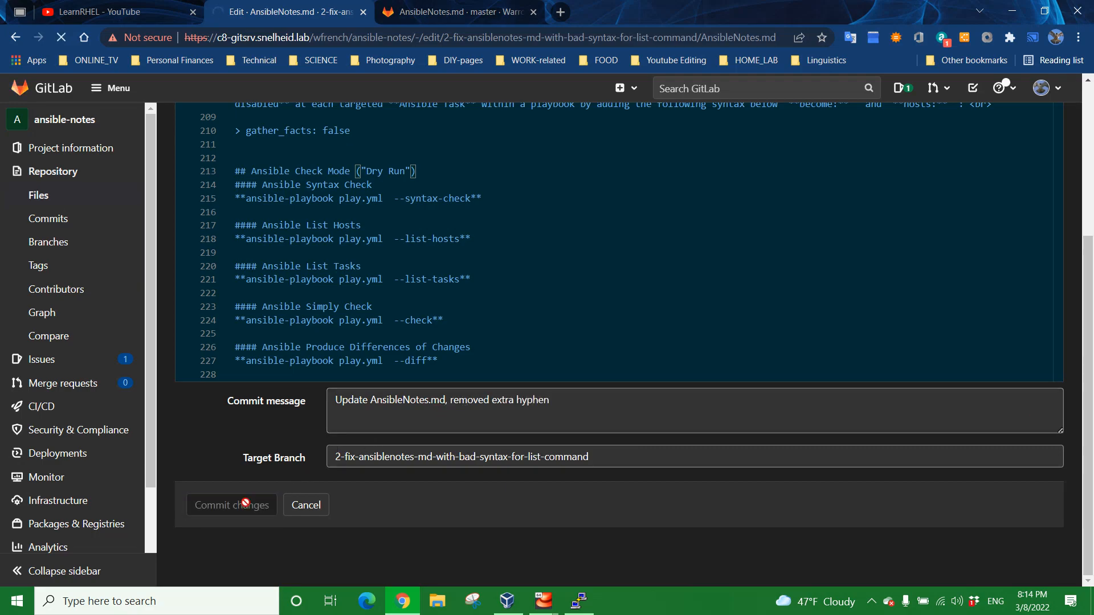
pyautogui.click(231, 505)
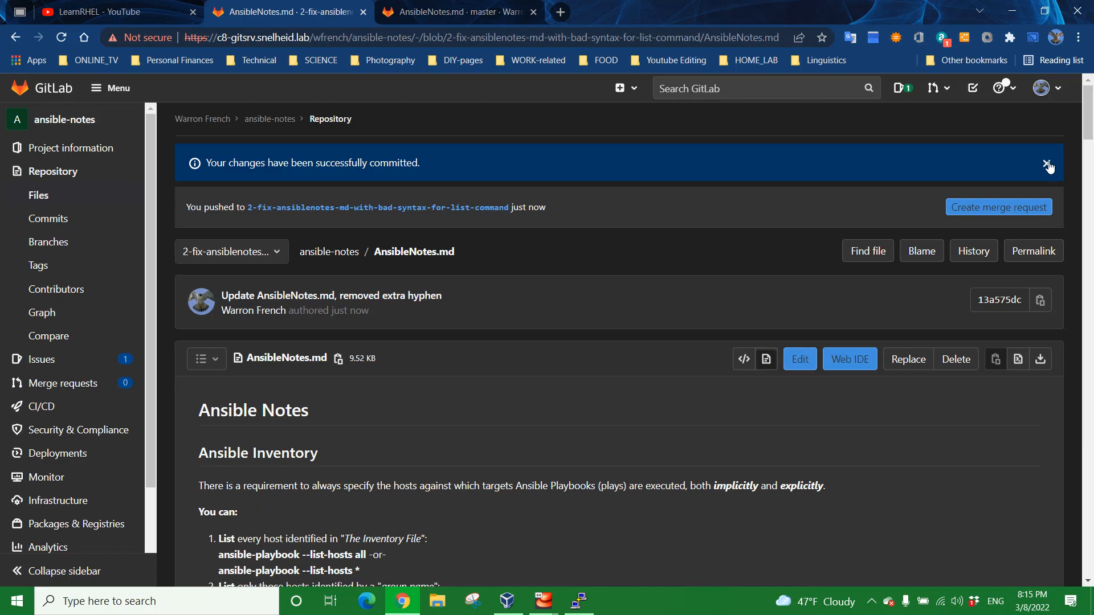
# Step: Return from the commit notice to issue #2 via the project's issues list
pyautogui.click(1048, 163)
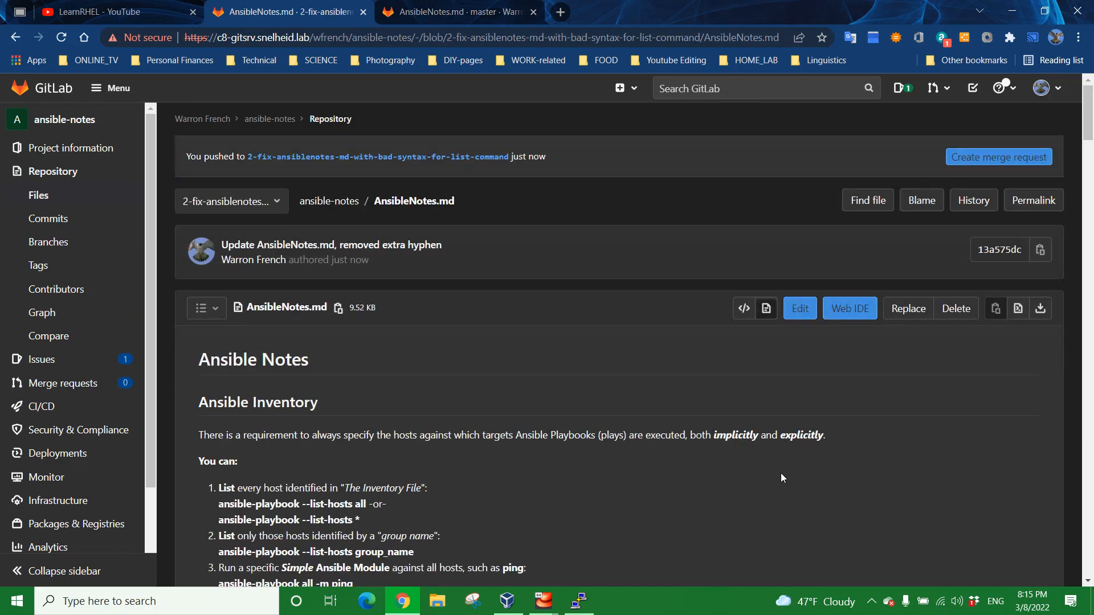
pyautogui.click(41, 359)
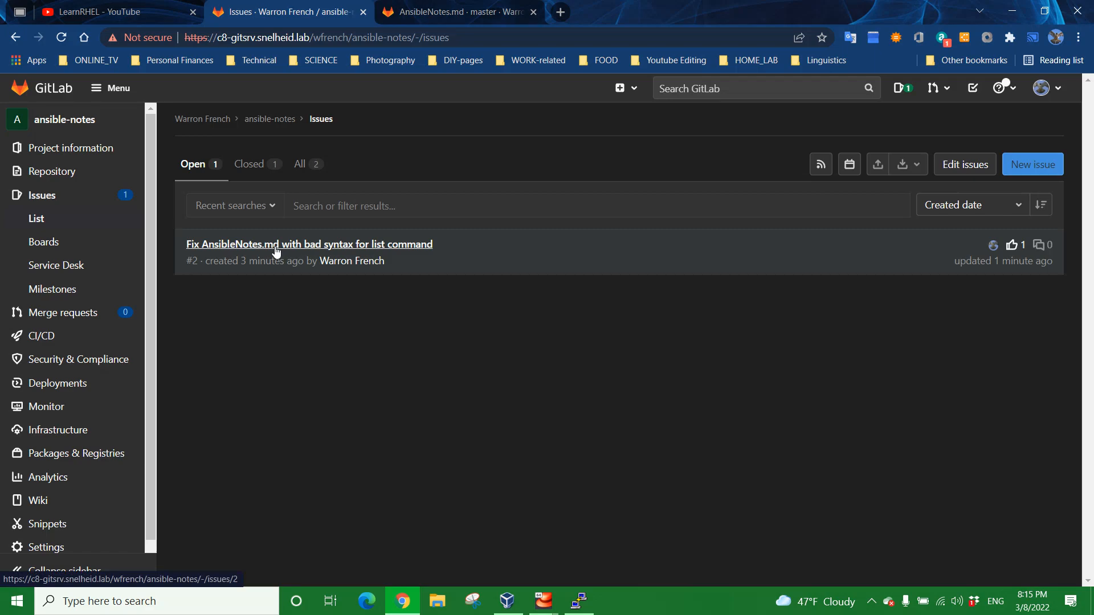
pyautogui.click(308, 244)
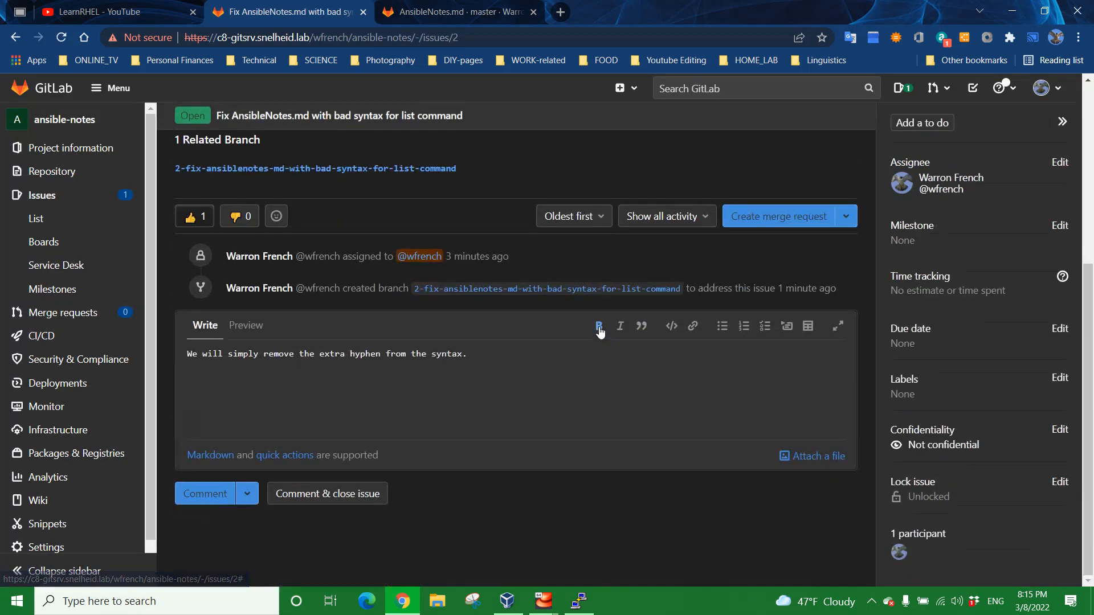
pyautogui.moveTo(266, 524)
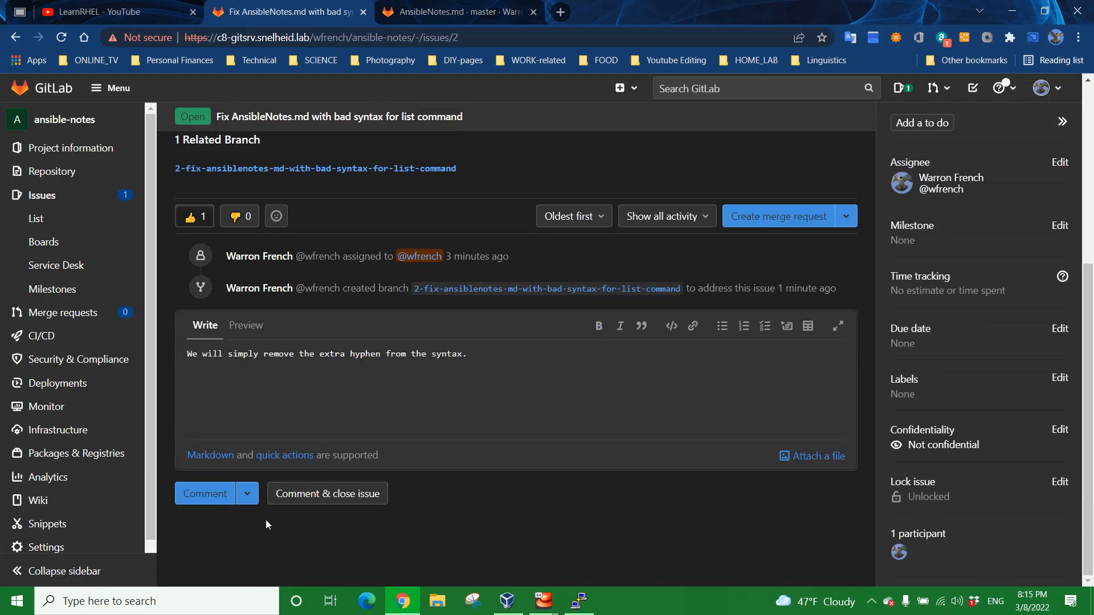
# Step: Add the comment line "Issue resolved by removing extra hyphen." to issue #2
pyautogui.click(246, 493)
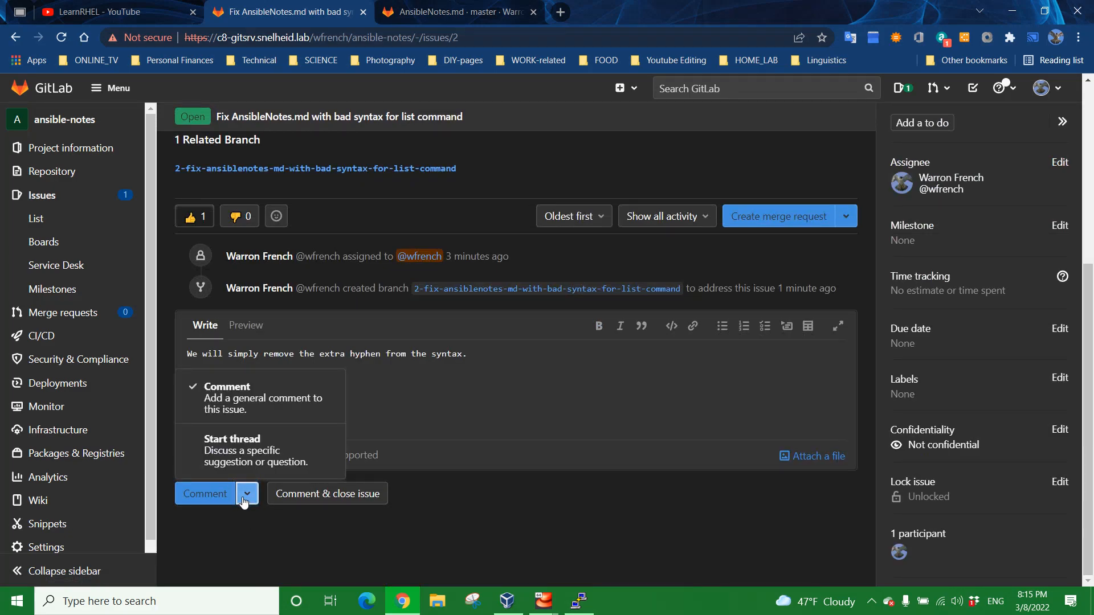
pyautogui.moveTo(244, 401)
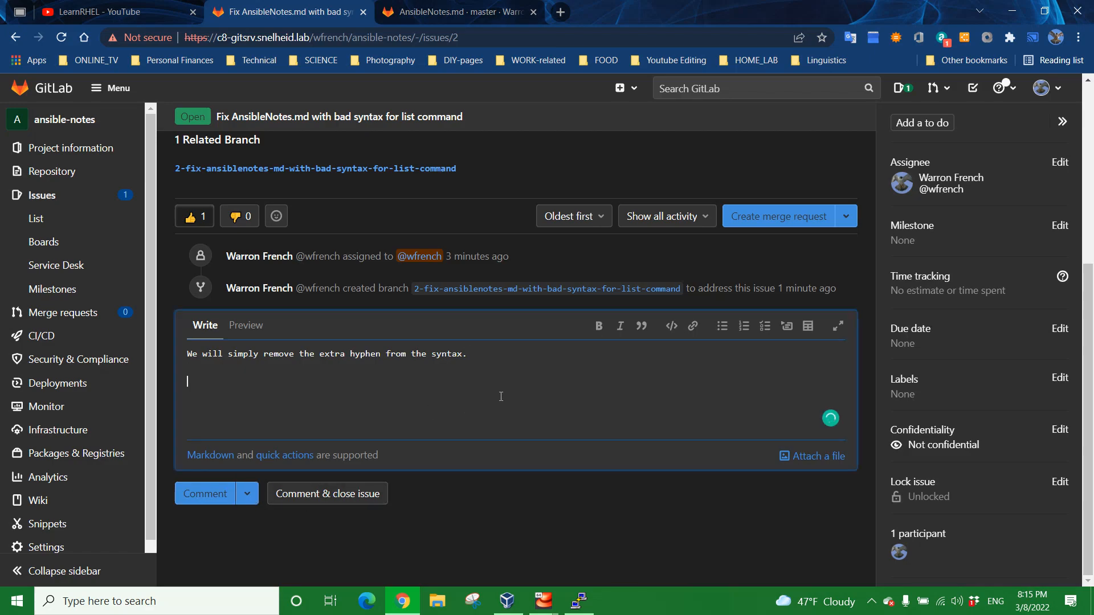
pyautogui.write('Issue')
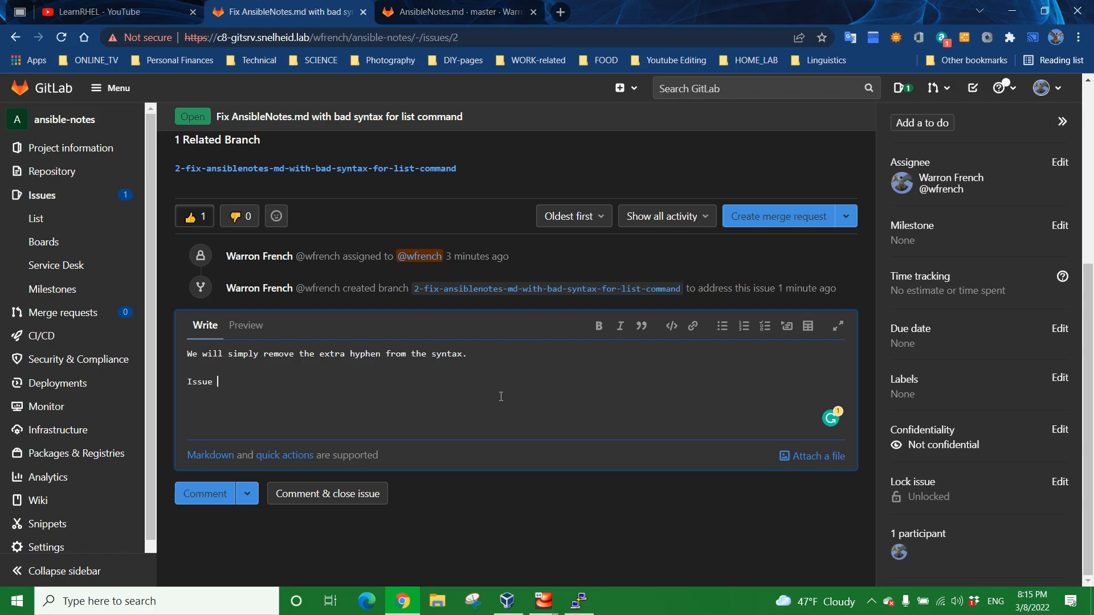
pyautogui.write('resolved')
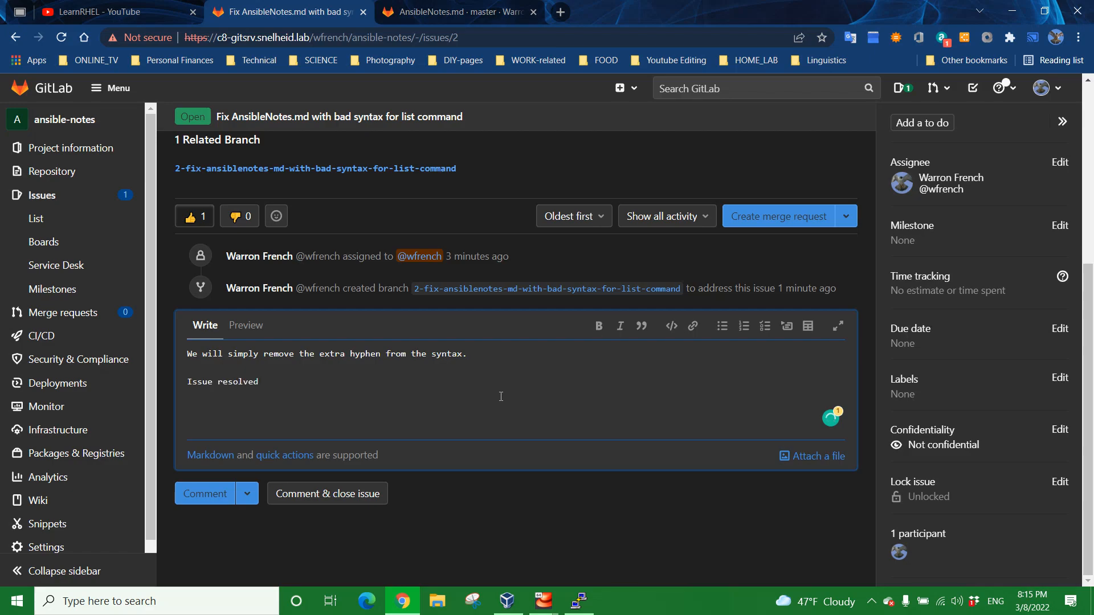
pyautogui.write('by rempv')
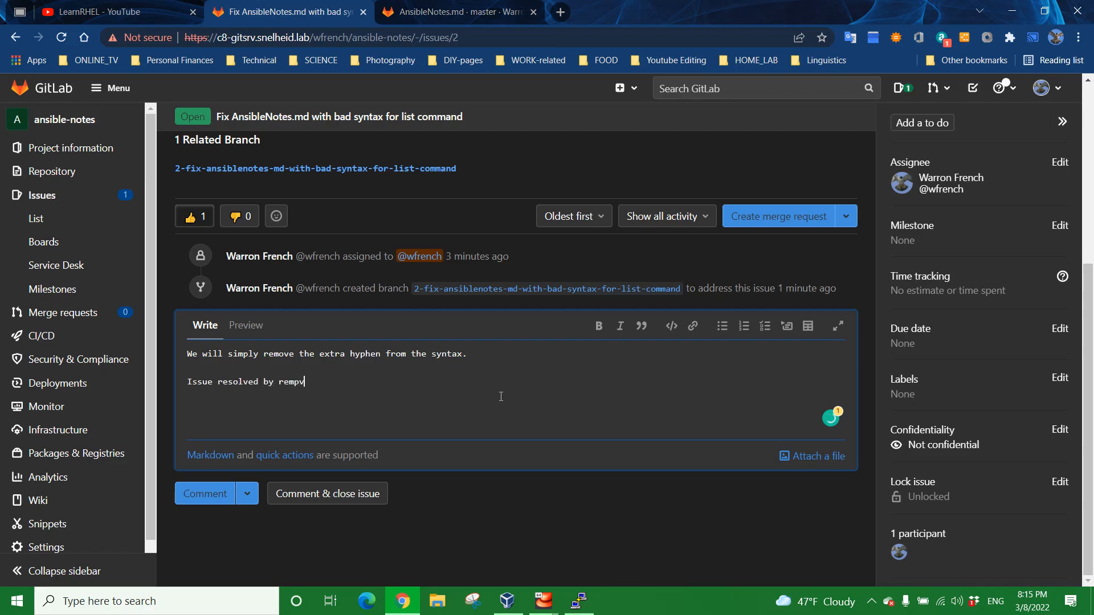
pyautogui.press('Backspace')
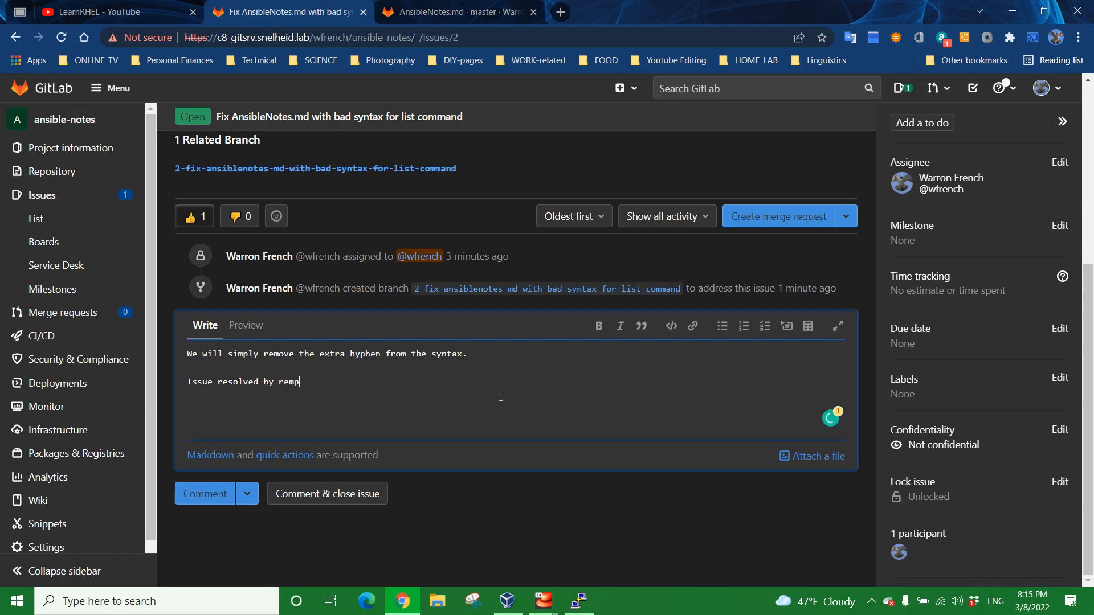
pyautogui.write('oving e')
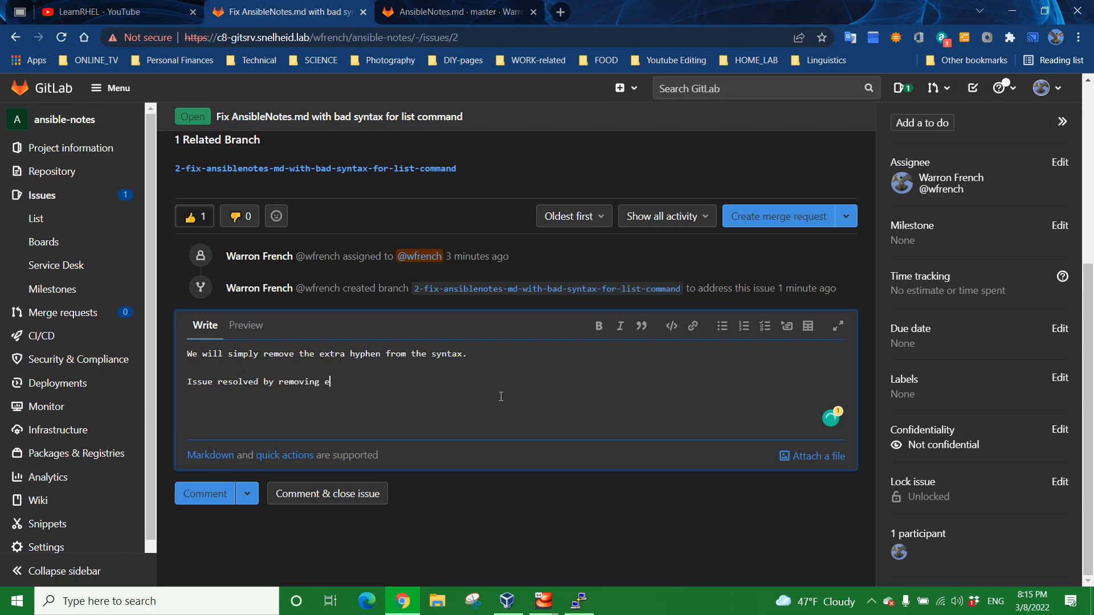
pyautogui.write('xtra hyp')
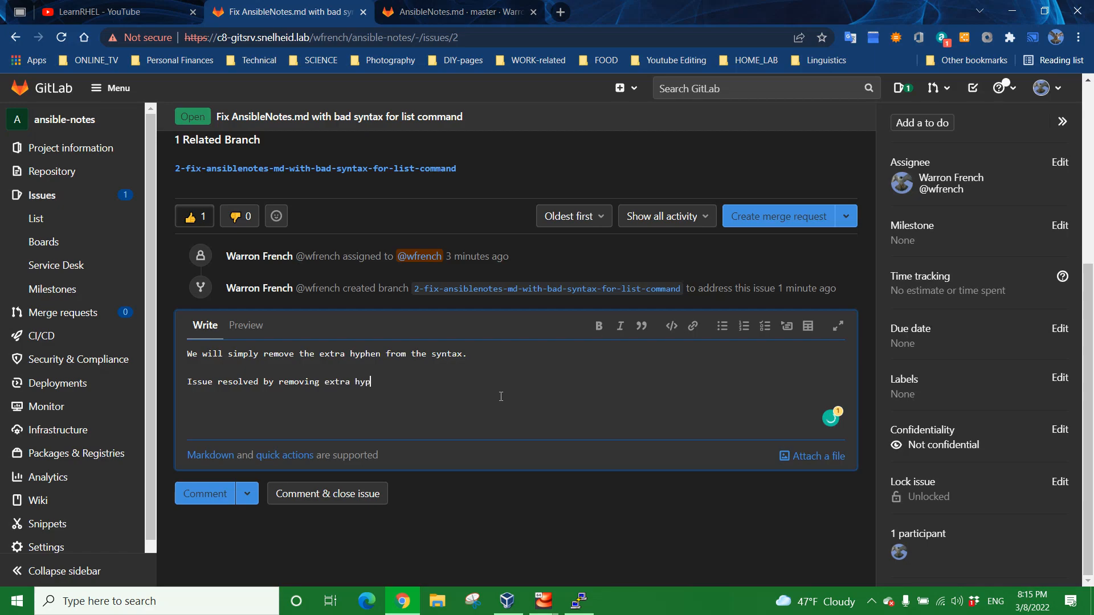
pyautogui.write('hen.')
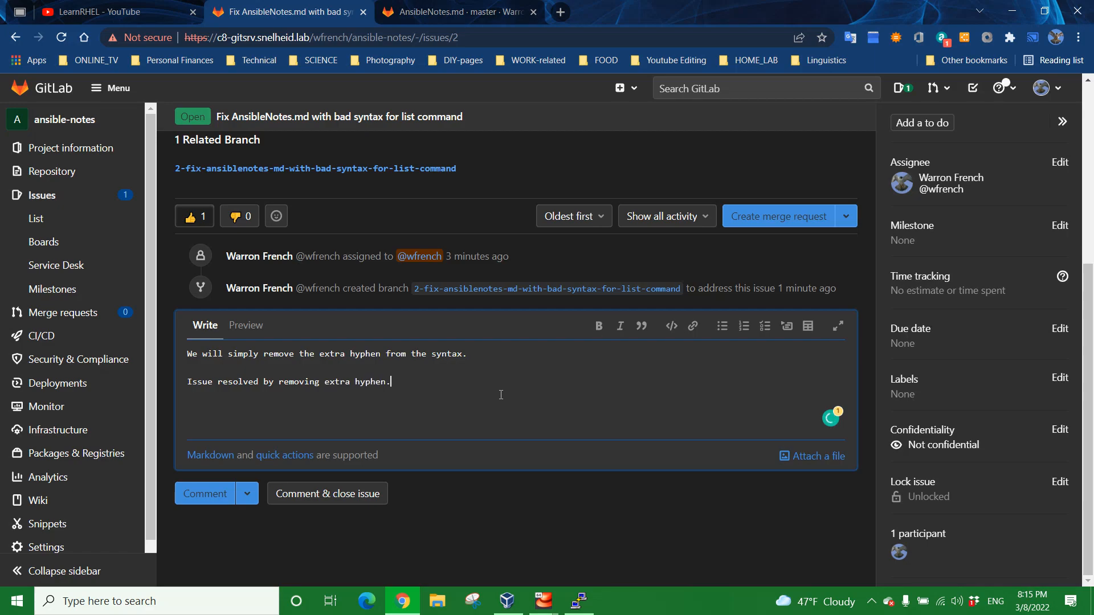
pyautogui.moveTo(474, 405)
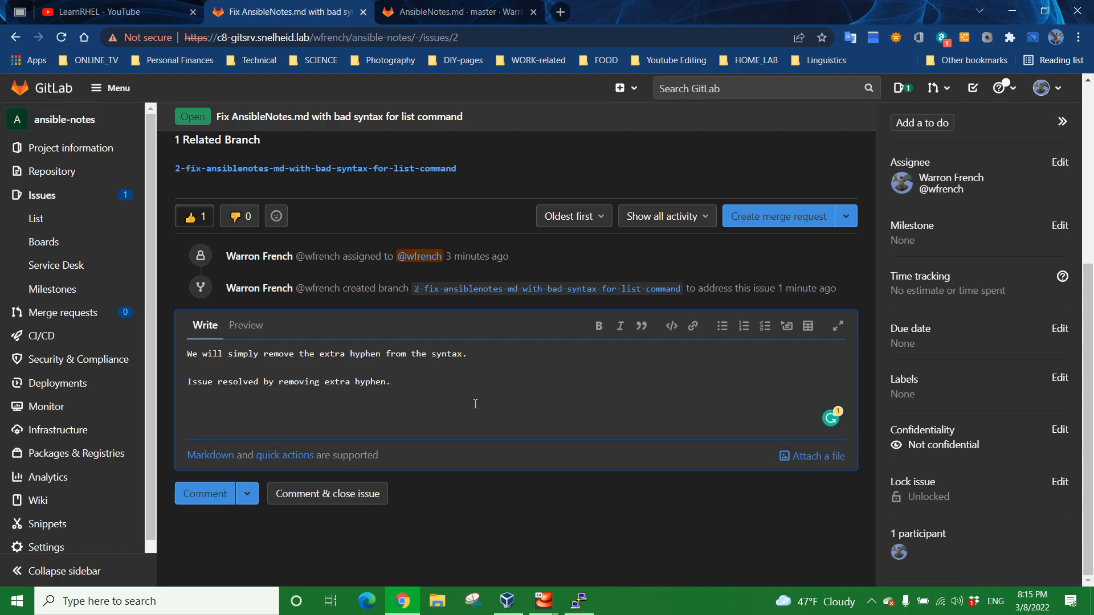
pyautogui.moveTo(468, 275)
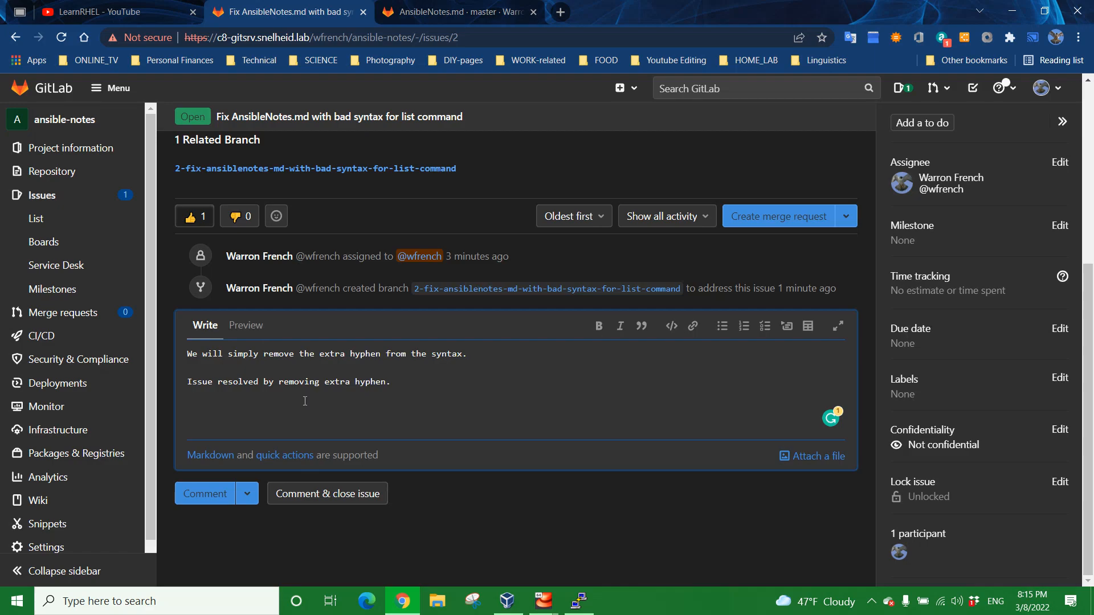
pyautogui.moveTo(327, 494)
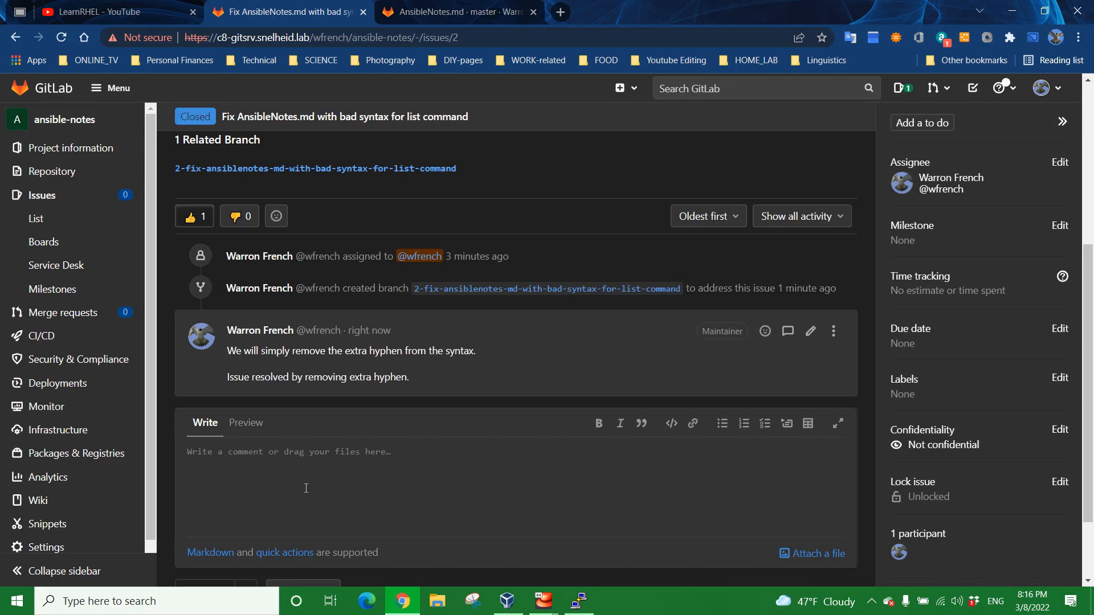
pyautogui.moveTo(211, 359)
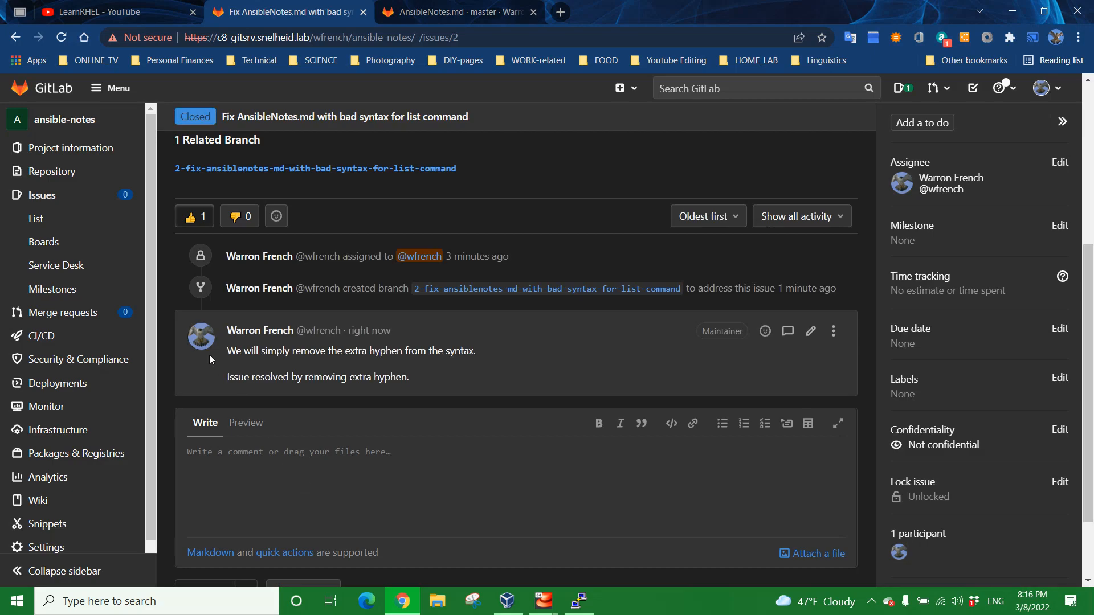
pyautogui.moveTo(130, 200)
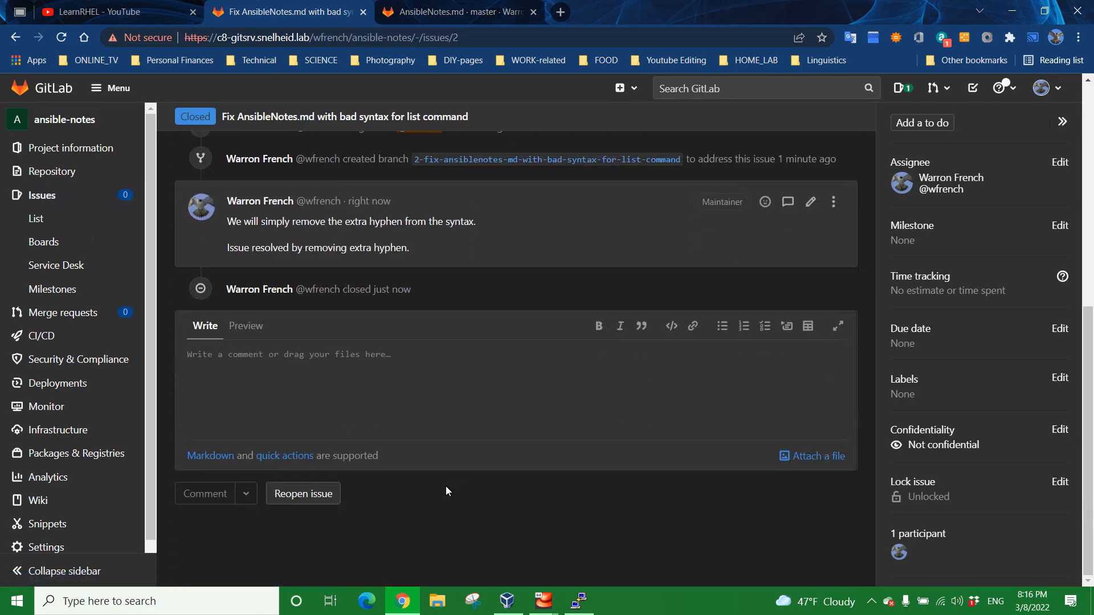
pyautogui.moveTo(437, 542)
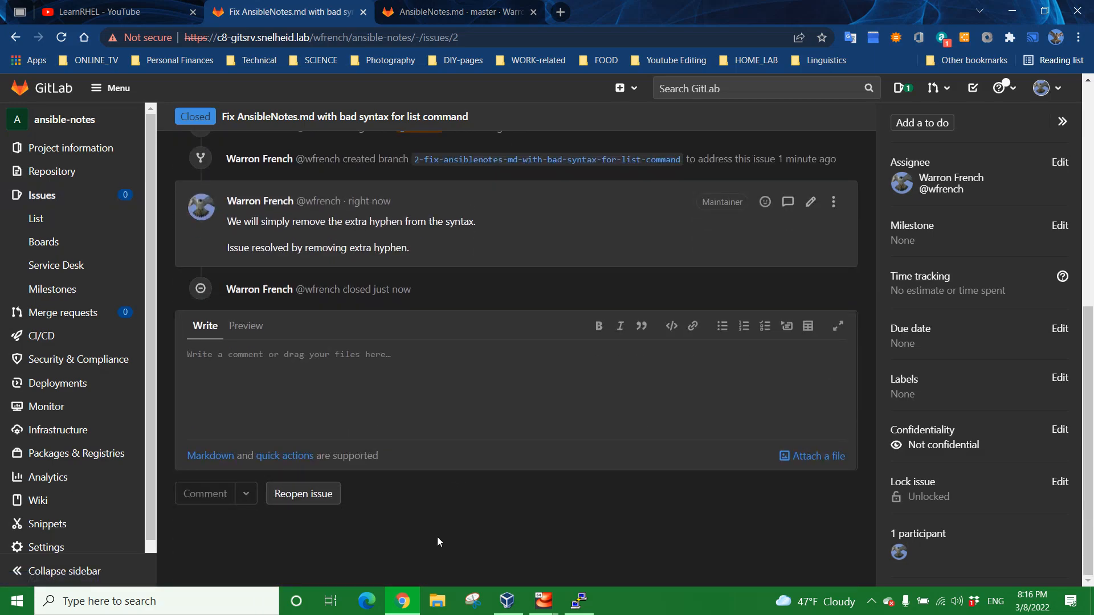
pyautogui.moveTo(433, 545)
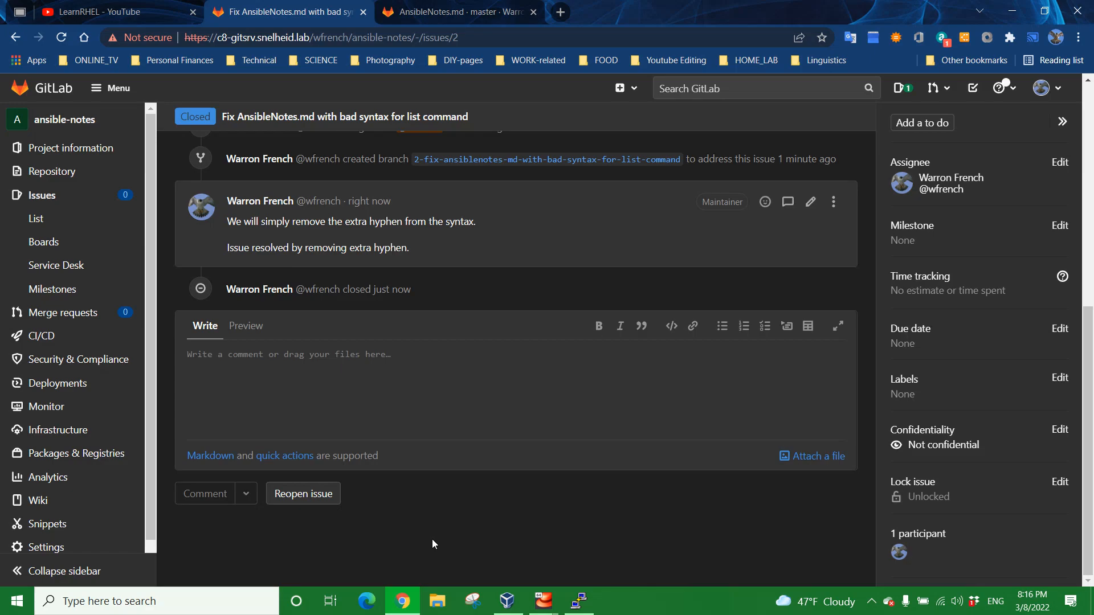
# Step: Review the closed issue #2 activity with the hyphen-fix comment posted
pyautogui.scroll(3)
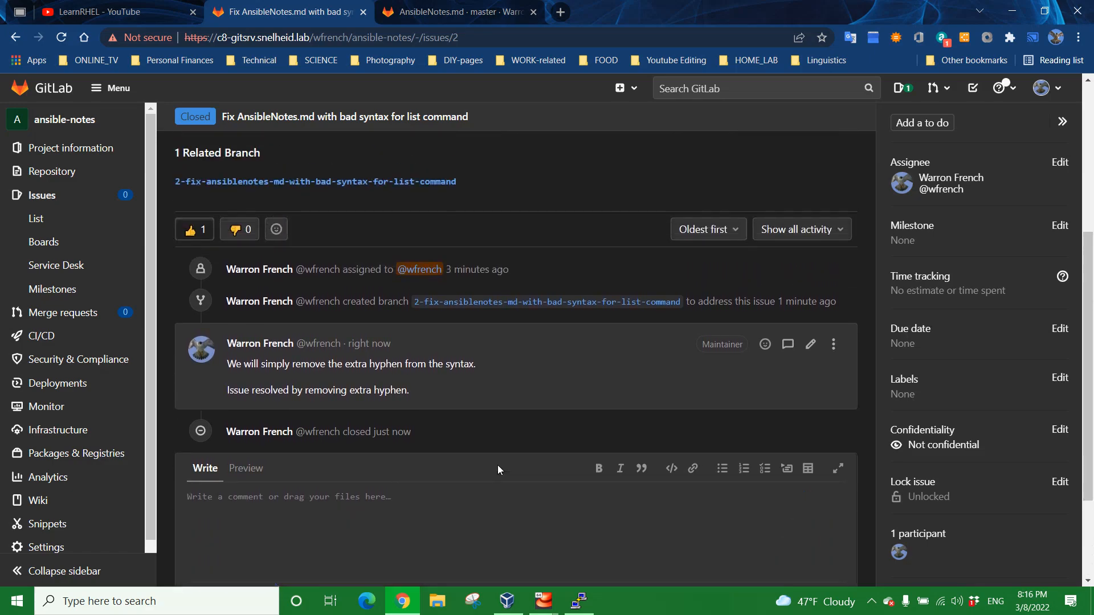
pyautogui.moveTo(585, 461)
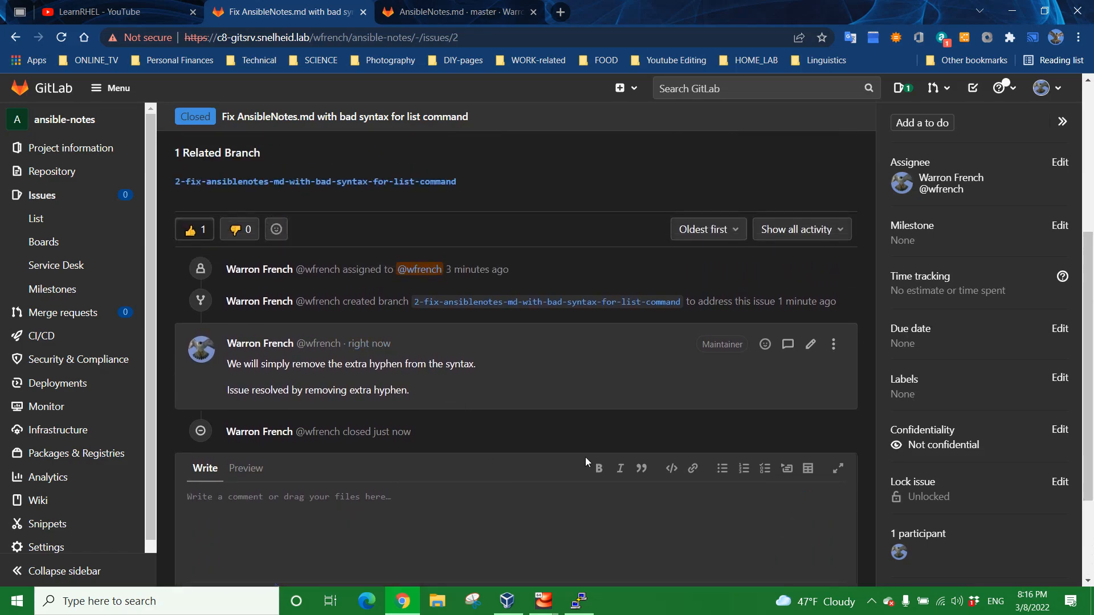
pyautogui.scroll(-3)
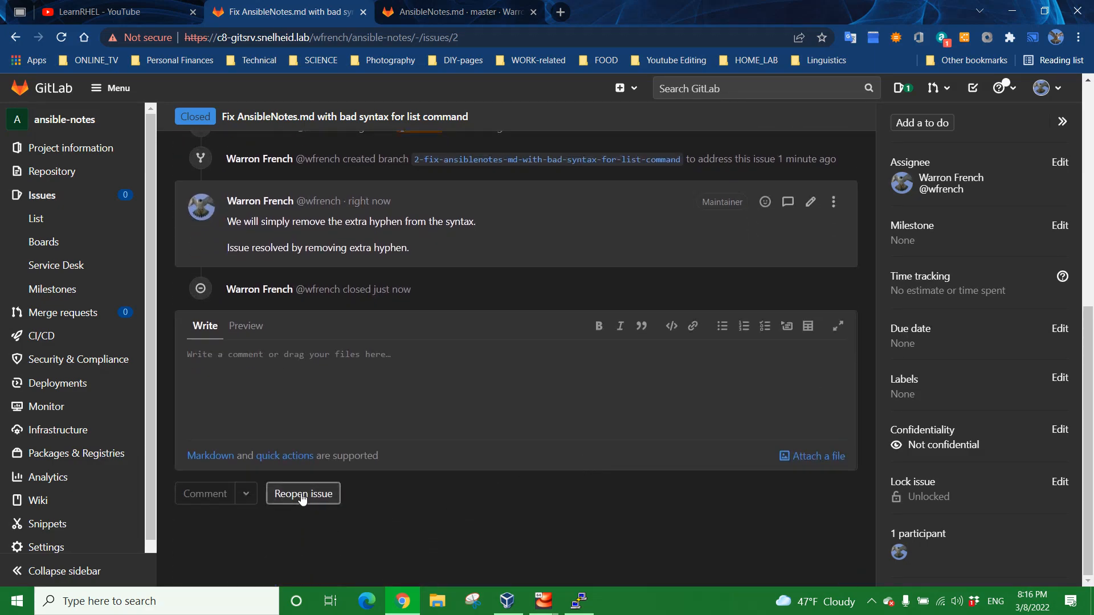
pyautogui.moveTo(312, 500)
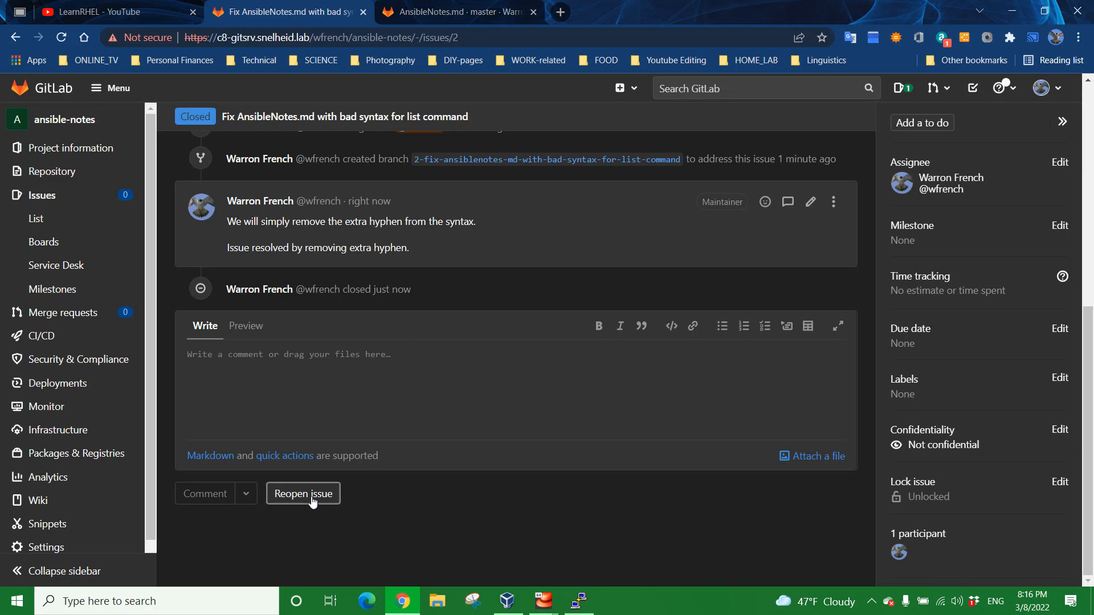
pyautogui.moveTo(262, 426)
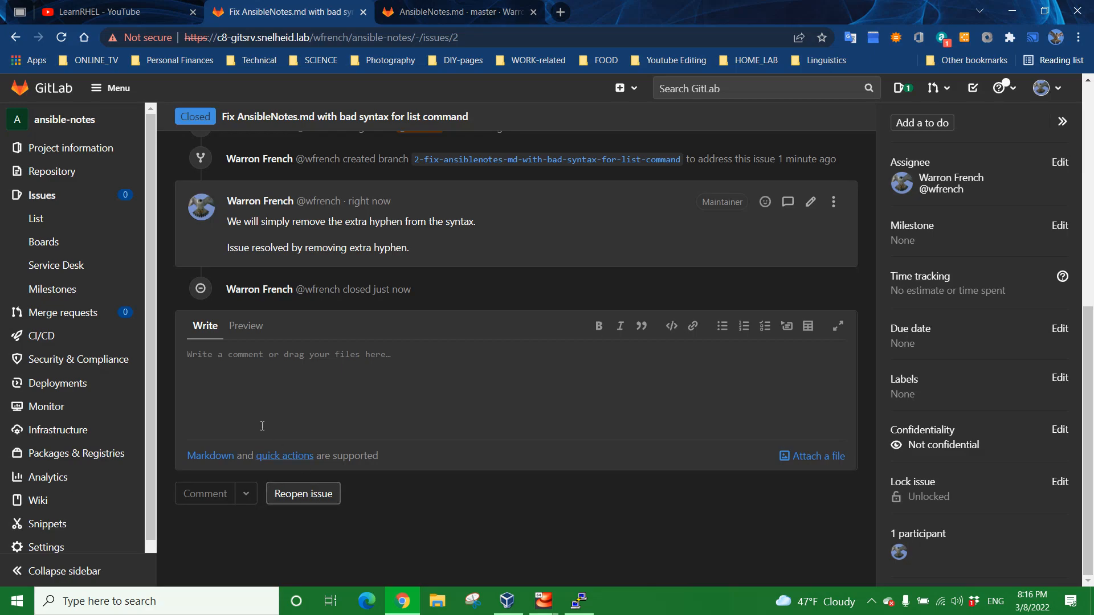
pyautogui.moveTo(48, 198)
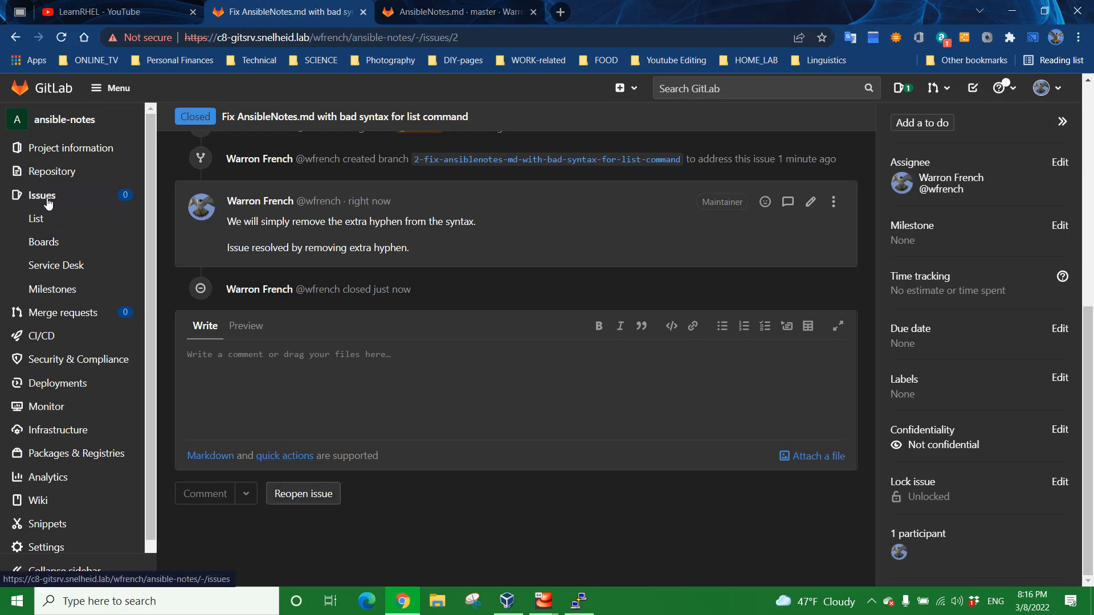
# Step: Check the Open, Closed and All issue tabs show zero open issues, then return to the dashboard
pyautogui.click(36, 219)
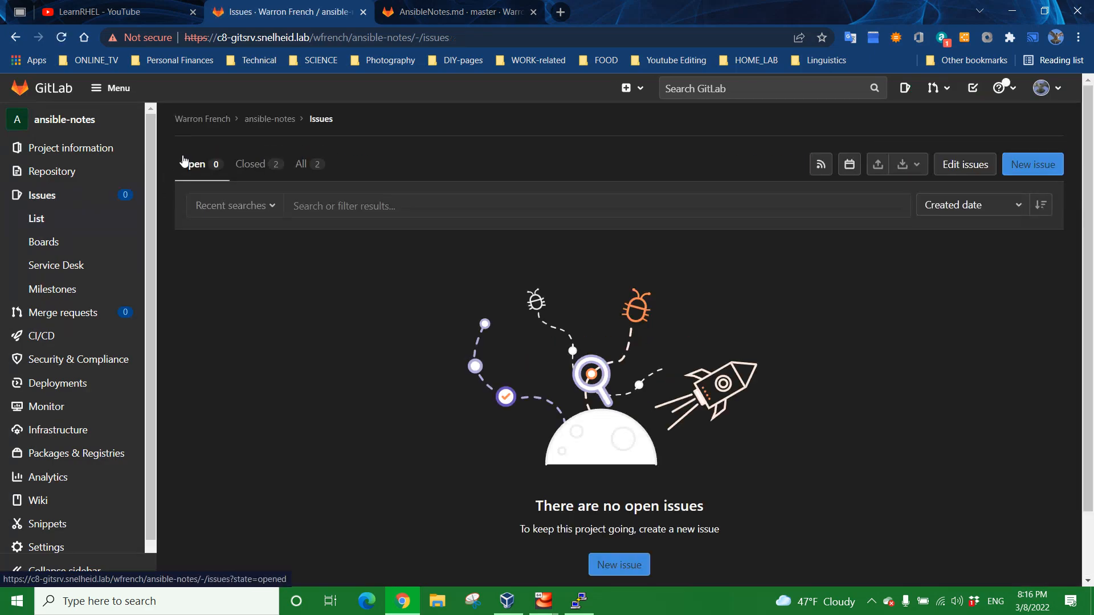
pyautogui.click(250, 164)
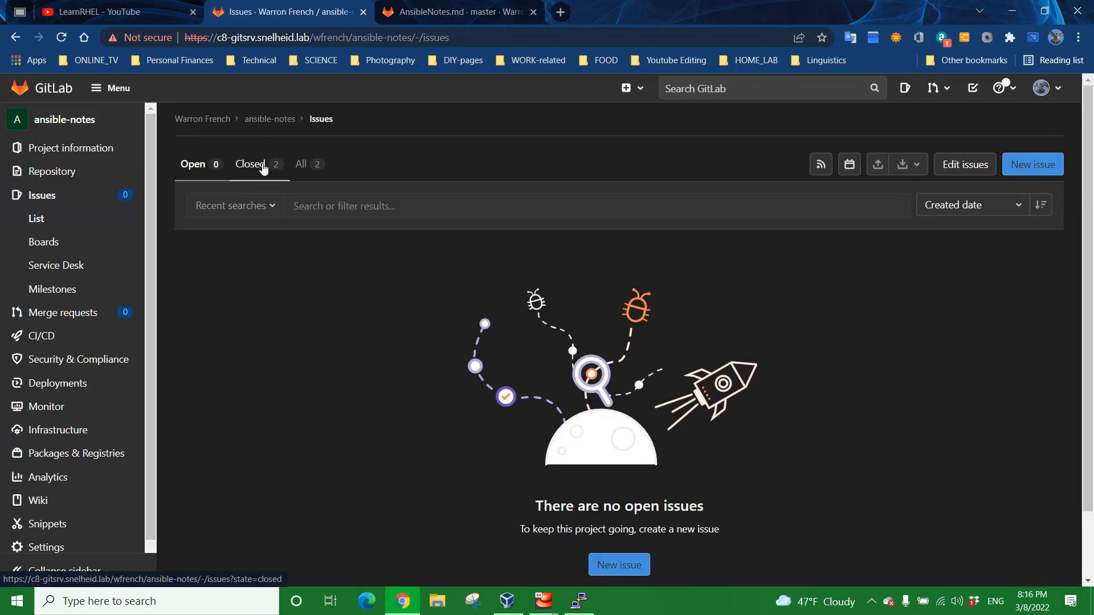
pyautogui.click(250, 164)
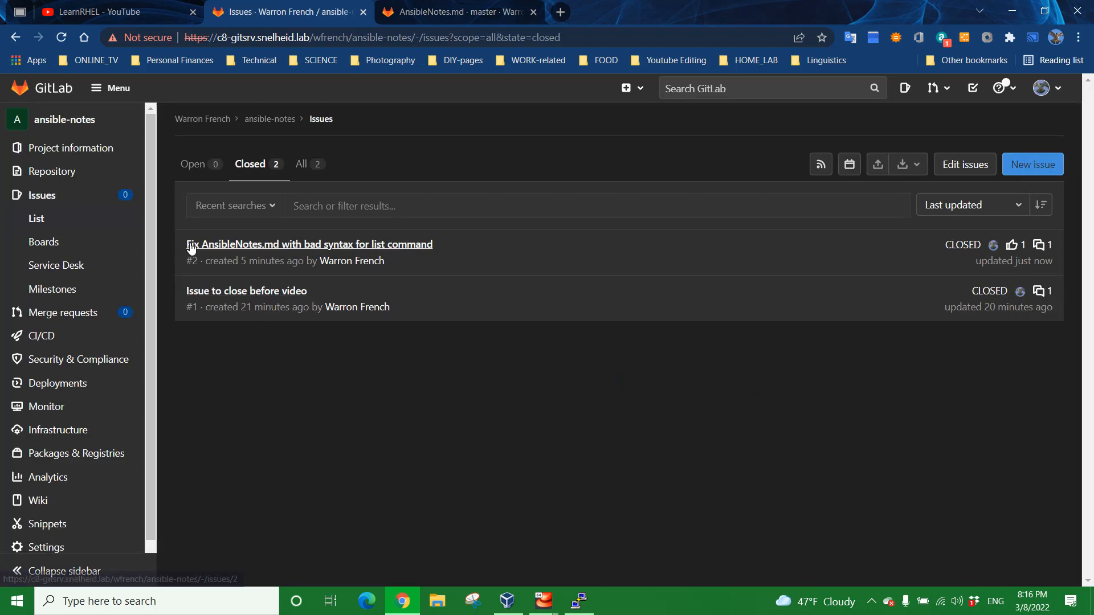
pyautogui.moveTo(262, 254)
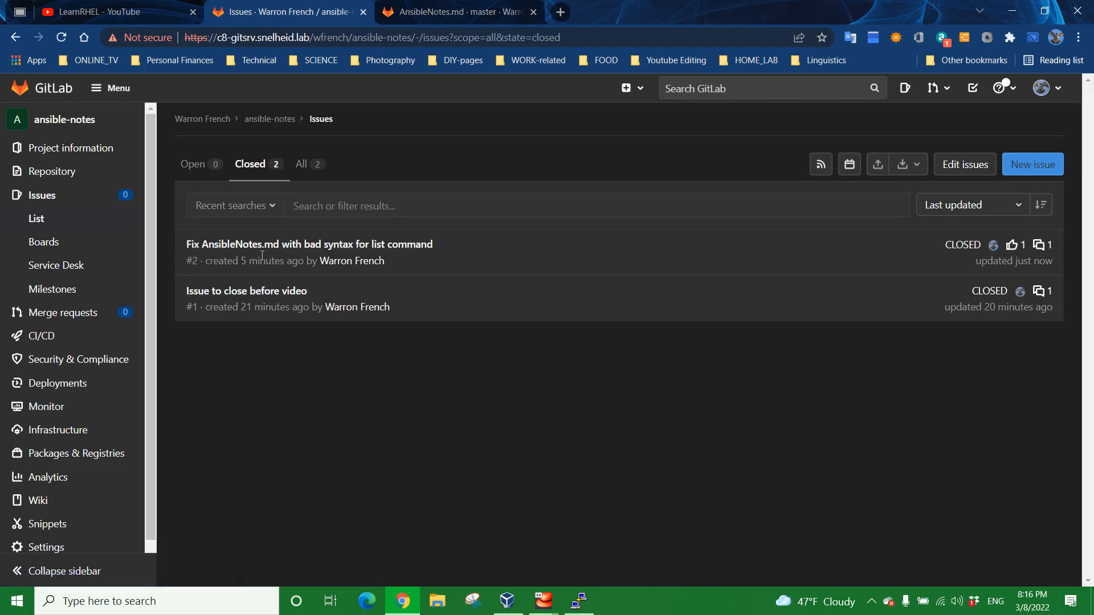
pyautogui.moveTo(267, 260)
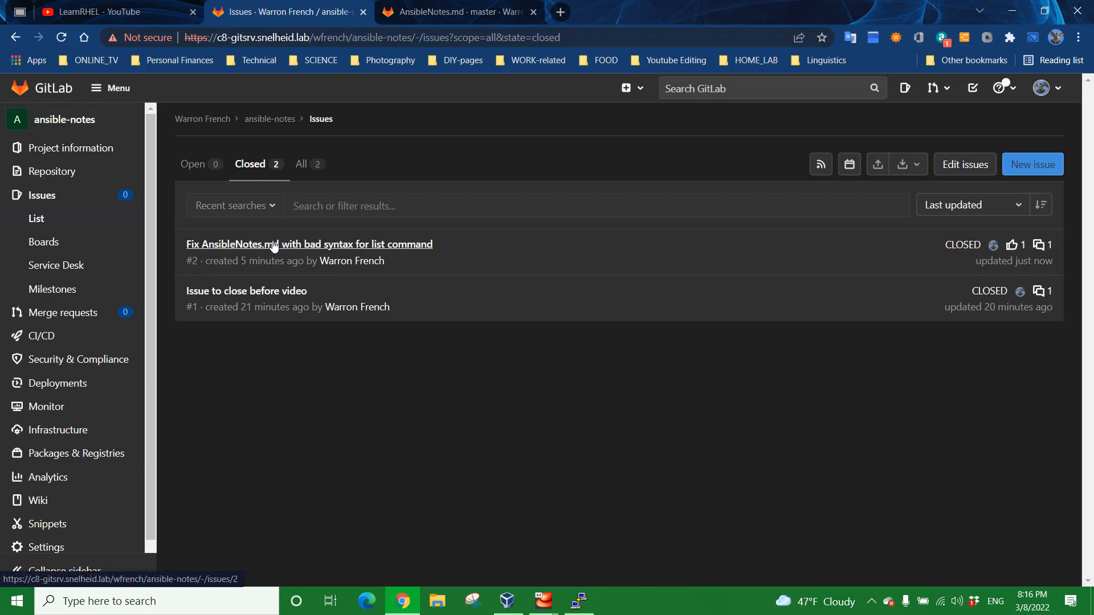
pyautogui.moveTo(222, 293)
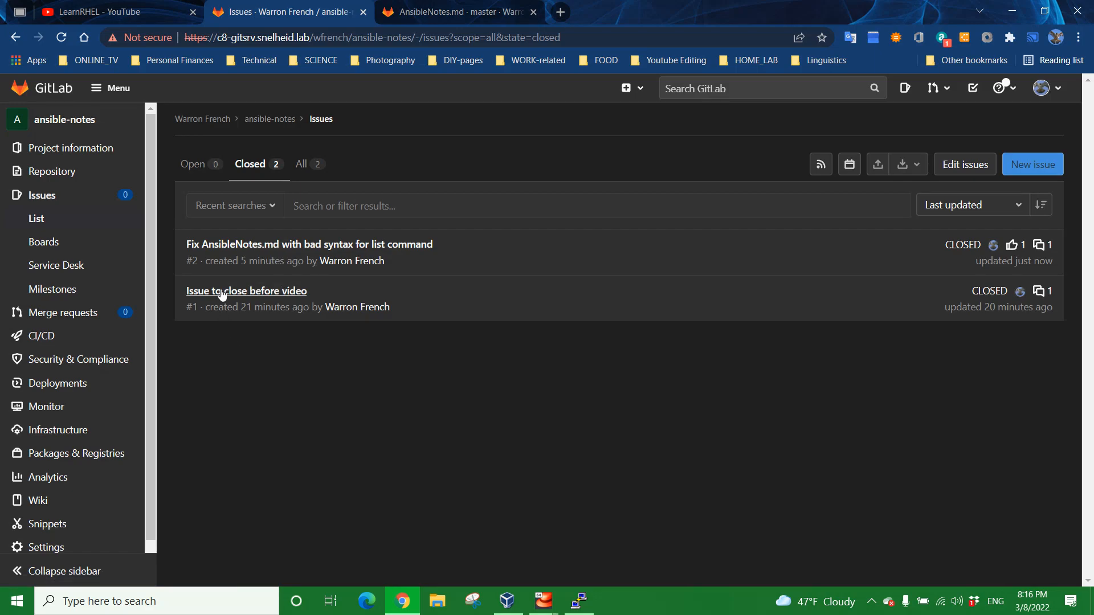
pyautogui.moveTo(289, 394)
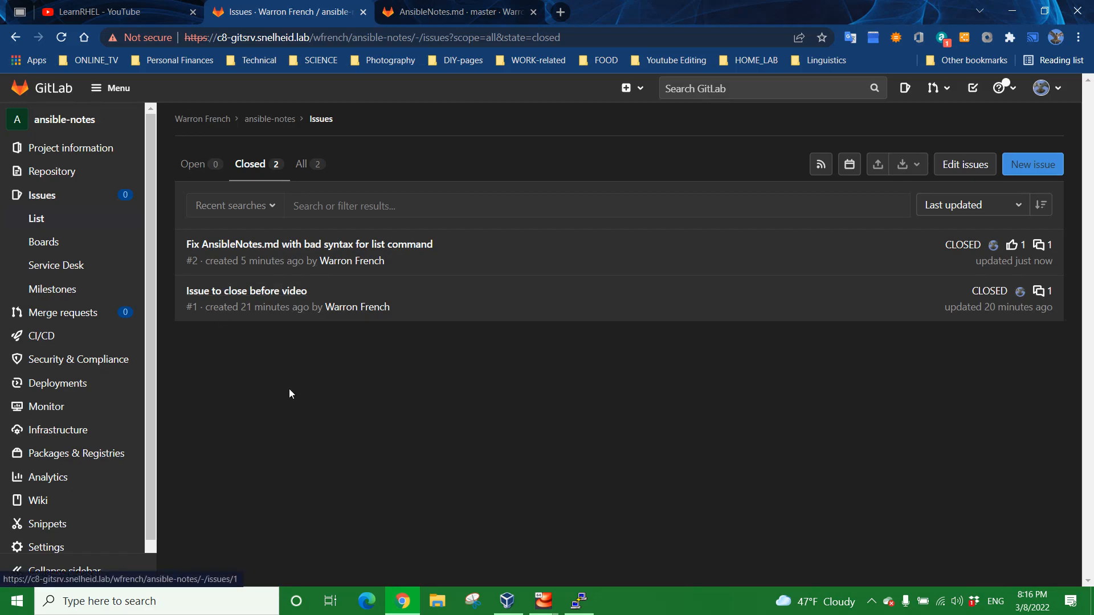
pyautogui.click(301, 164)
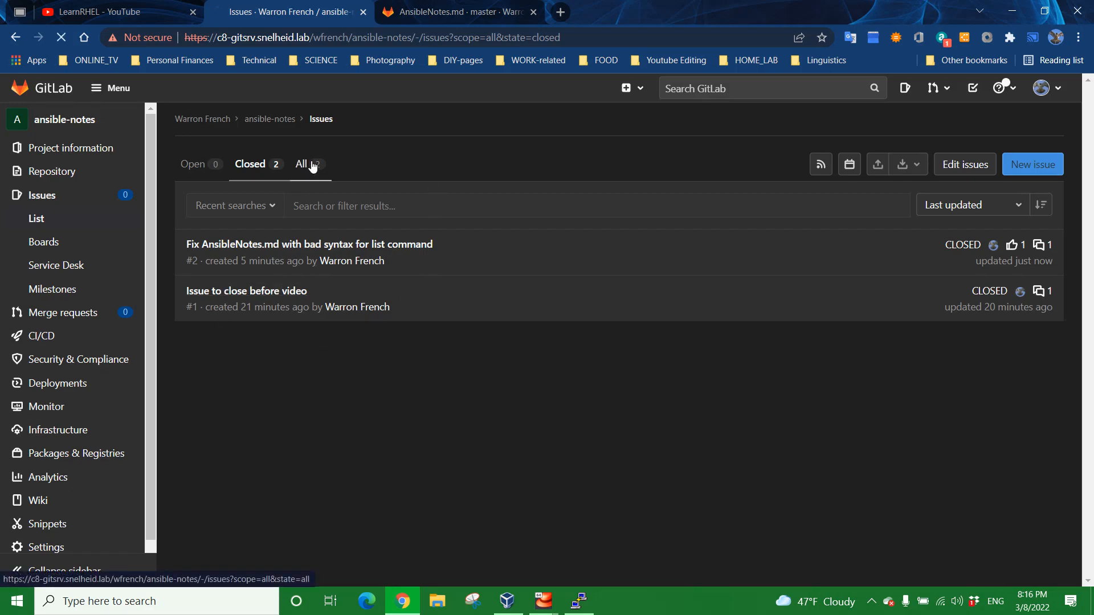
pyautogui.click(301, 164)
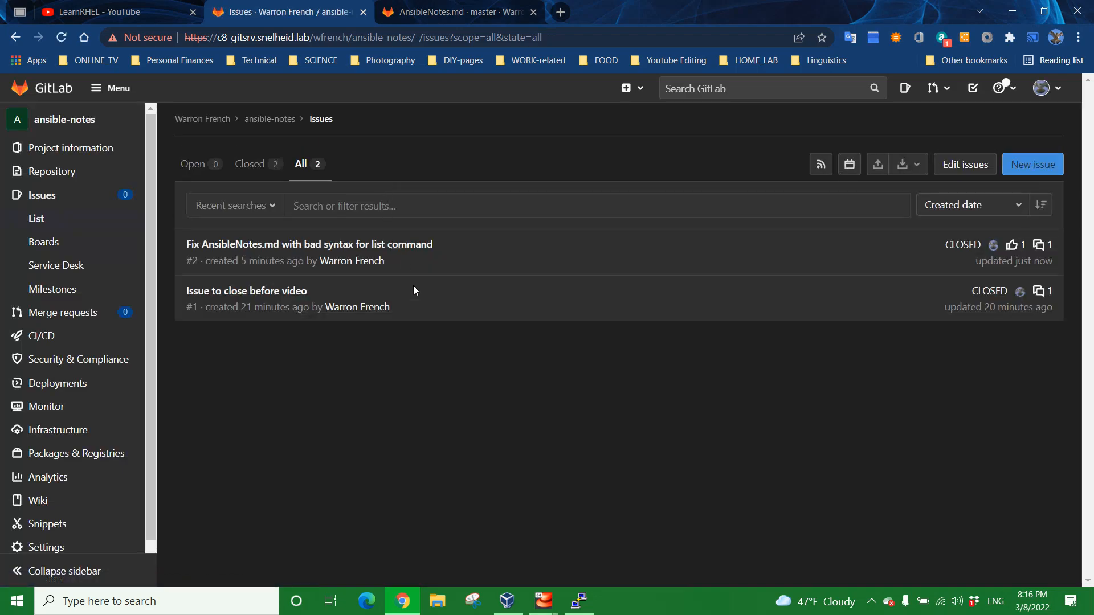
pyautogui.moveTo(325, 369)
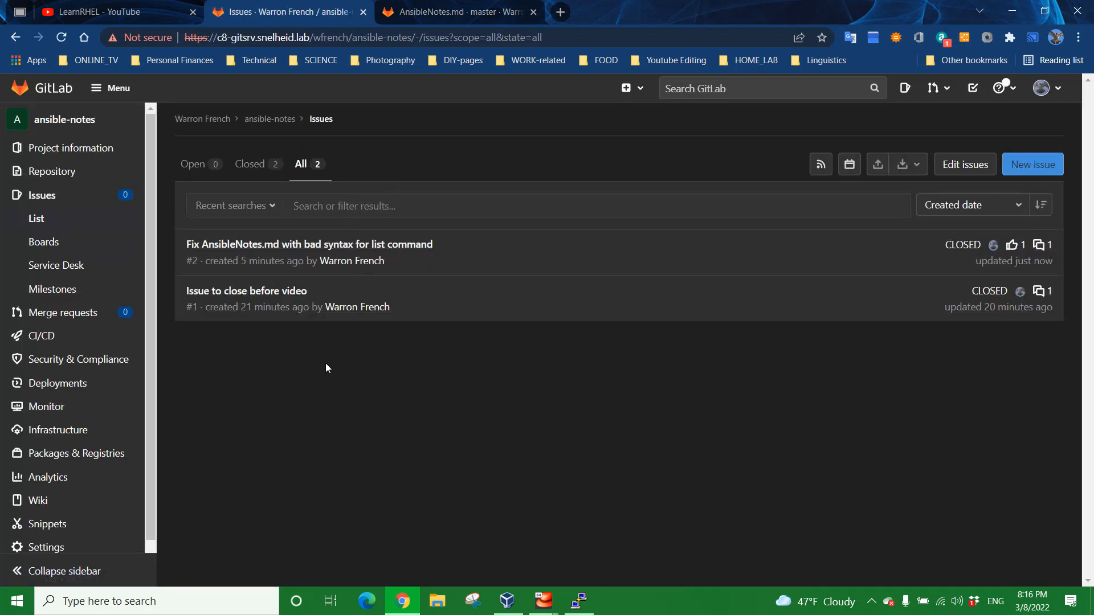
pyautogui.moveTo(299, 164)
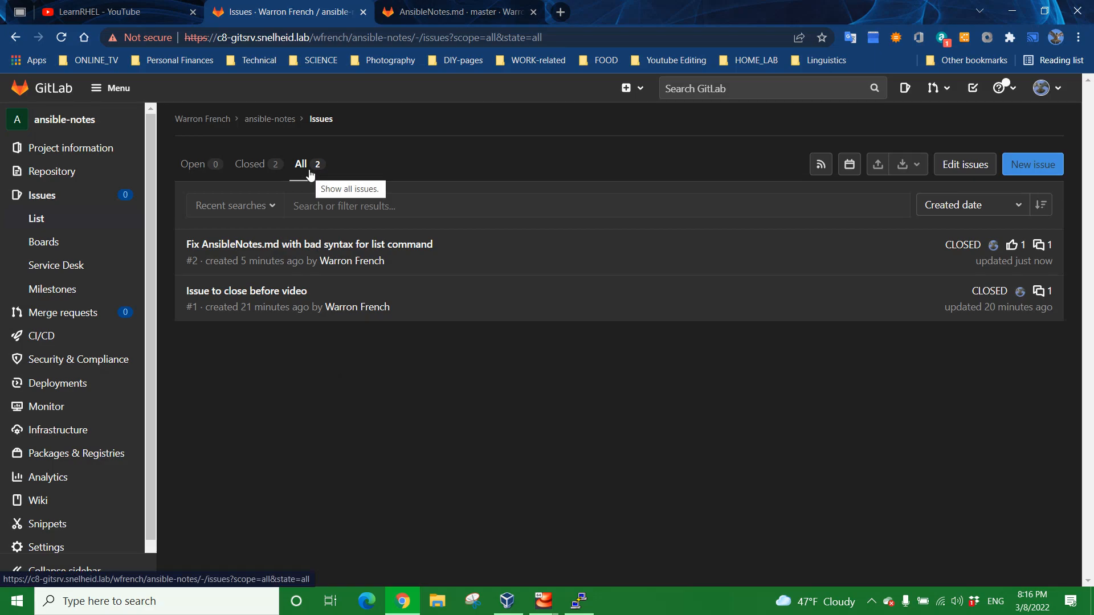
pyautogui.moveTo(409, 421)
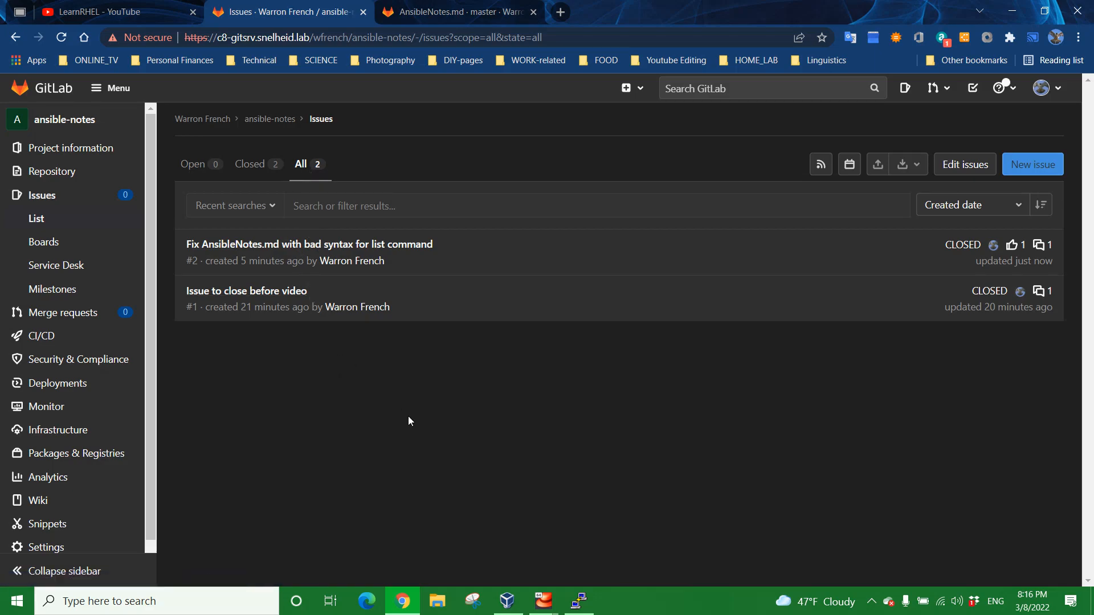
pyautogui.moveTo(49, 70)
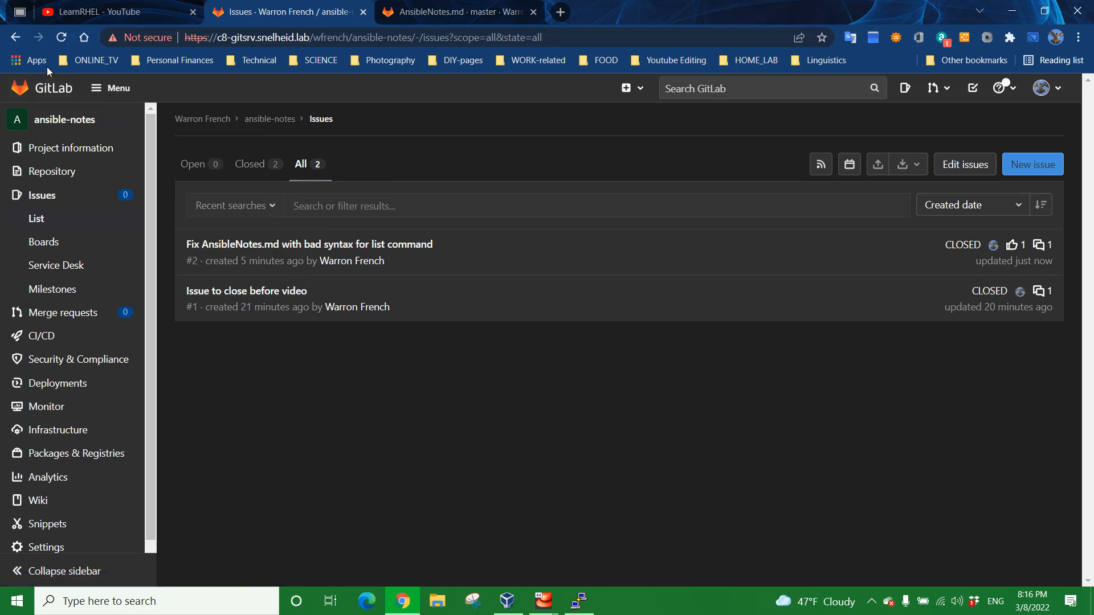
pyautogui.click(41, 88)
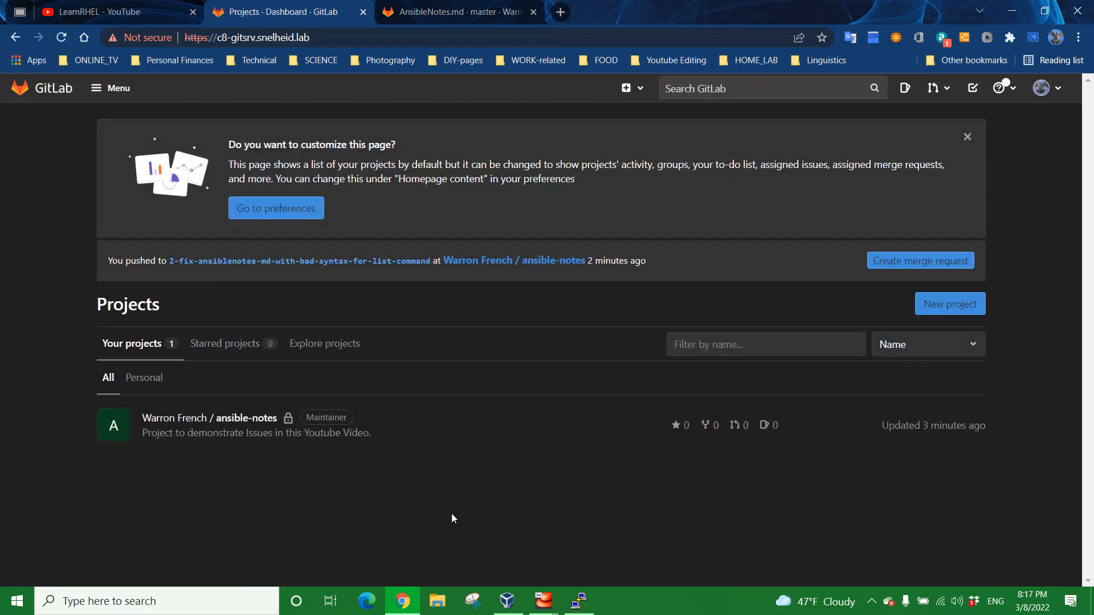